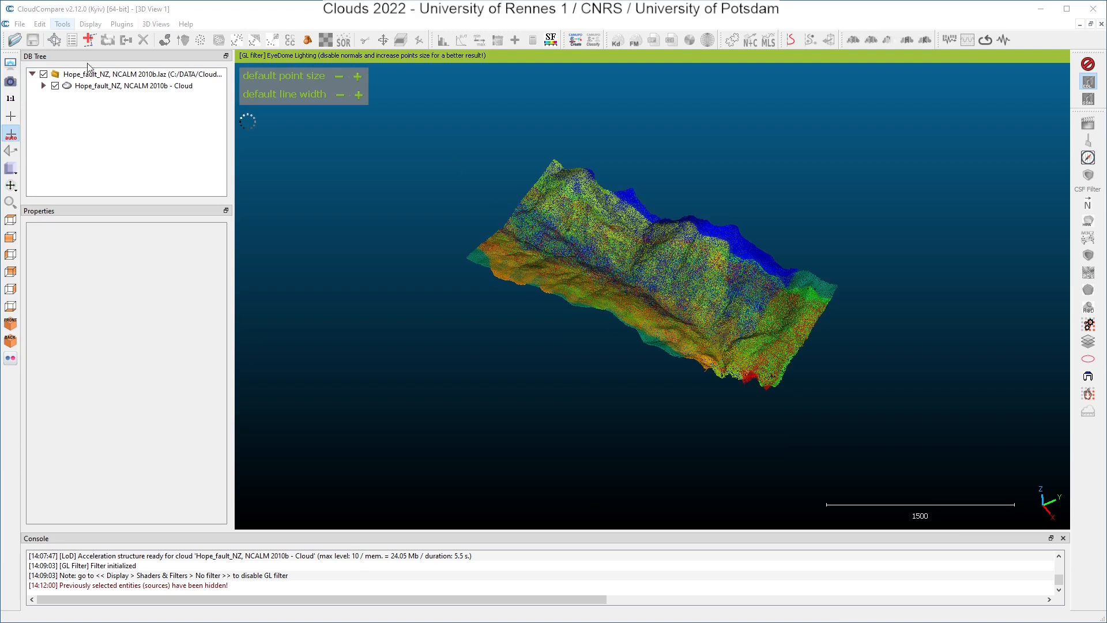
Step: Check the Hope fault cloud's point and scalar field counts in its information summary
left_click(134, 85)
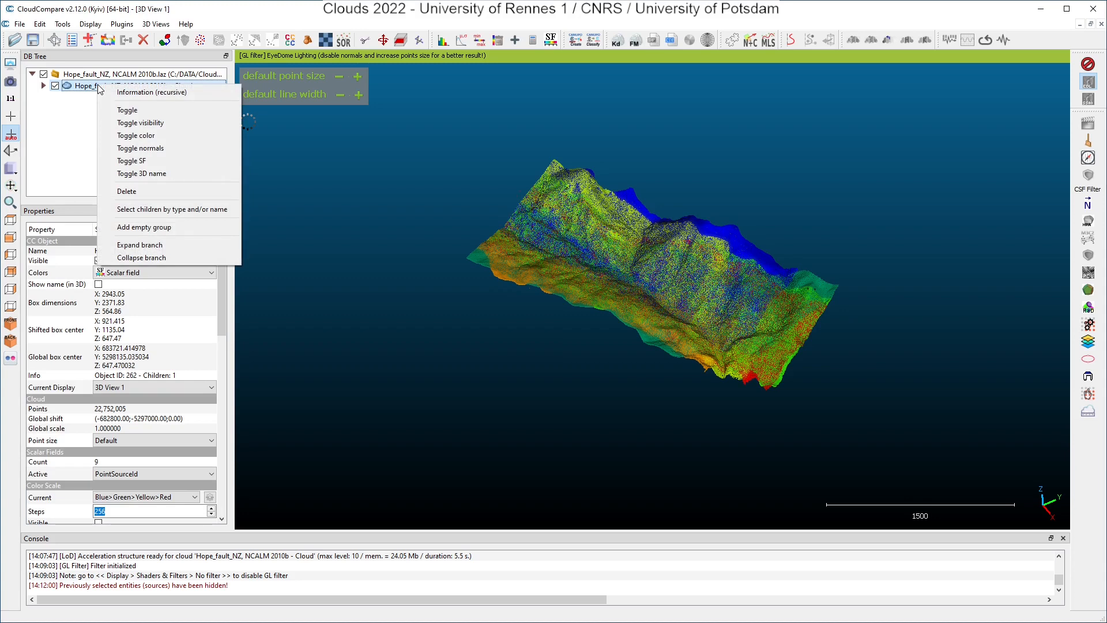
mouse_move(152, 92)
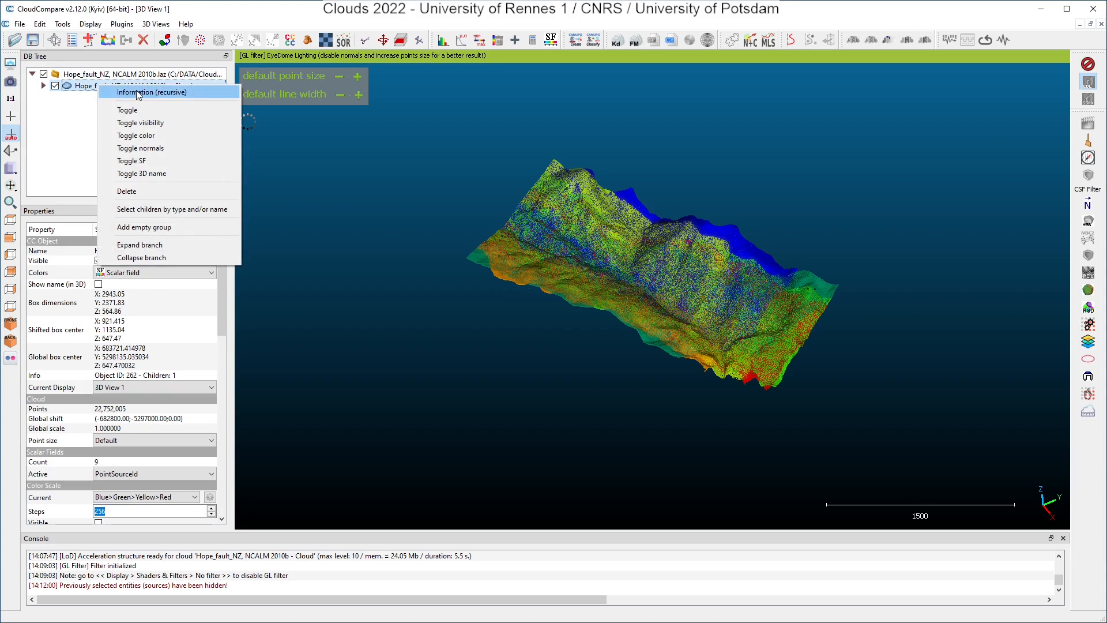
left_click(150, 92)
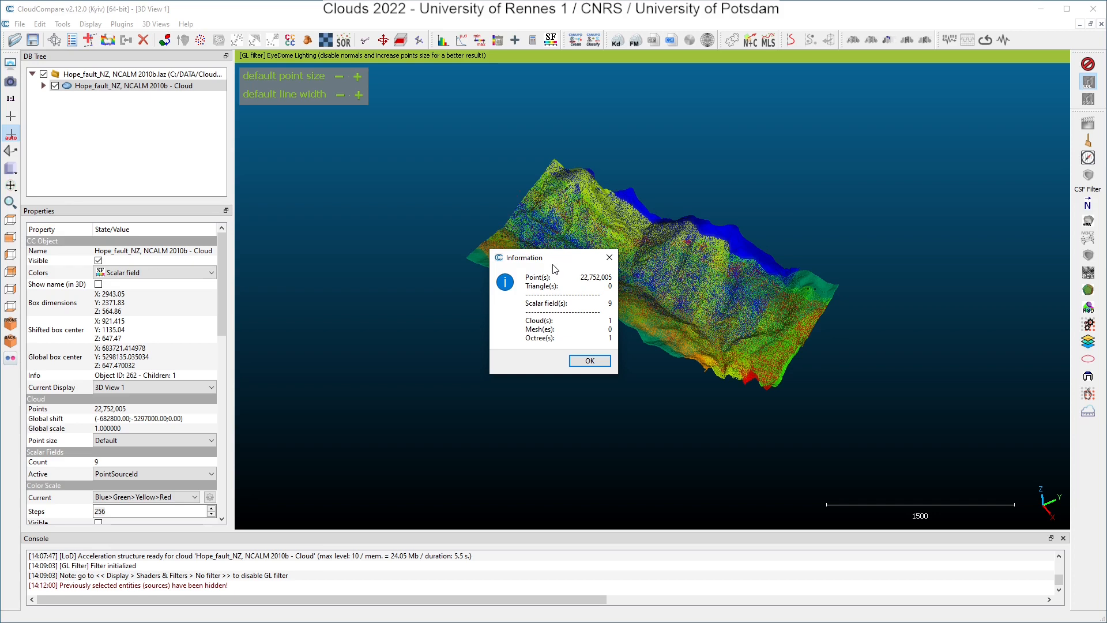
left_click(589, 360)
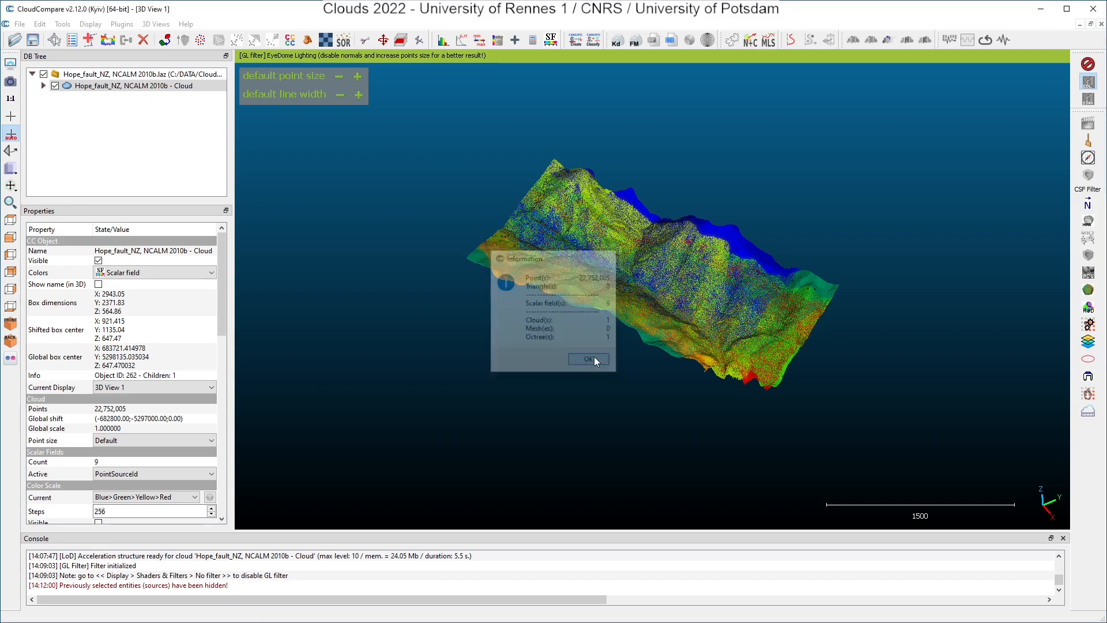
left_click(587, 360)
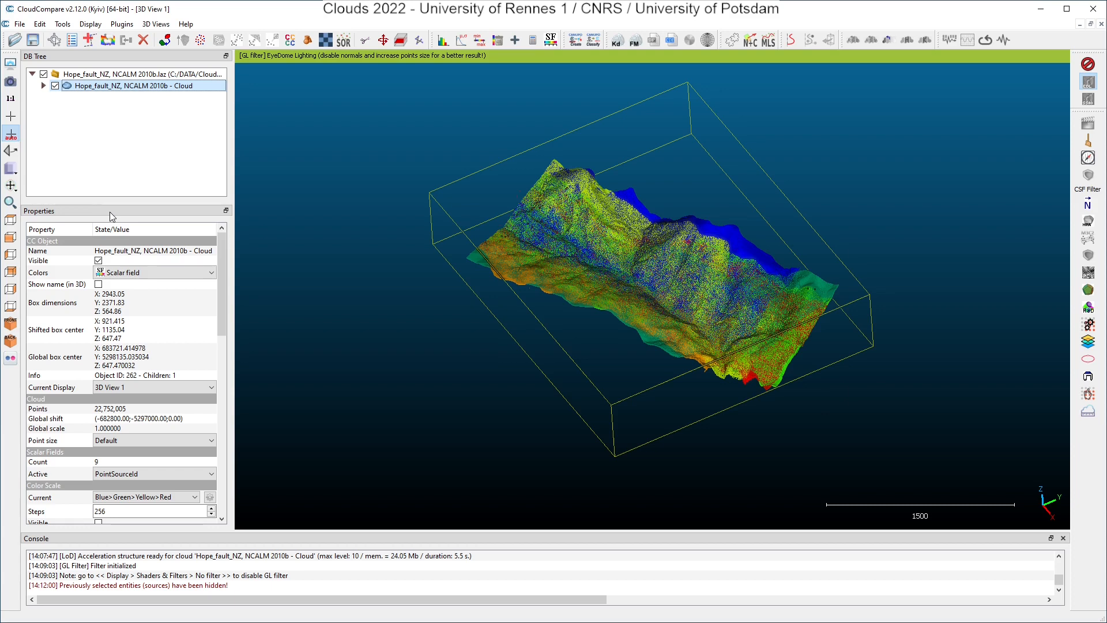
mouse_move(116, 429)
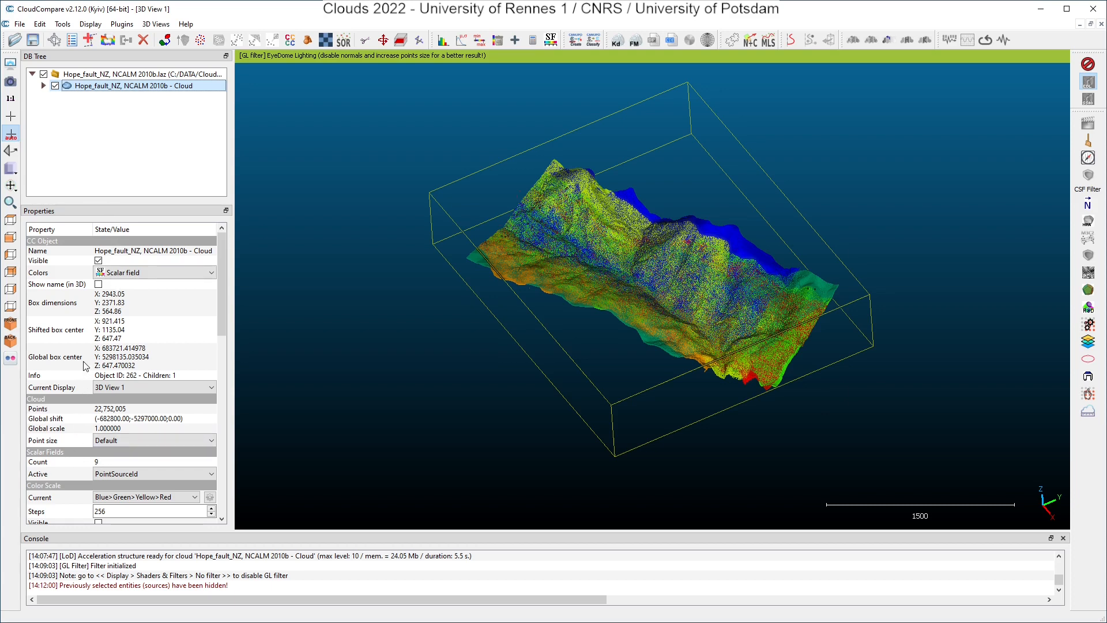
mouse_move(71, 455)
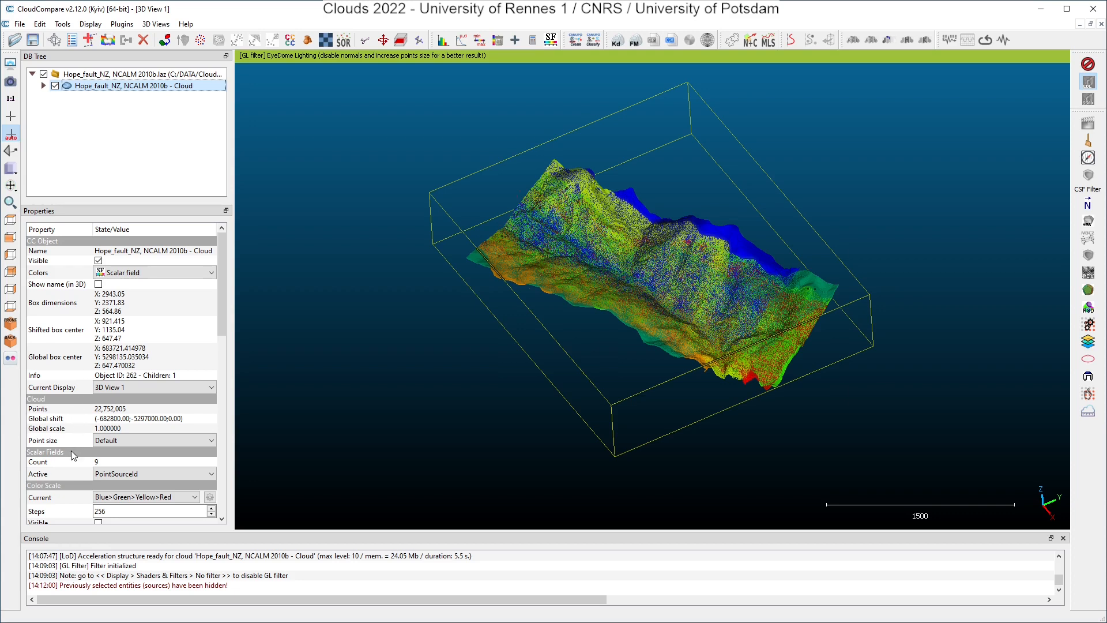
Step: Switch the cloud's active scalar field off, then back to PointSourceId
scroll("down", 3)
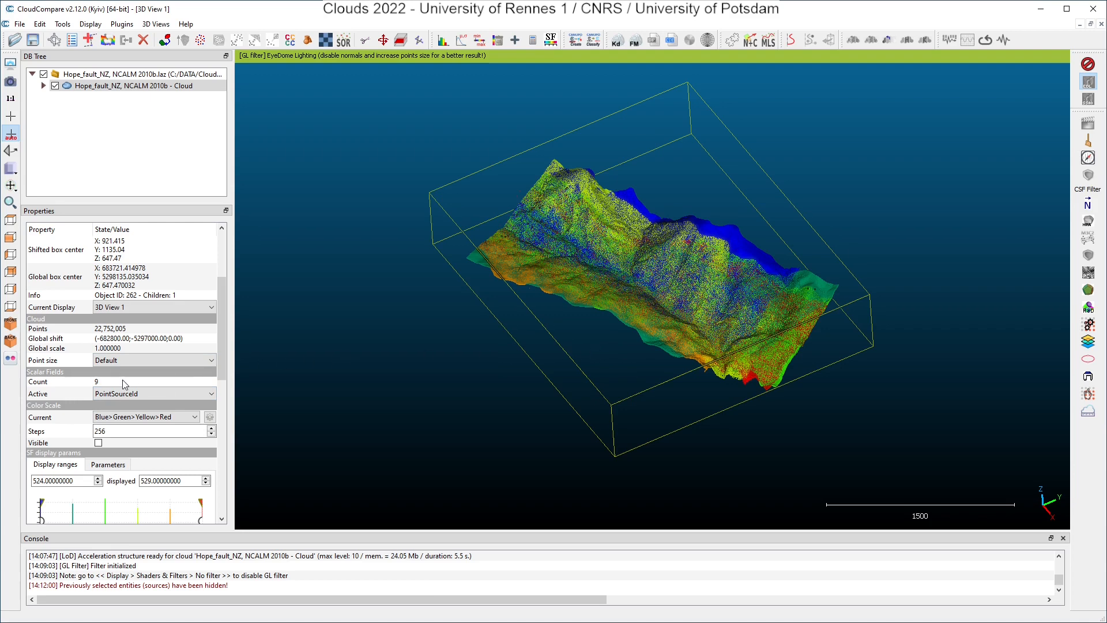
left_click(153, 393)
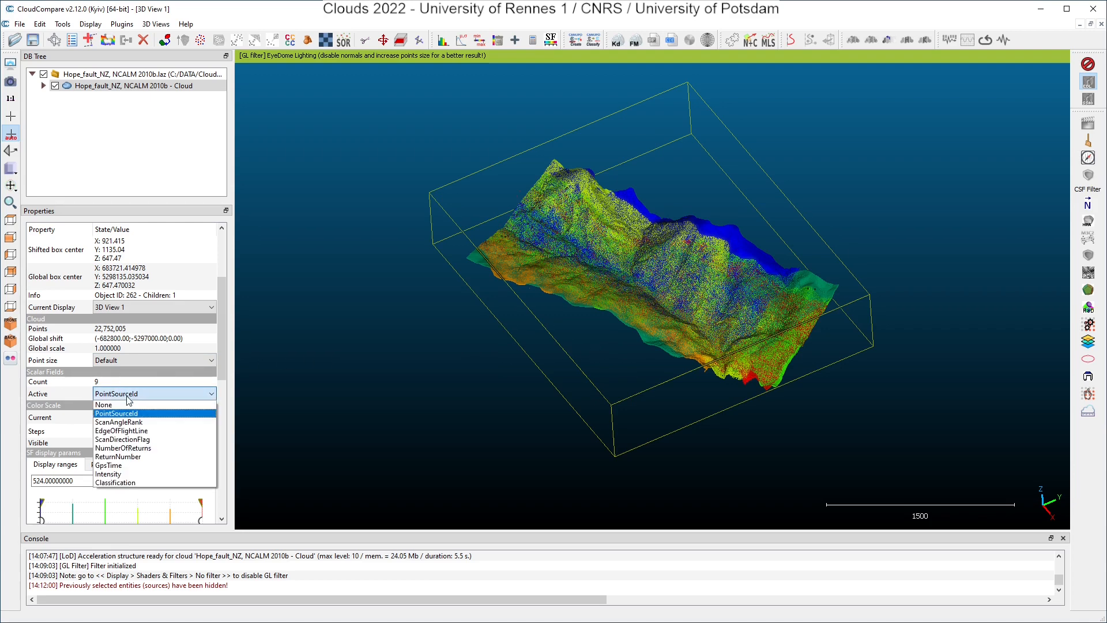
left_click(102, 405)
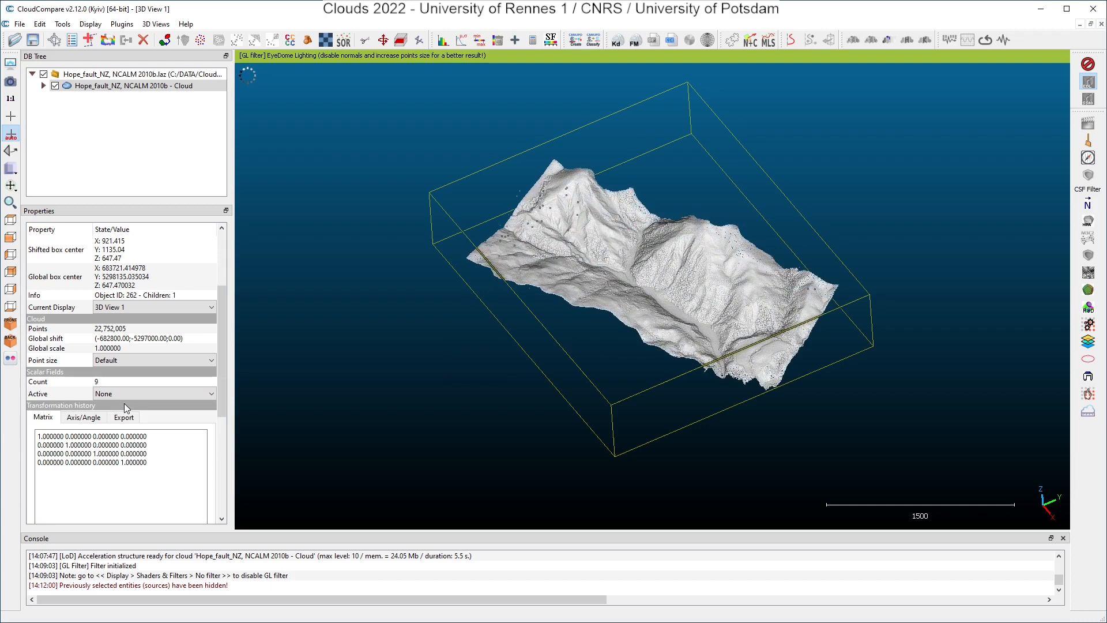
left_click(210, 394)
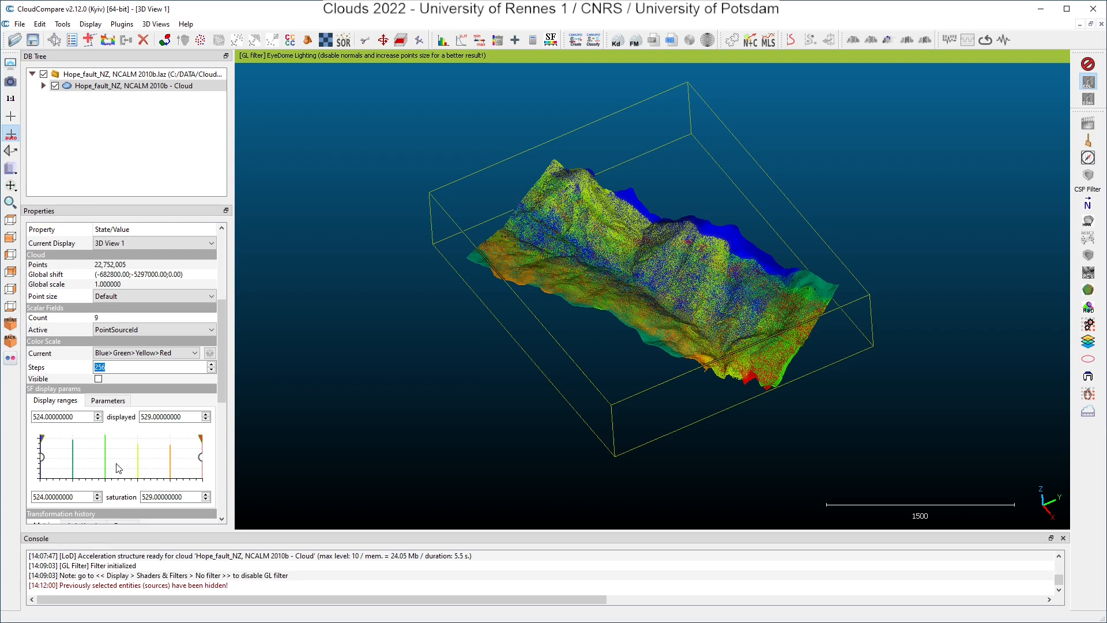
left_click(63, 416)
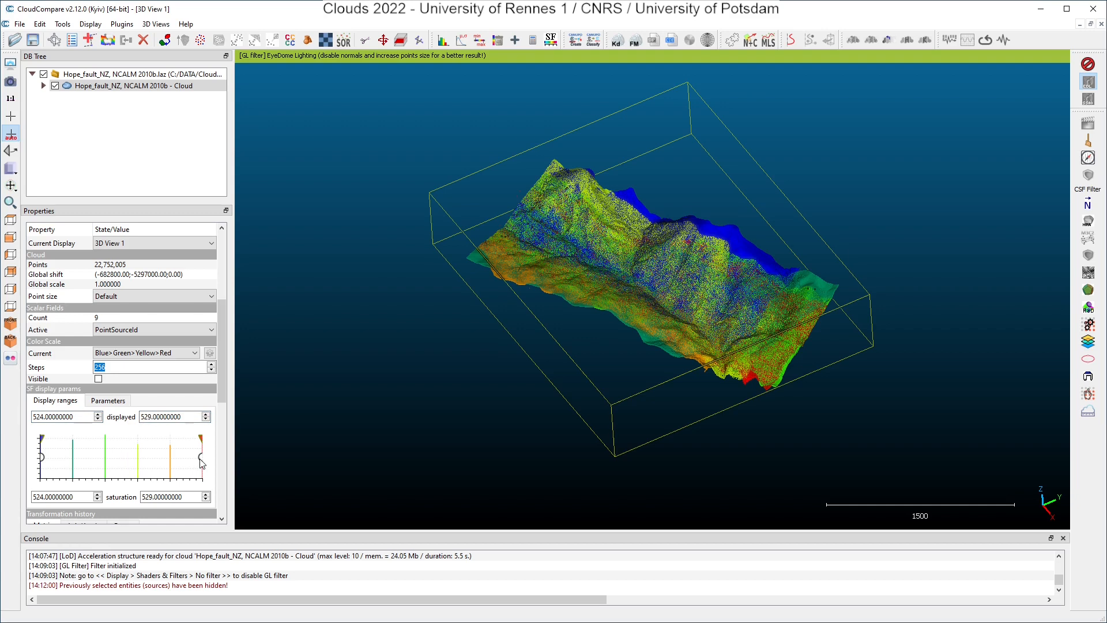
mouse_move(50, 461)
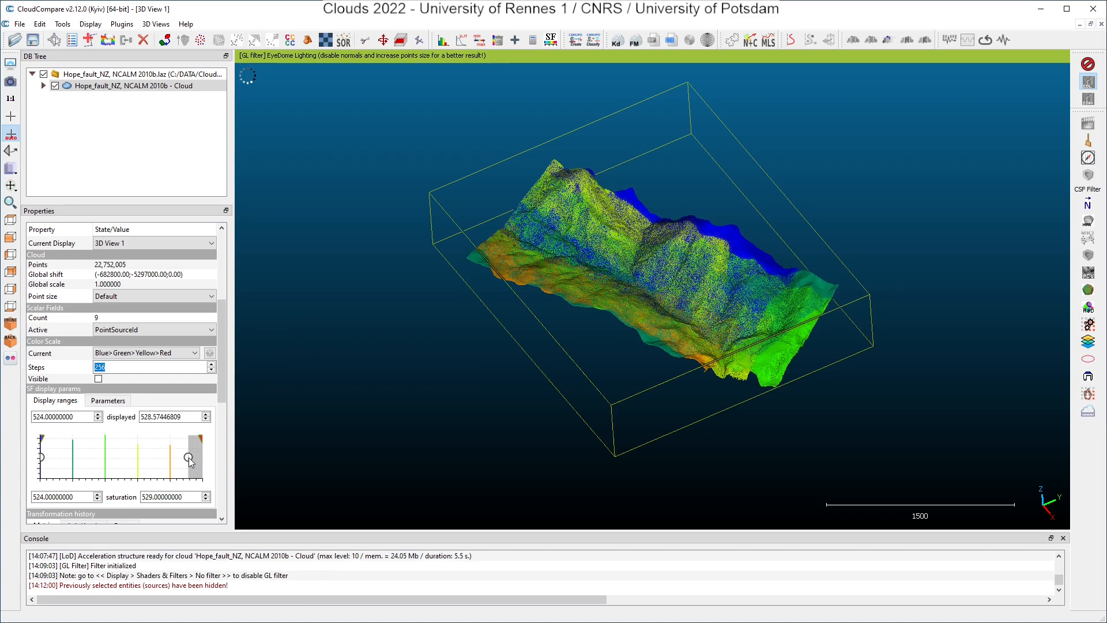
Step: Lower the upper PointSourceId display limit to about 524.67 so the cloud turns blue
left_click_drag(190, 458, 159, 459)
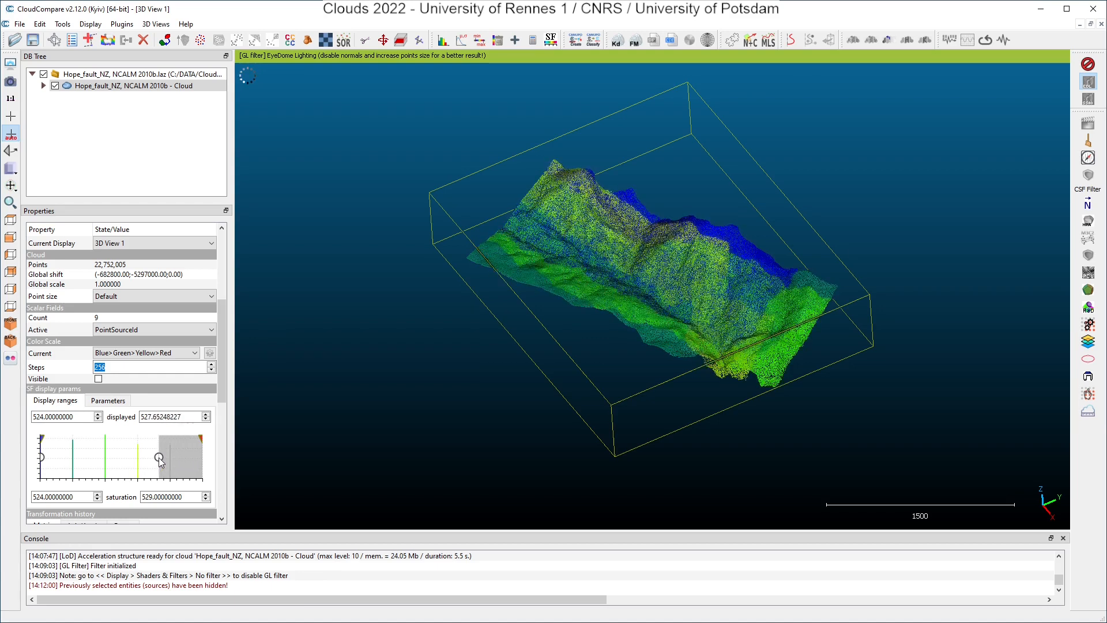
left_click_drag(159, 458, 130, 457)
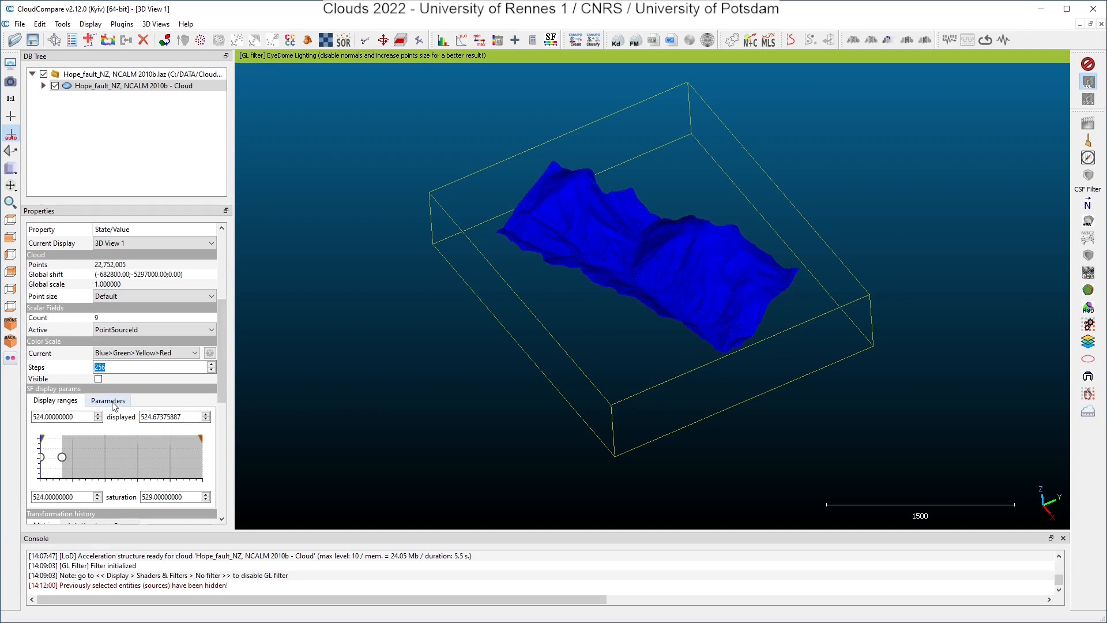
left_click(107, 400)
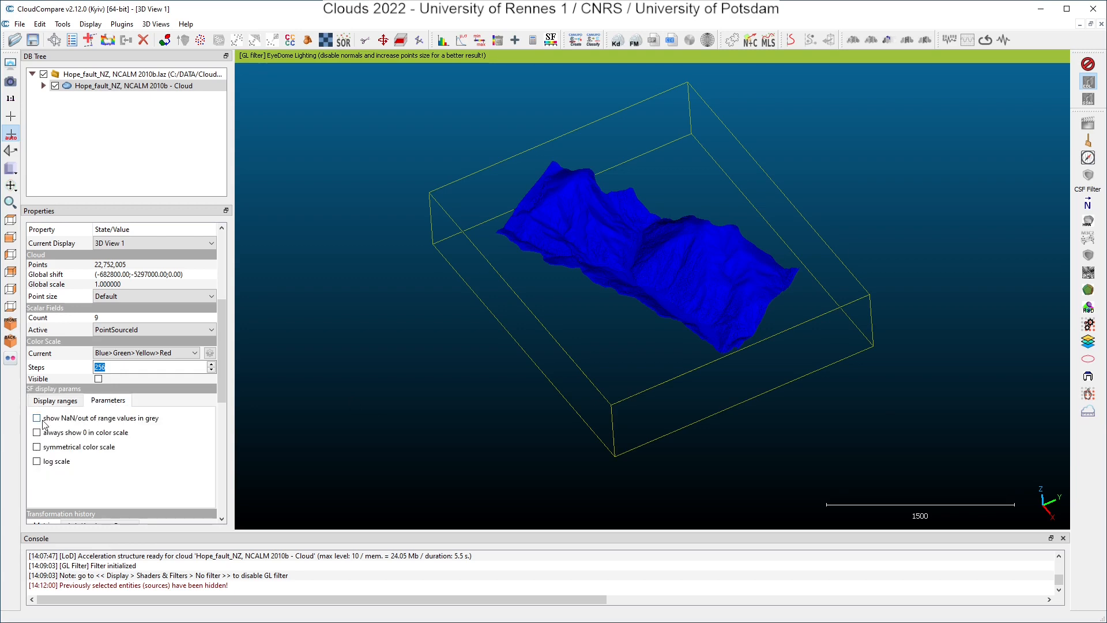
left_click(37, 418)
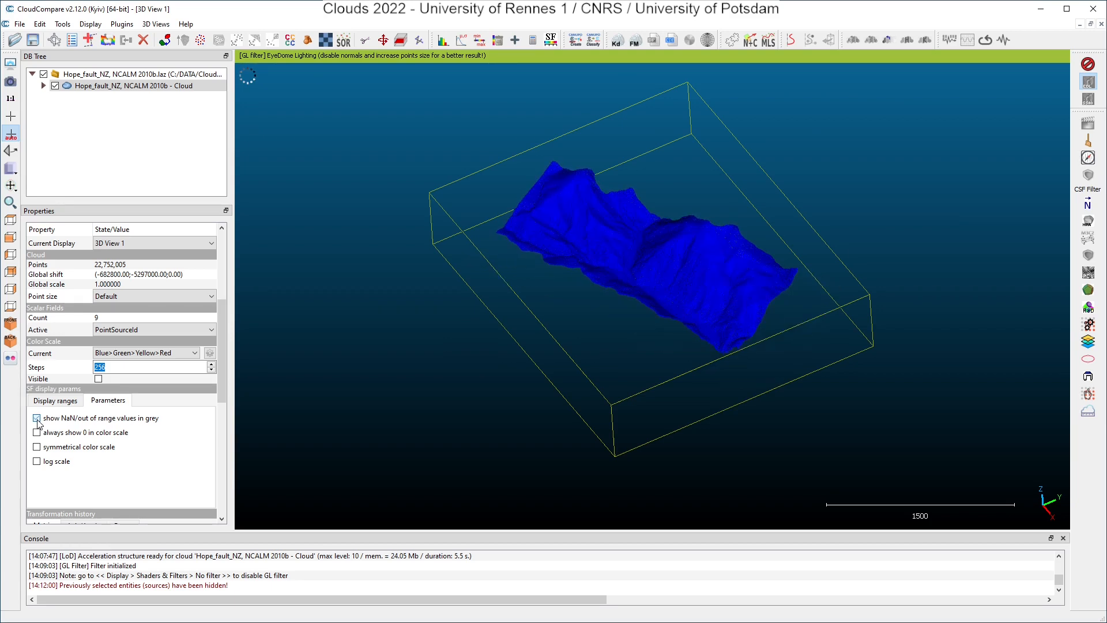
left_click(36, 417)
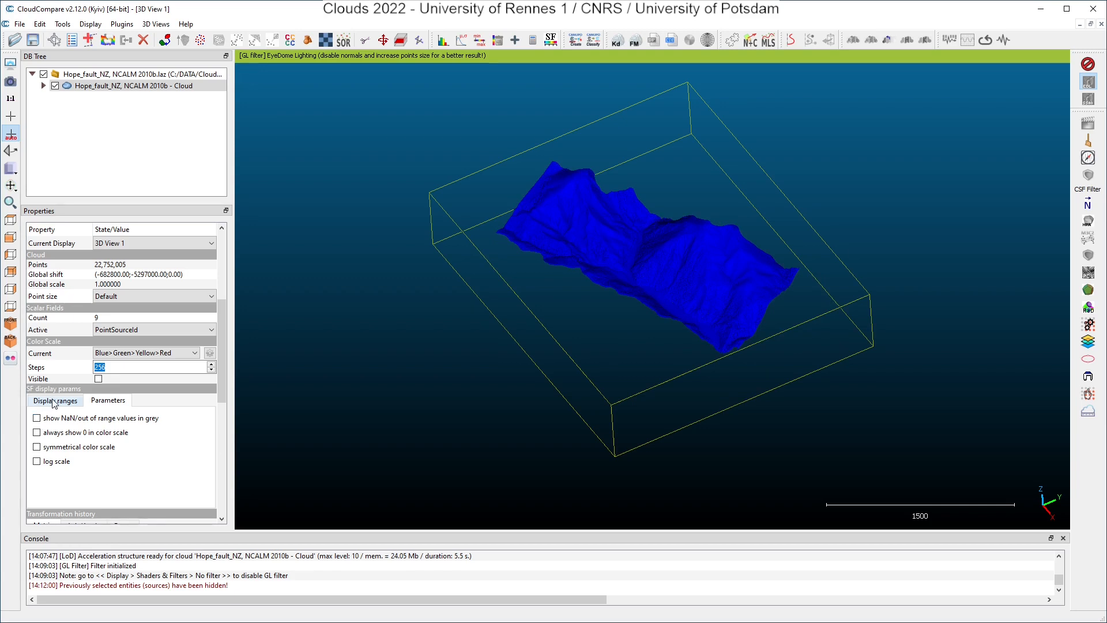
left_click(55, 400)
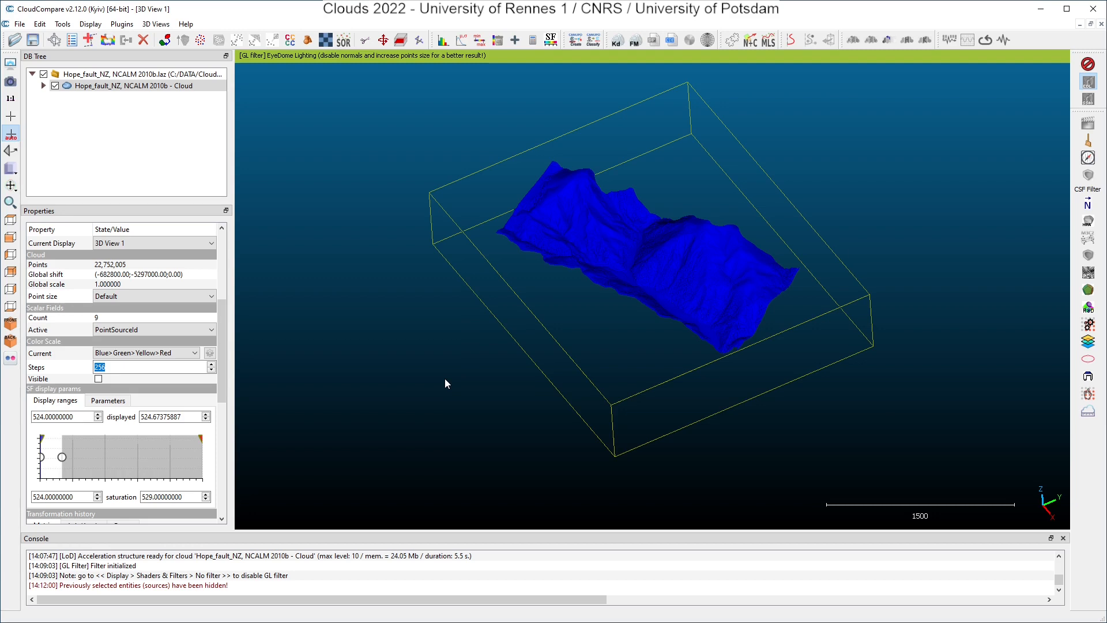
mouse_move(410, 178)
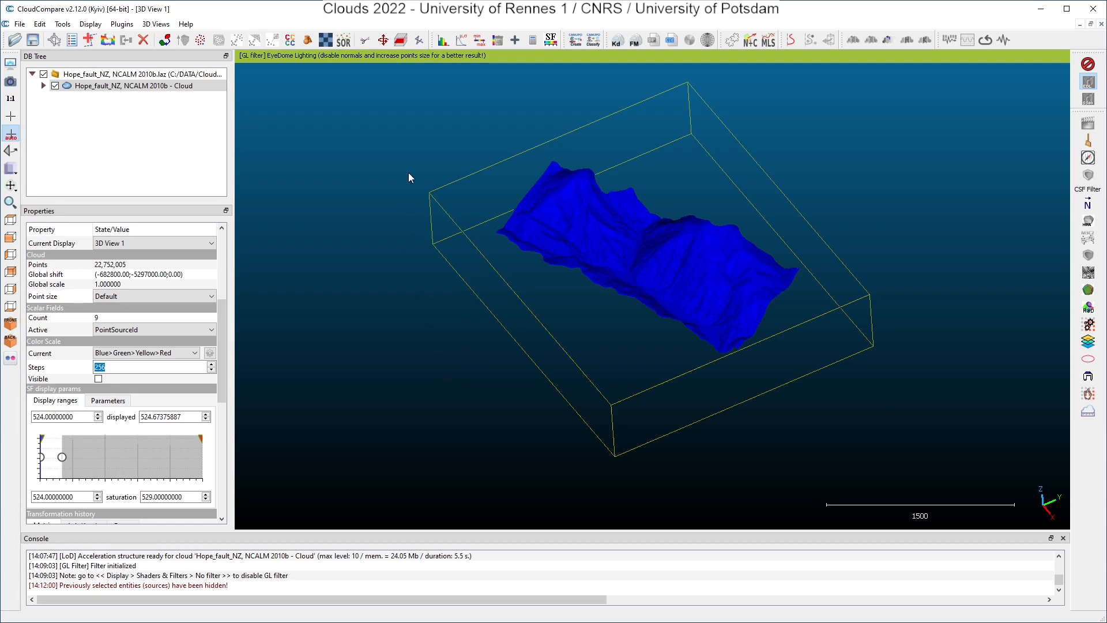
mouse_move(475, 40)
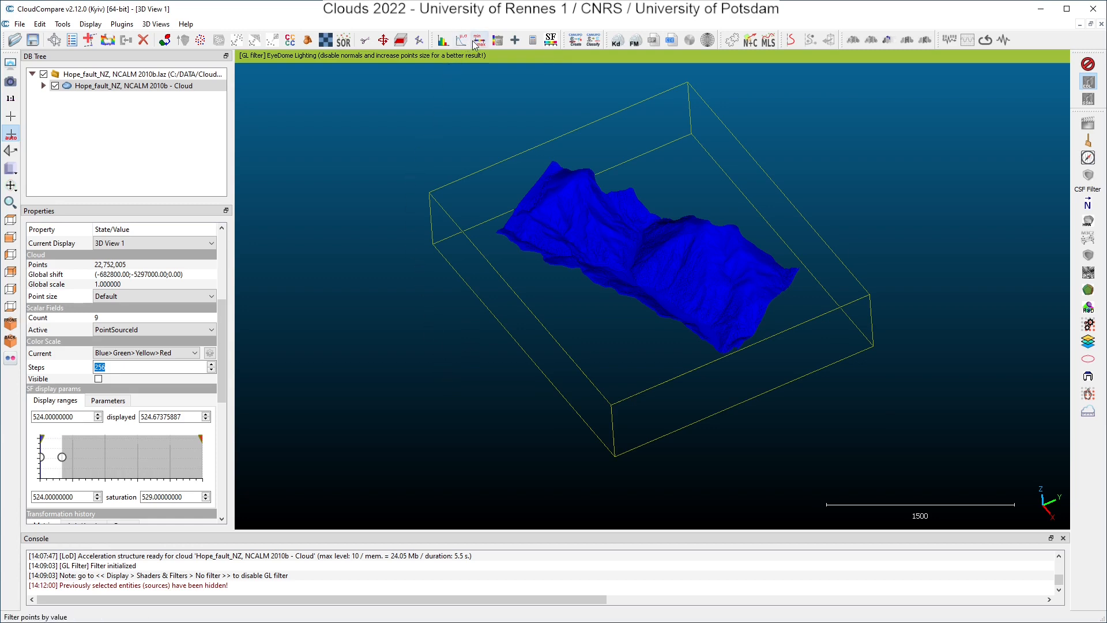
mouse_move(476, 39)
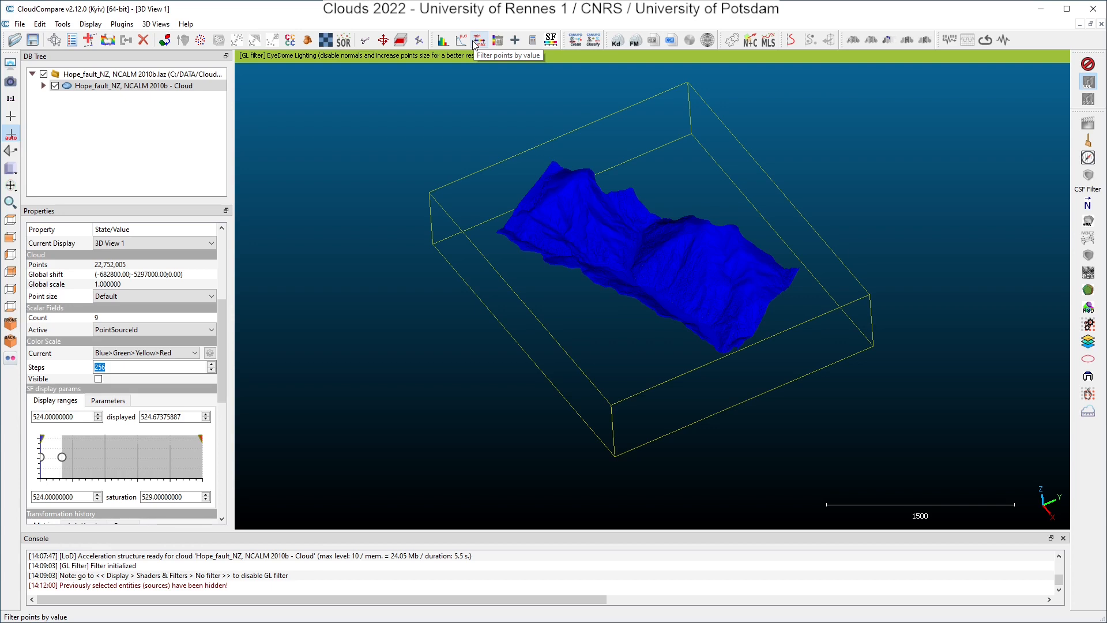
Step: Filter by the 524–524.67 range and export the 3,828,537 in-range points as a new cloud
left_click(477, 39)
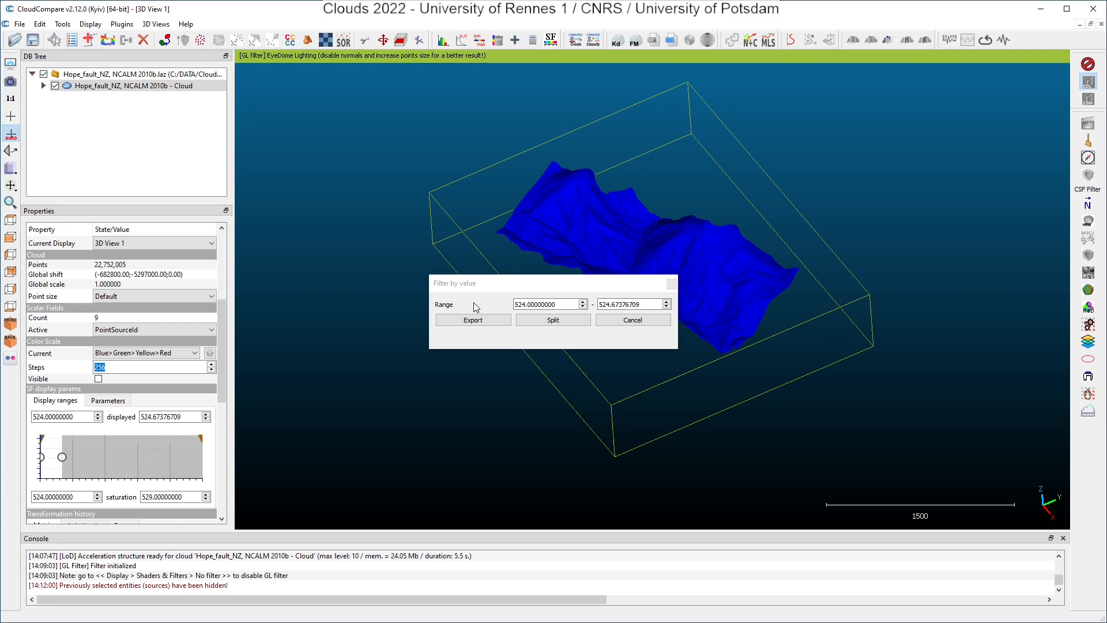
mouse_move(401, 351)
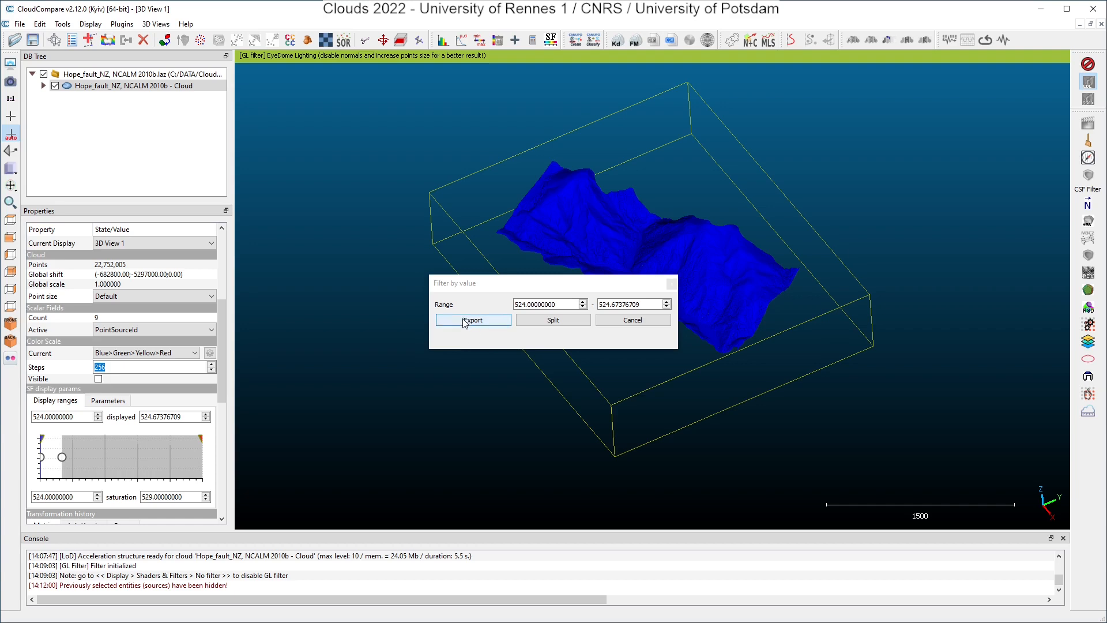
mouse_move(553, 320)
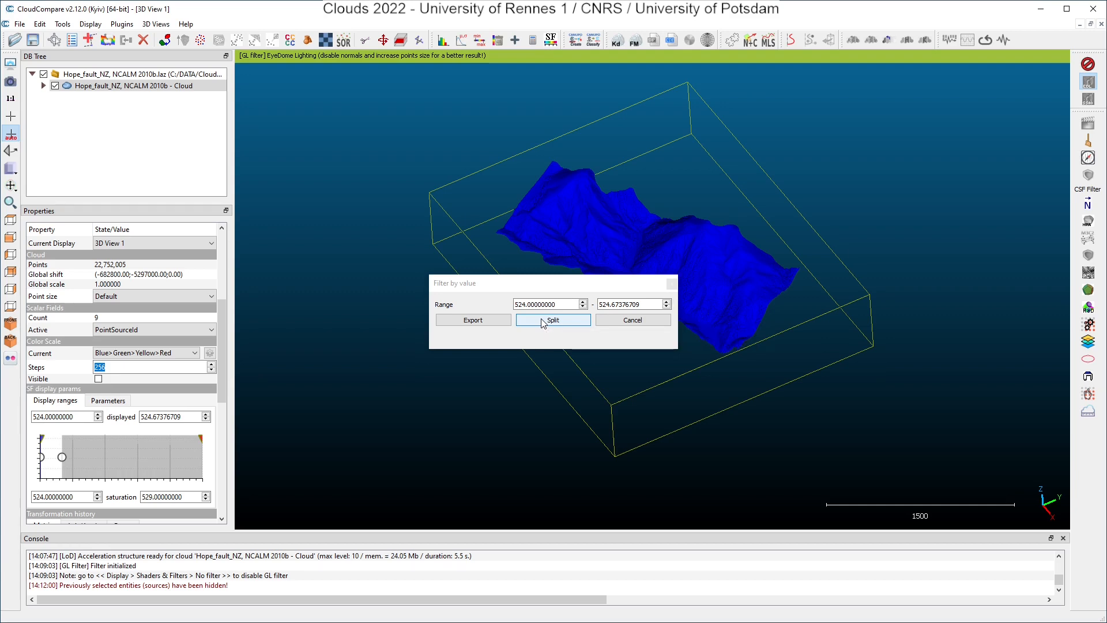
mouse_move(516, 335)
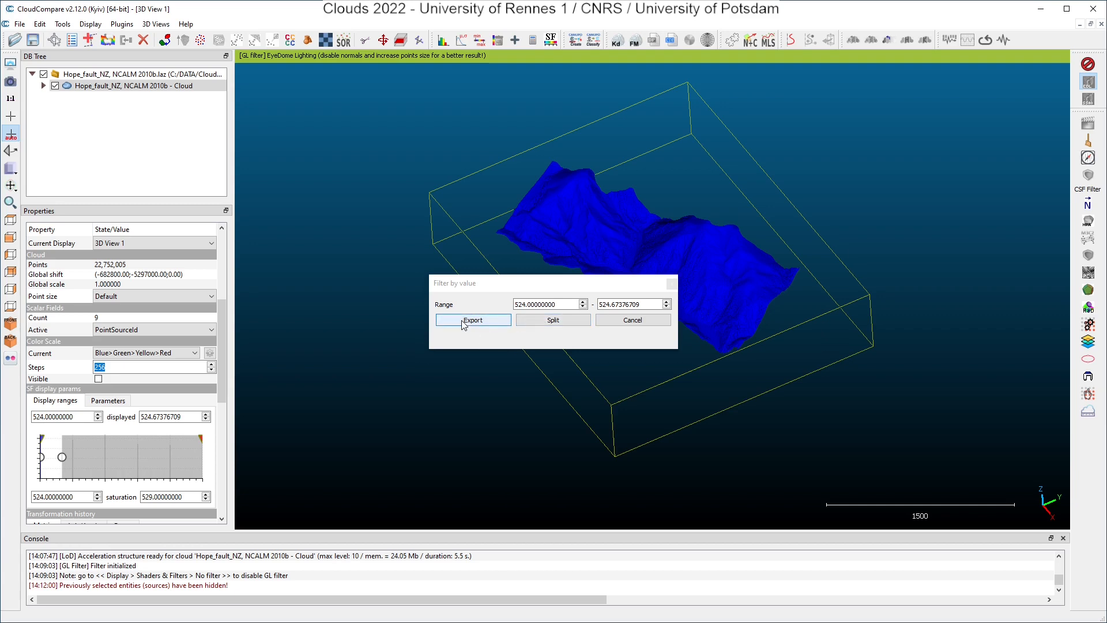
mouse_move(472, 320)
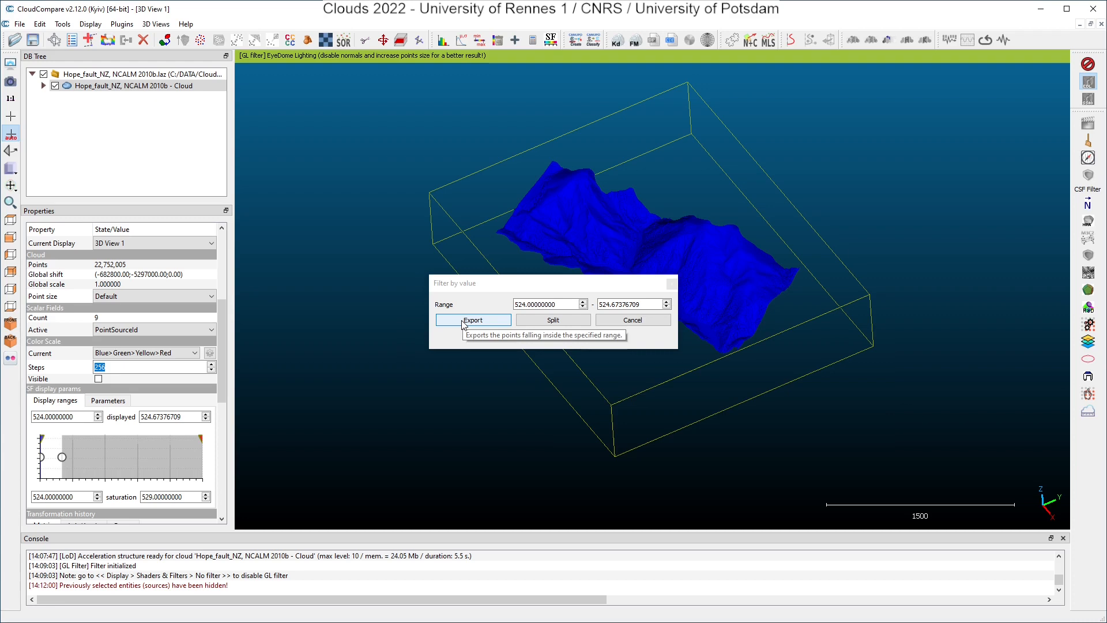
left_click(472, 319)
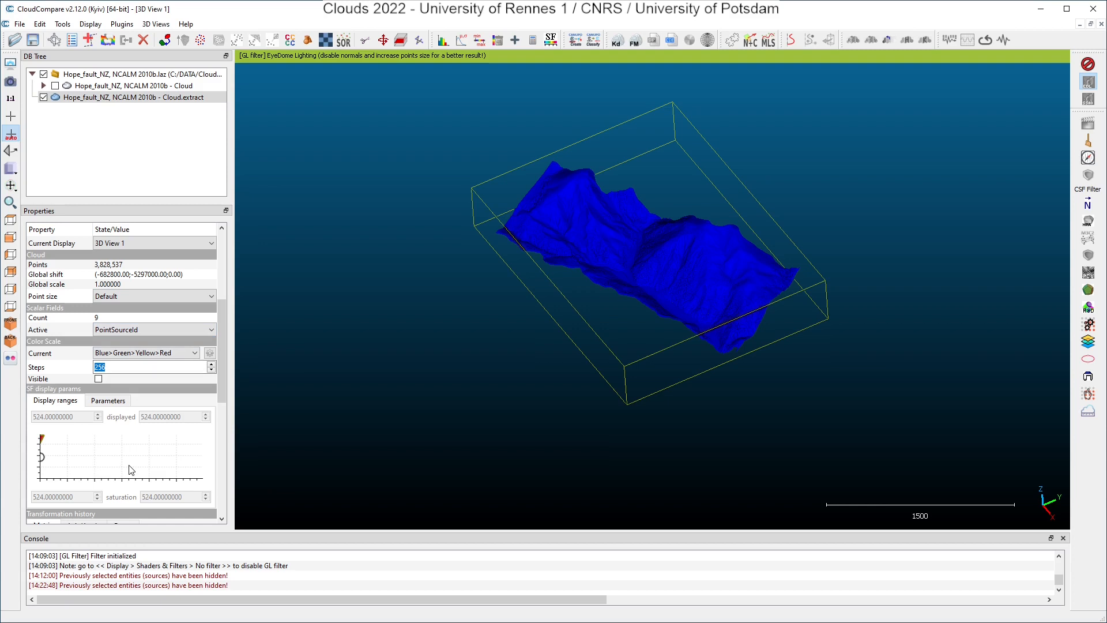
mouse_move(87, 461)
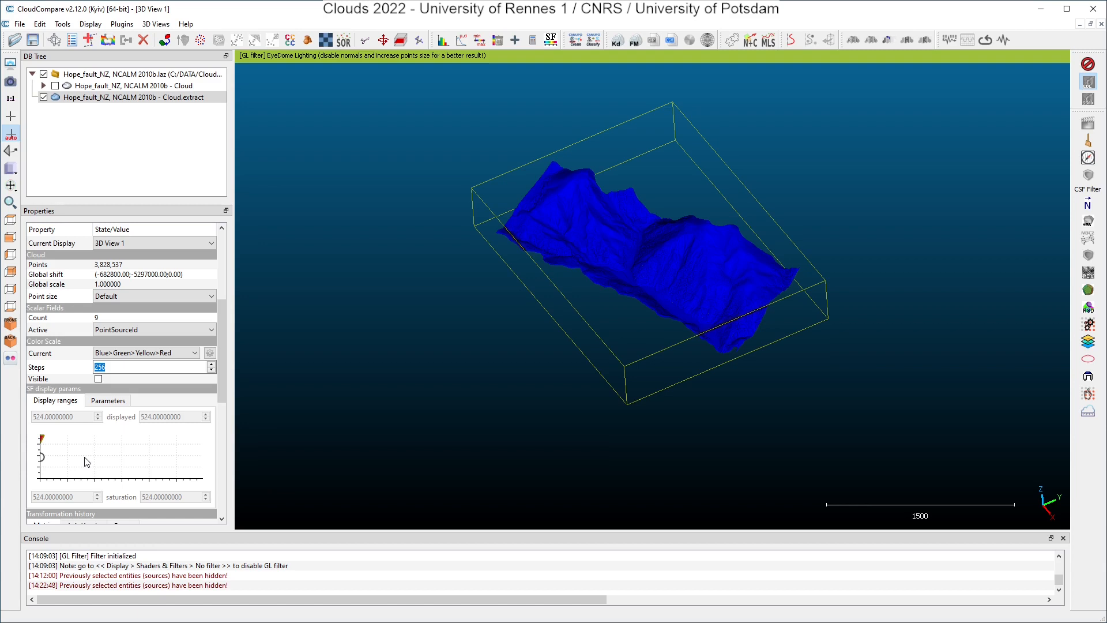
Step: Rename the extracted Cloud.extract entry to 524
left_click(133, 97)
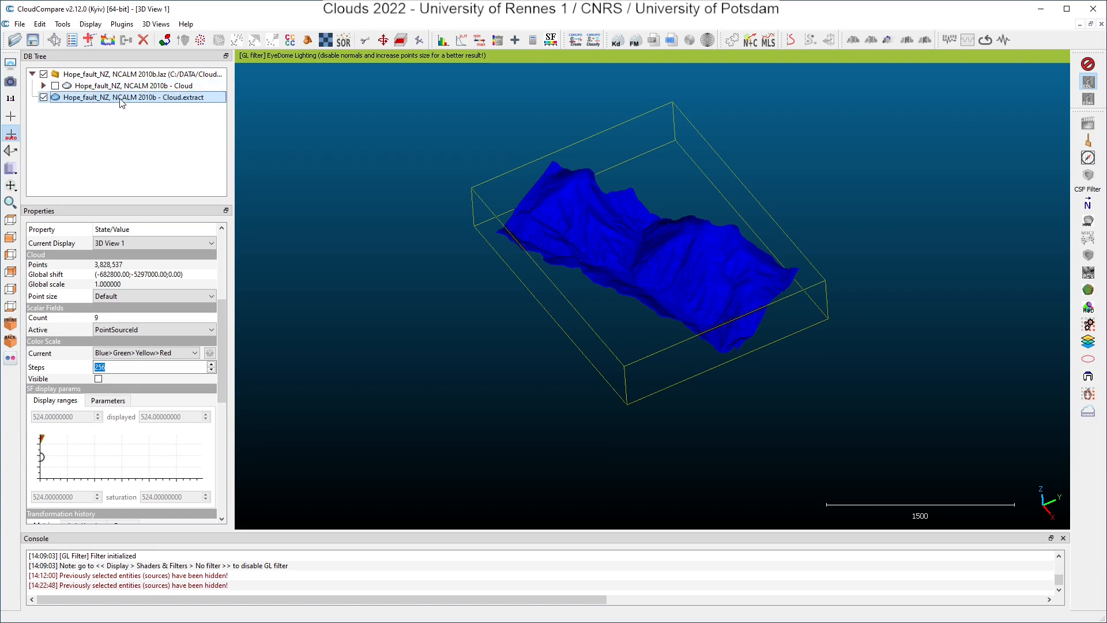
double_click(137, 97)
type("524")
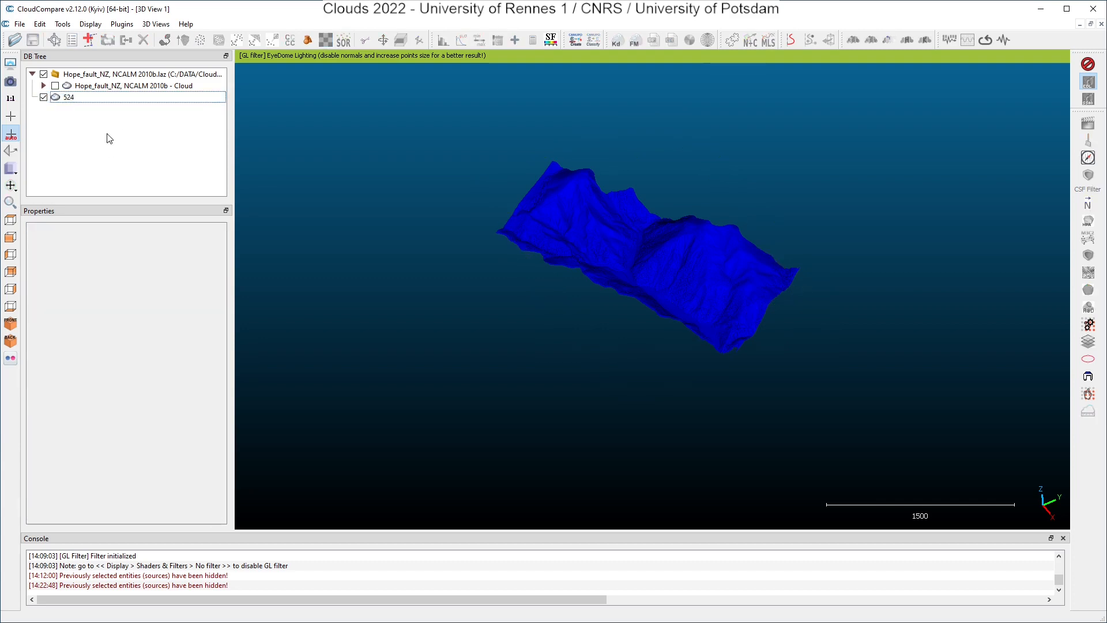
left_click(68, 97)
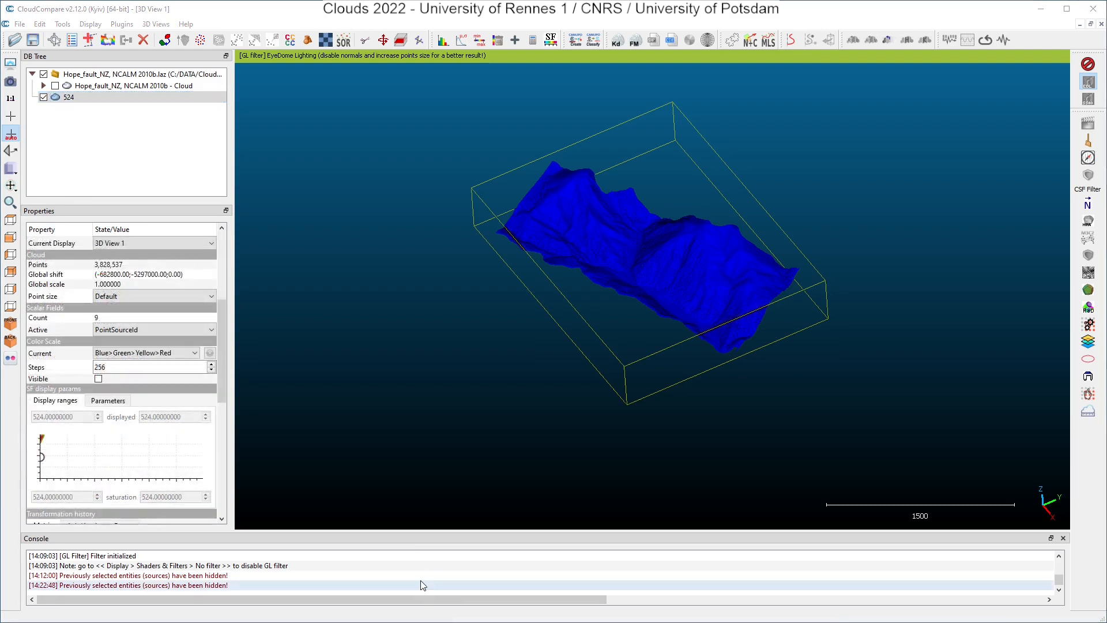
Step: Colour cloud 524 by ScanAngleRank and set the display range minimum to -1
left_click(154, 329)
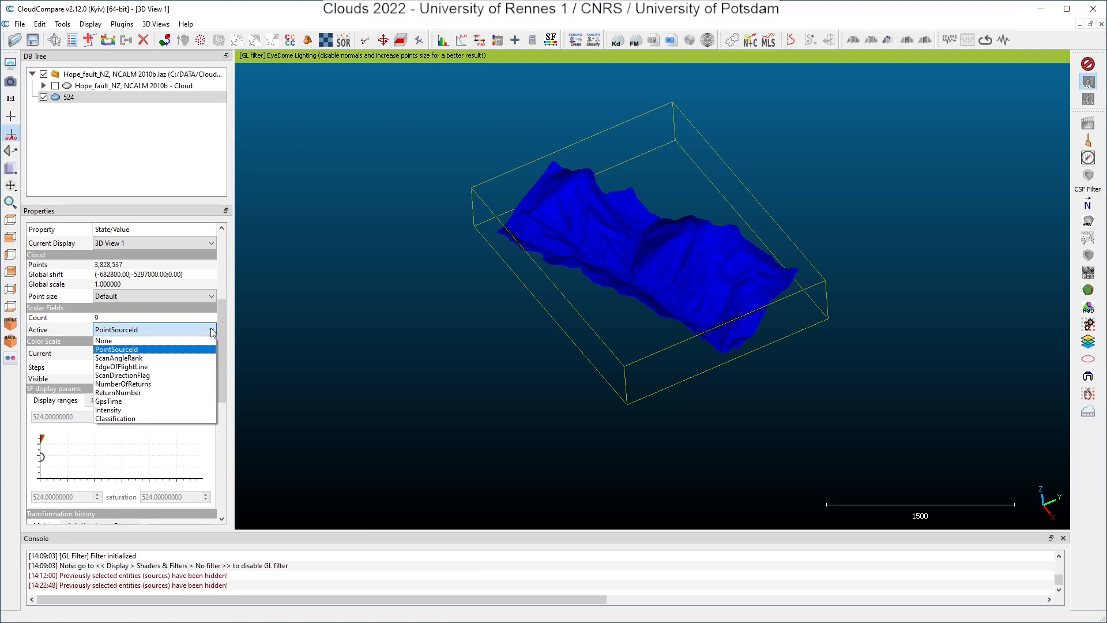
mouse_move(119, 357)
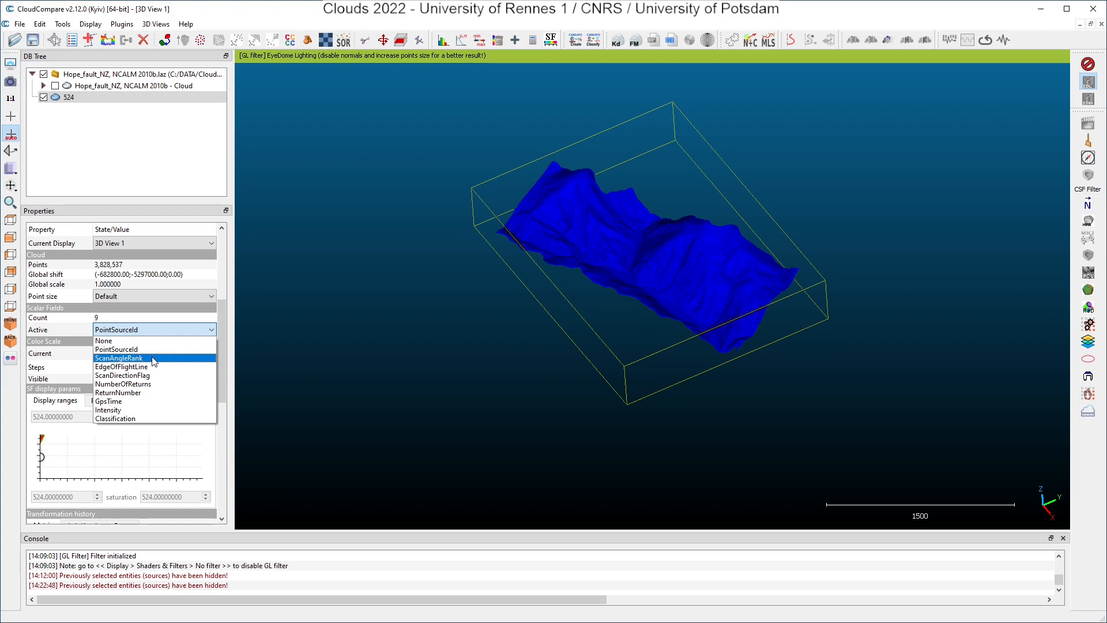
left_click(118, 358)
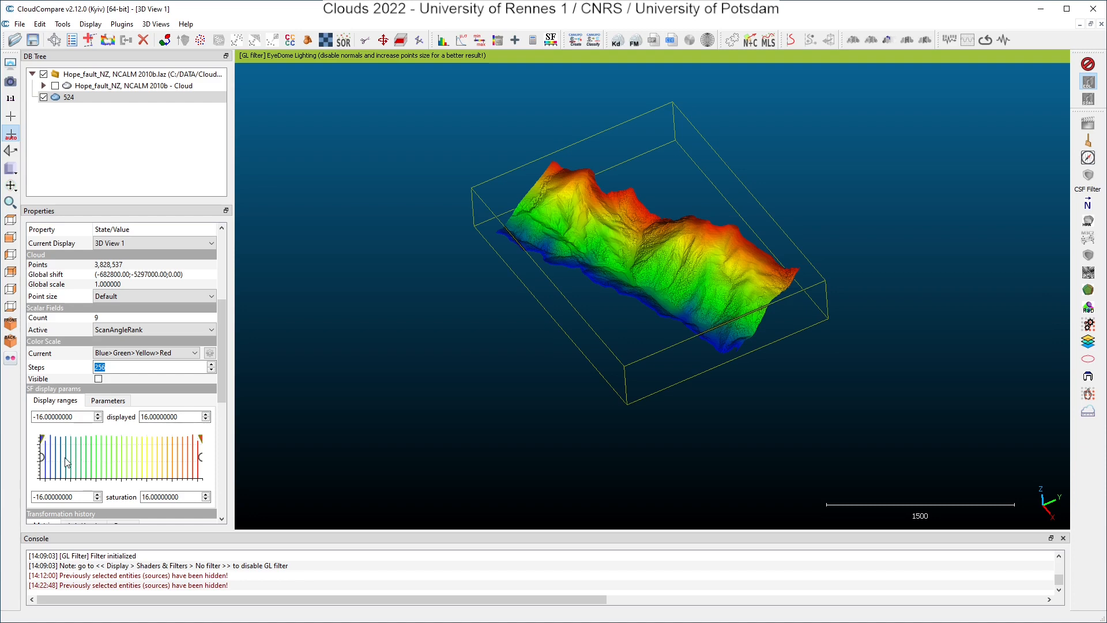
mouse_move(74, 460)
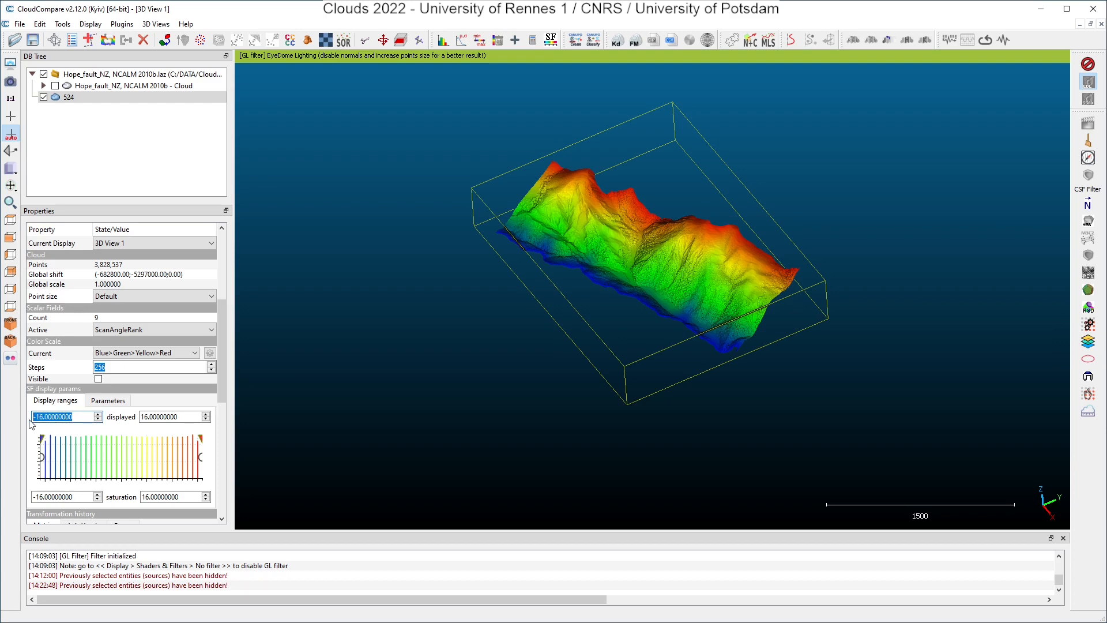
type("-1")
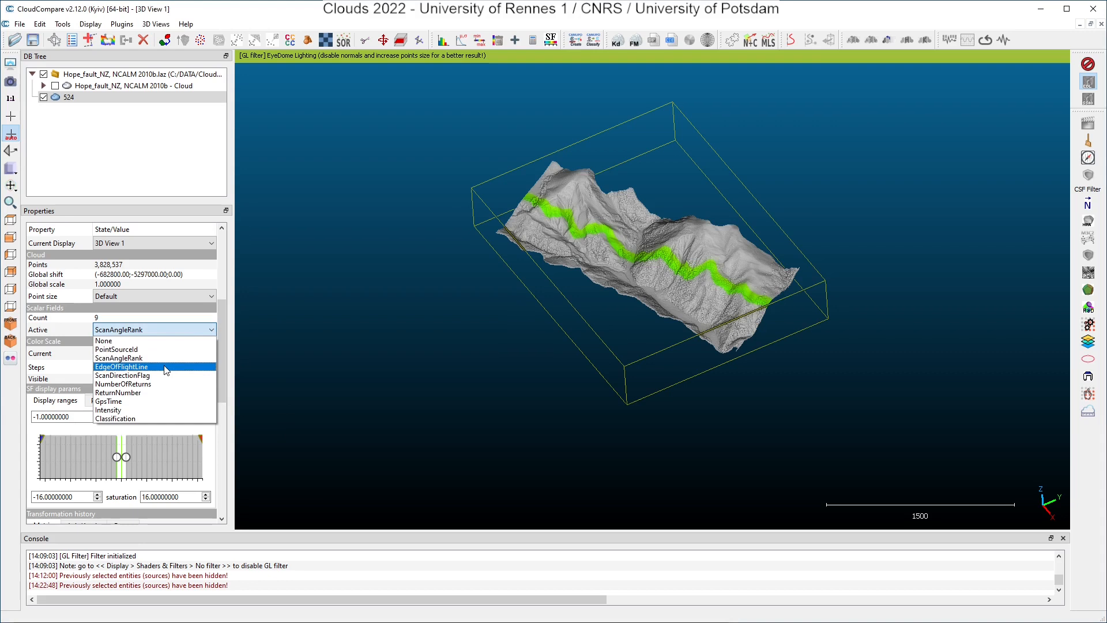
Step: Colour cloud 524 by EdgeOfFlightLine with a larger point size
left_click(121, 367)
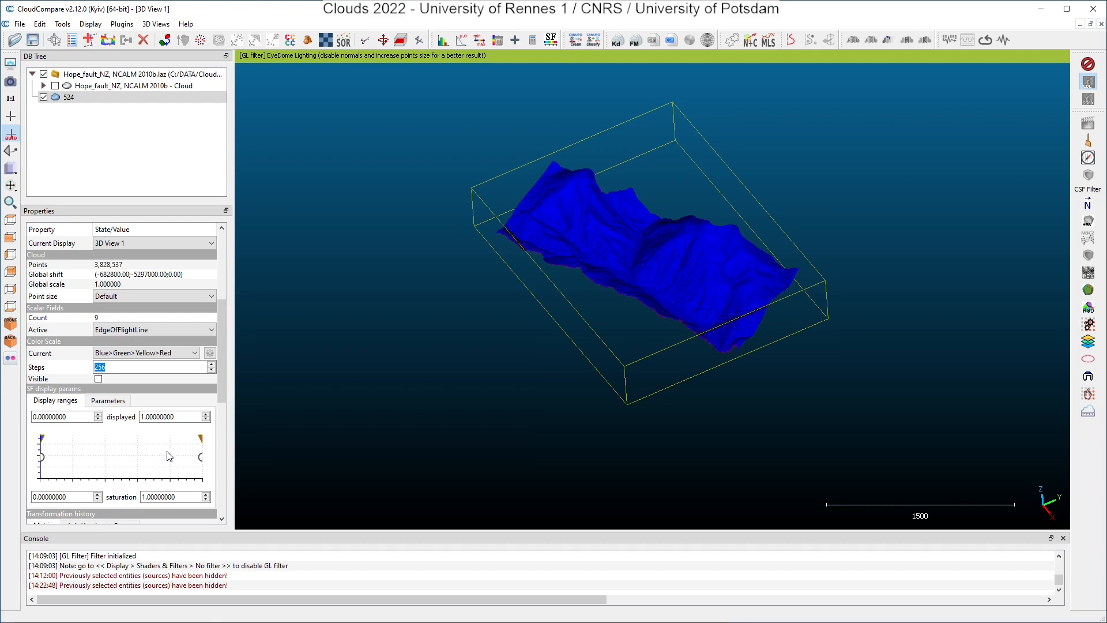
mouse_move(602, 323)
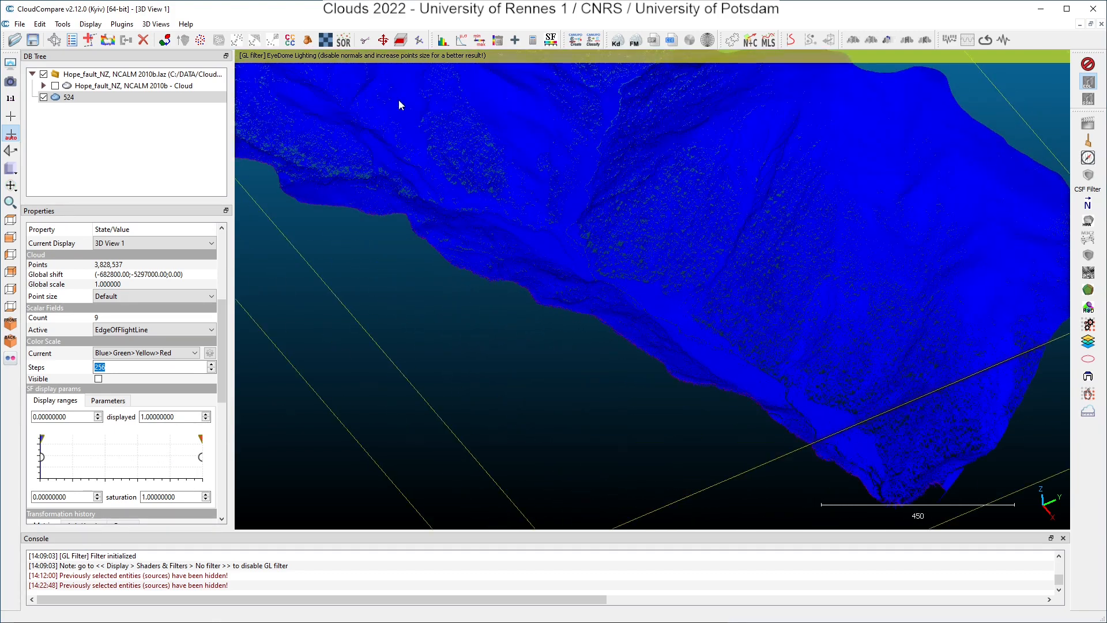
left_click(357, 76)
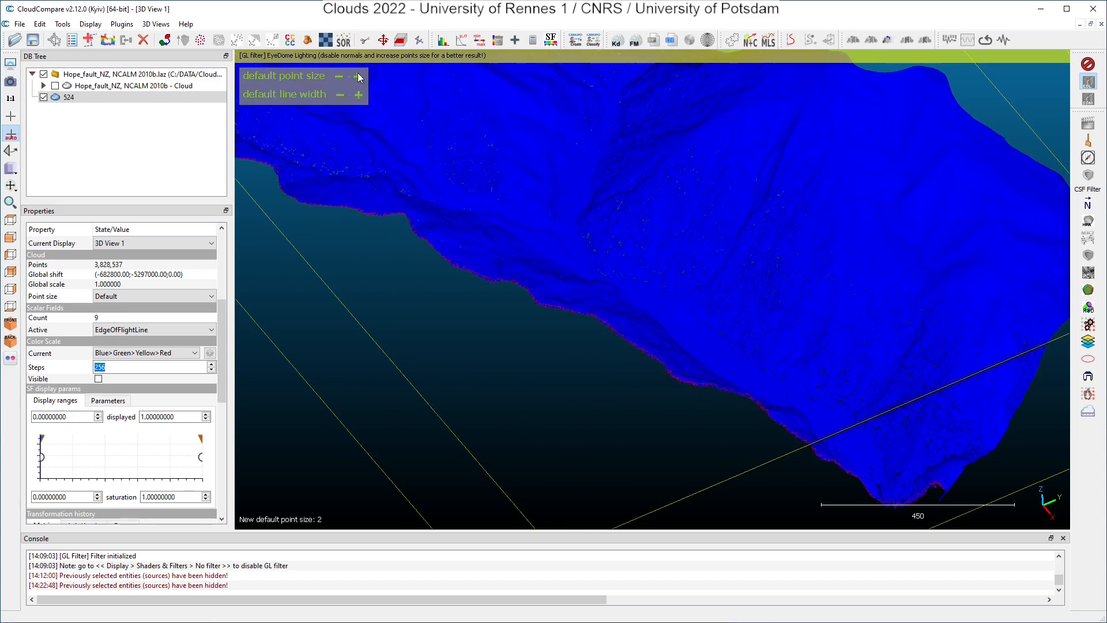
left_click(357, 76)
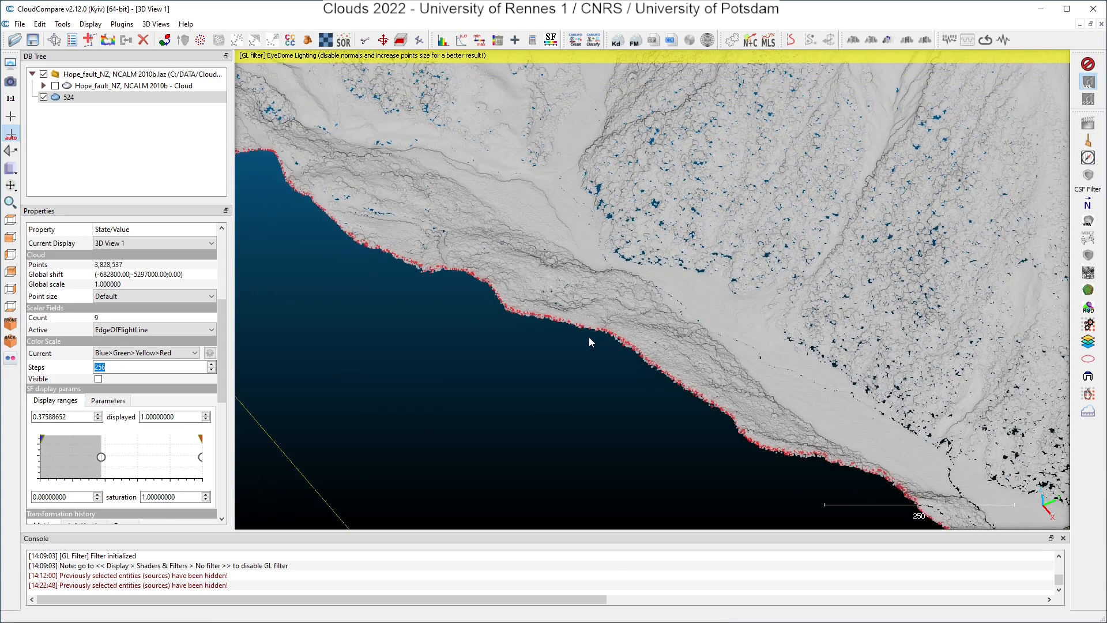
left_click_drag(589, 342, 586, 434)
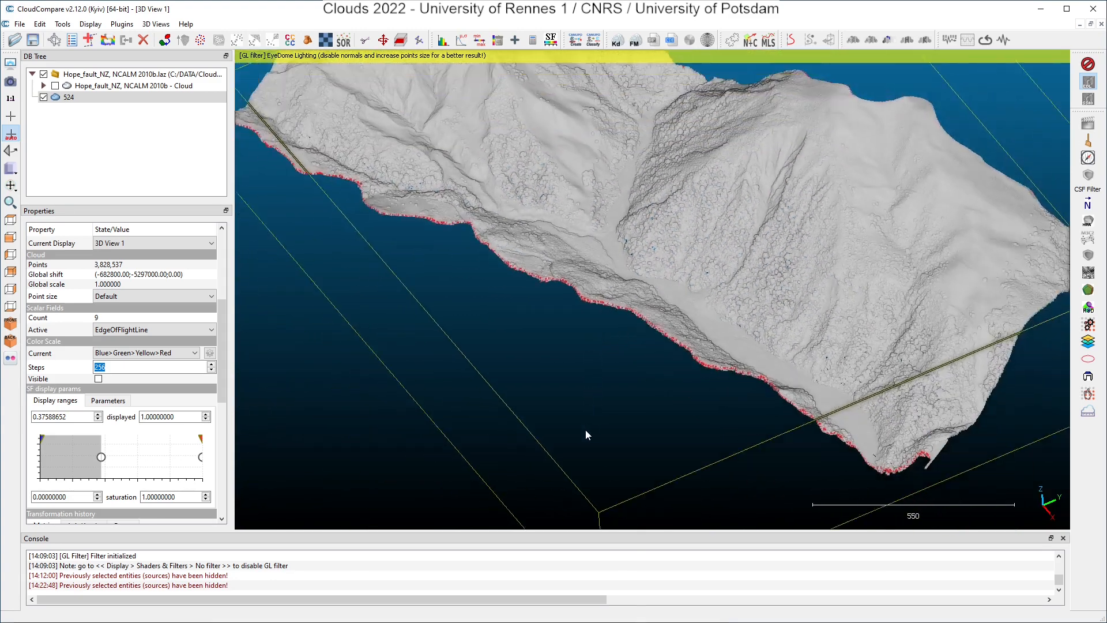
Step: Stop showing out-of-range points in grey so only the red flight-line edges remain
left_click(107, 400)
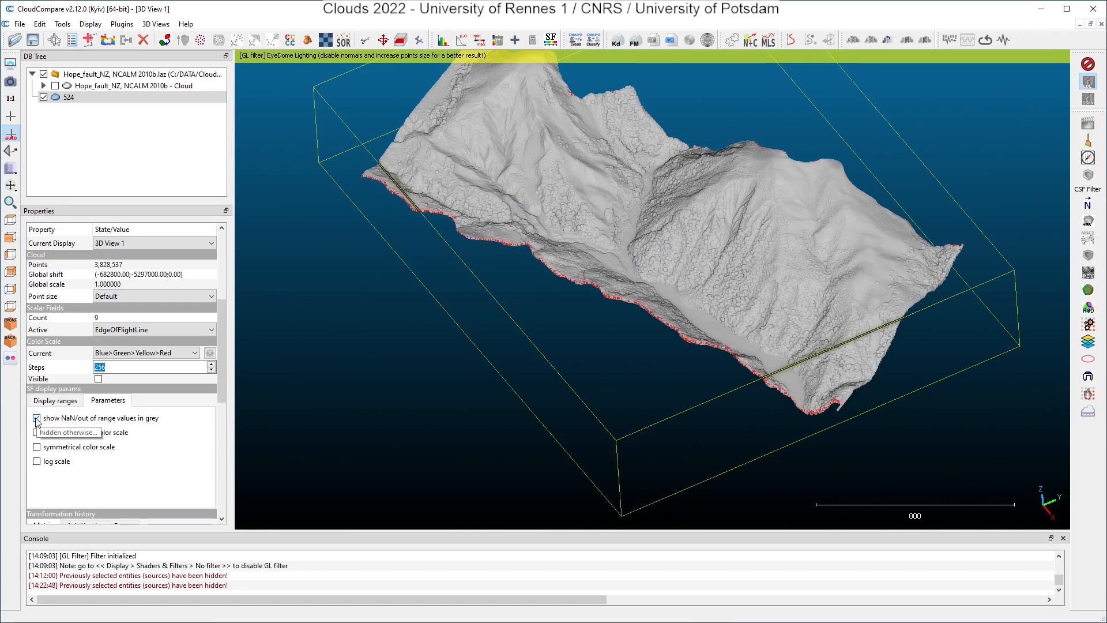
left_click(37, 417)
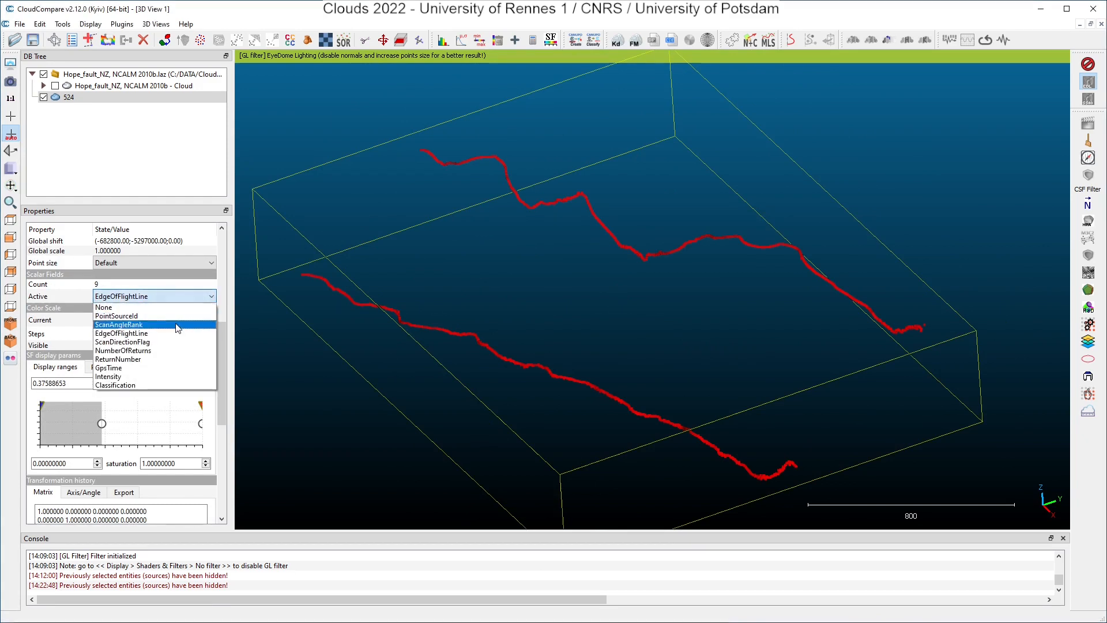
Step: Colour cloud 524 by ScanDirectionFlag and zoom in on the red and blue scan points
left_click(122, 342)
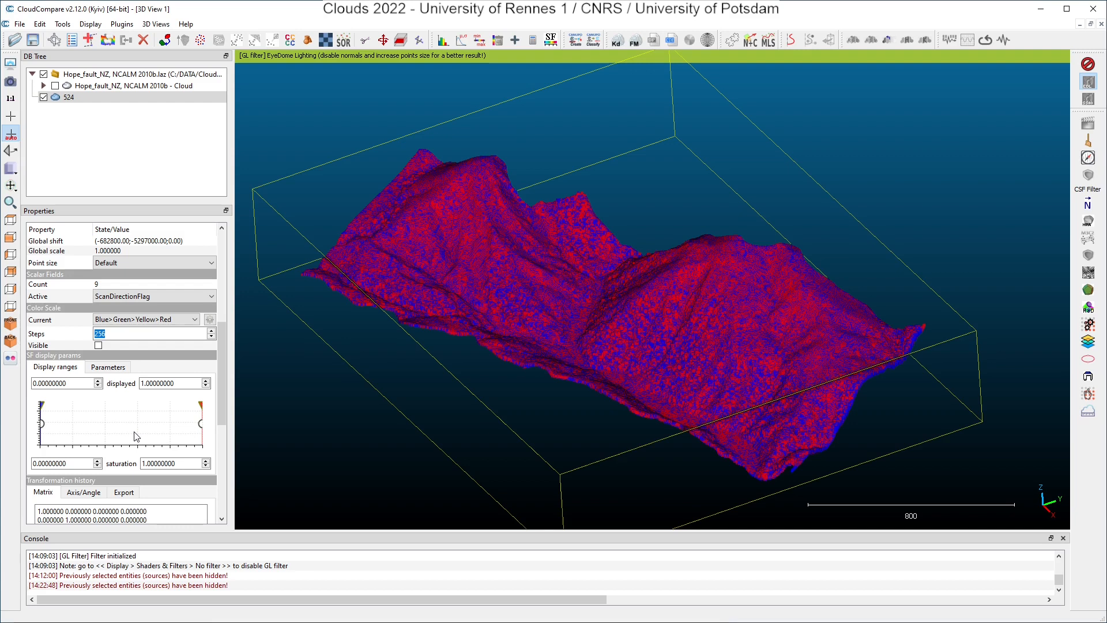
mouse_move(533, 412)
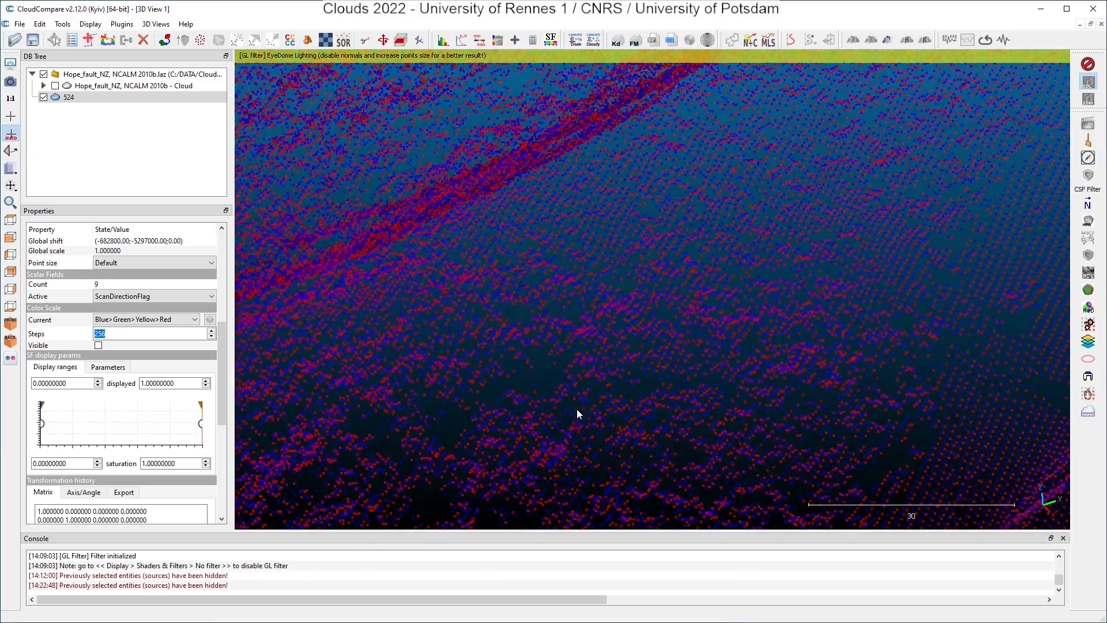
scroll("down", 3)
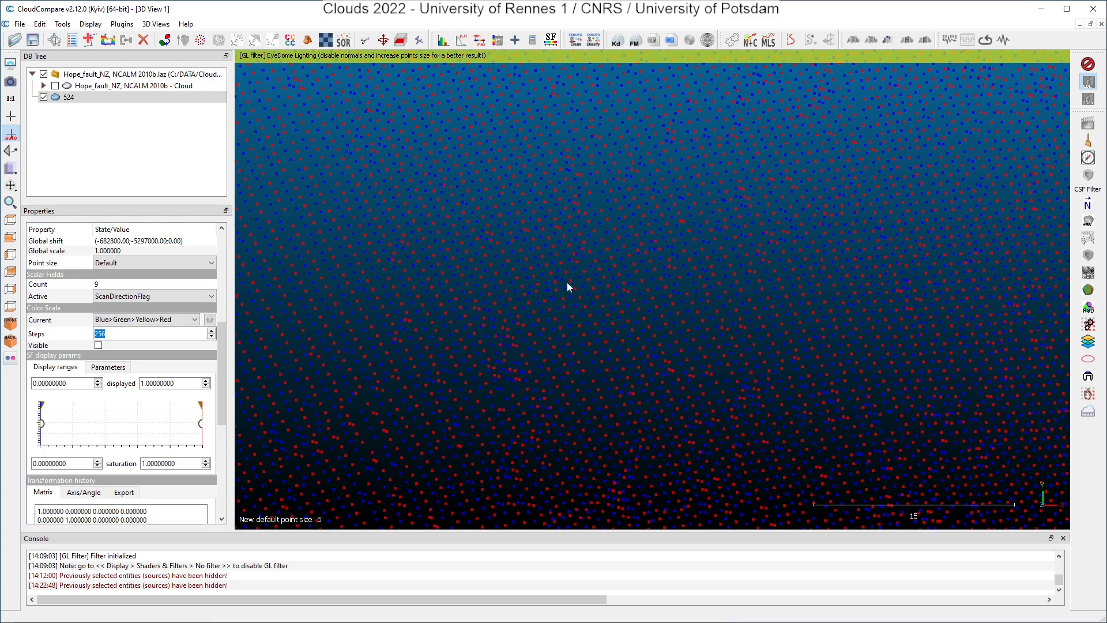
mouse_move(665, 458)
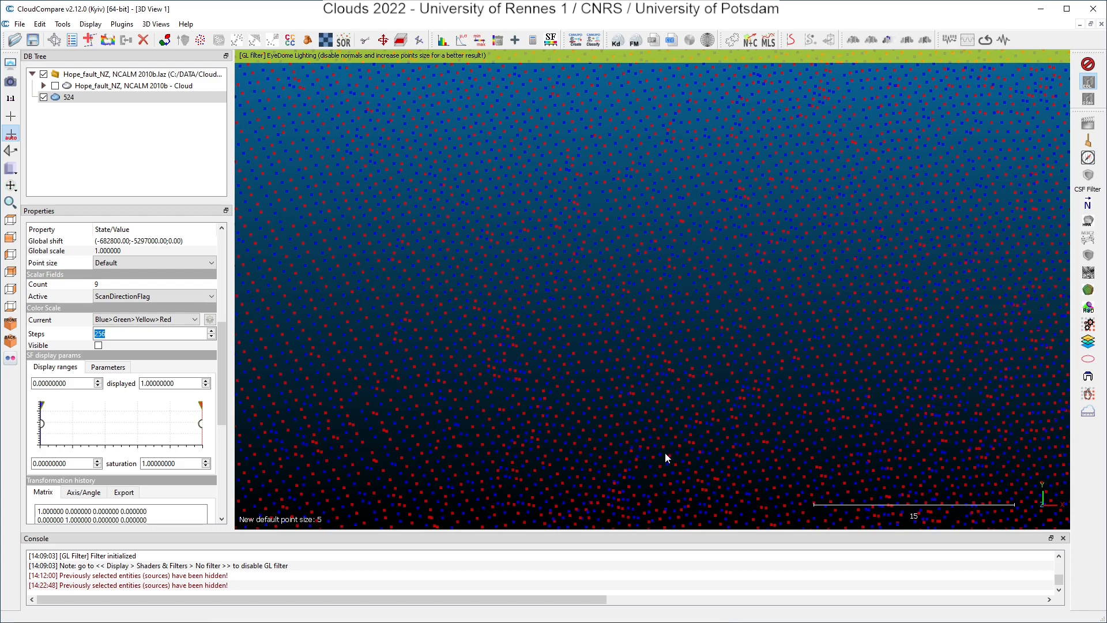
mouse_move(672, 470)
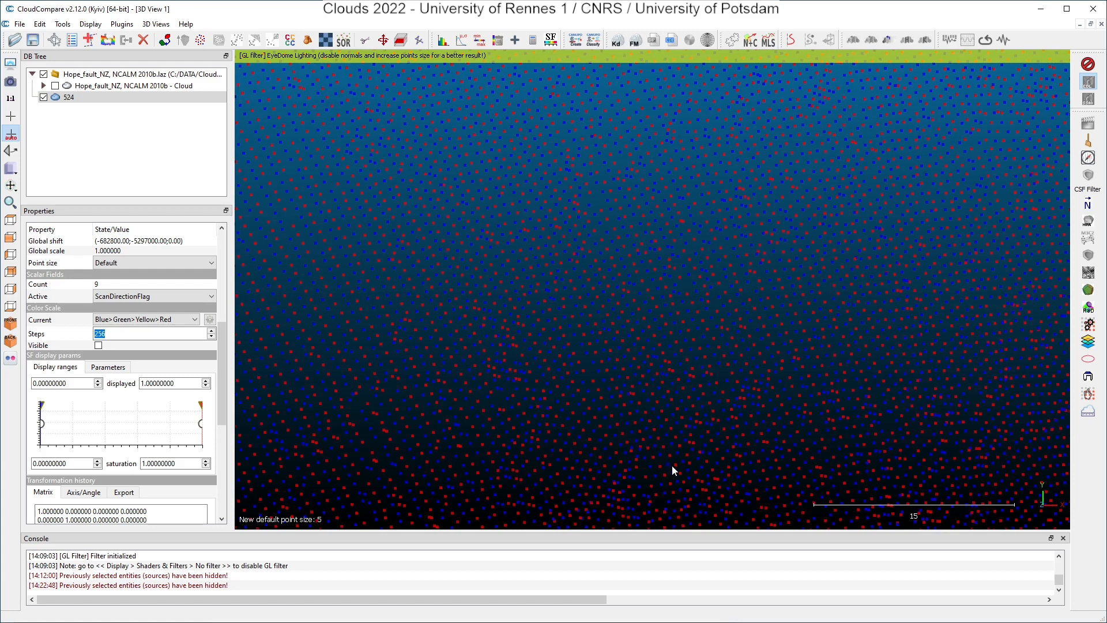
mouse_move(645, 423)
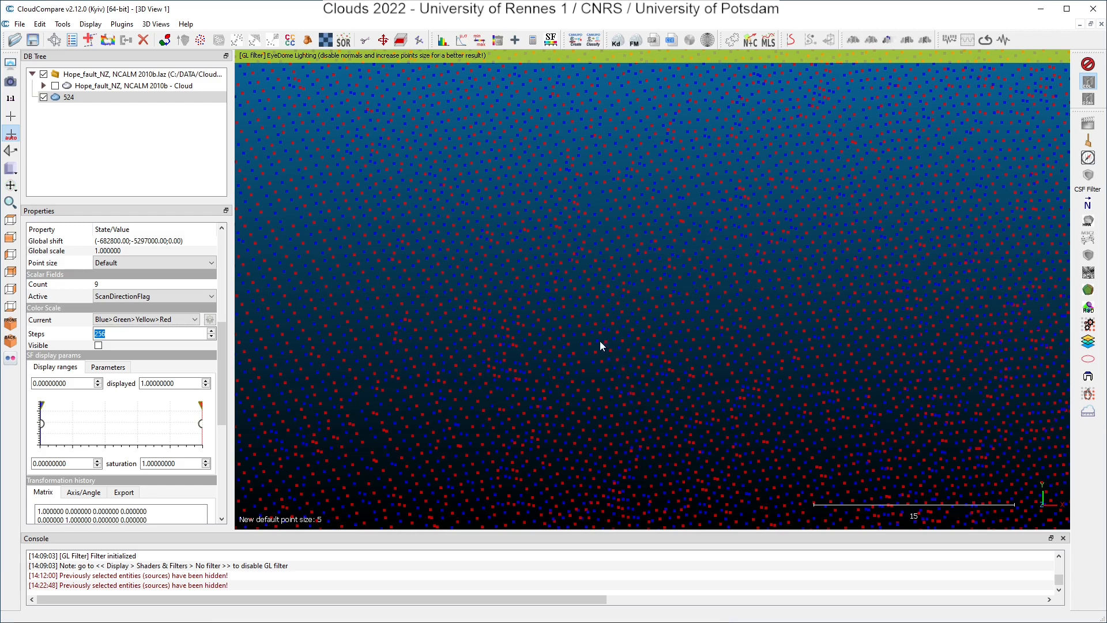
mouse_move(606, 322)
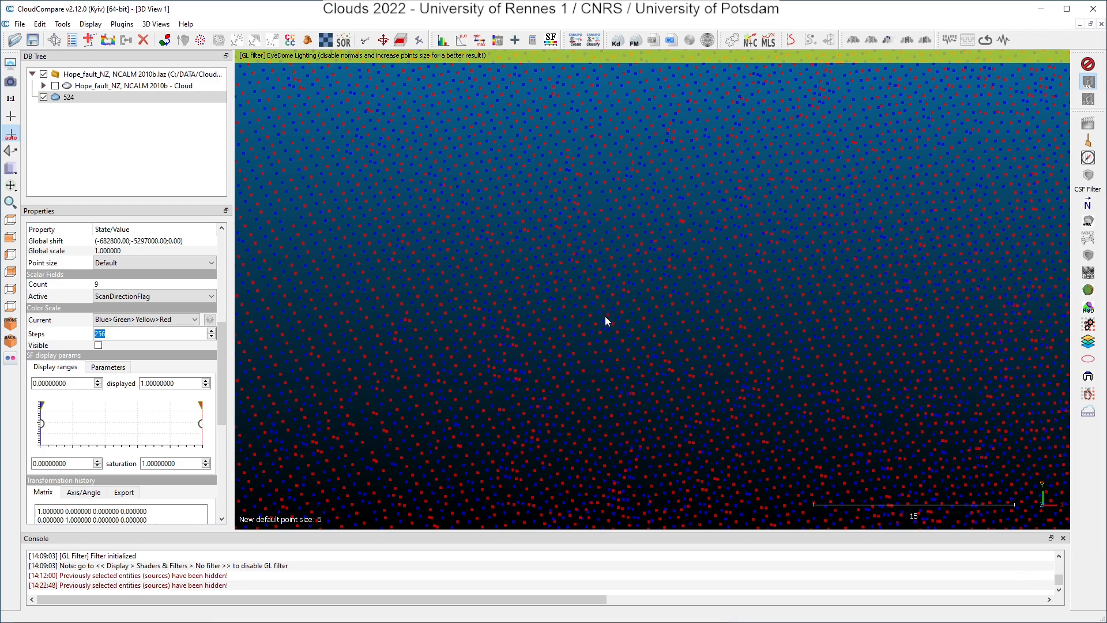
mouse_move(683, 473)
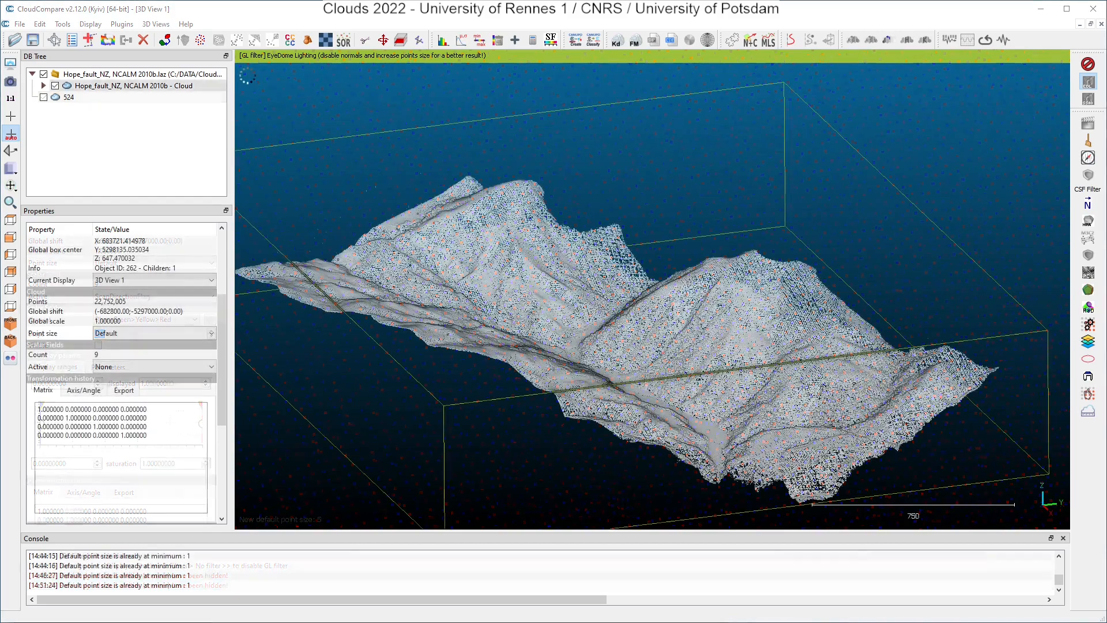
Step: Colour the original full cloud by NumberOfReturns
left_click(126, 85)
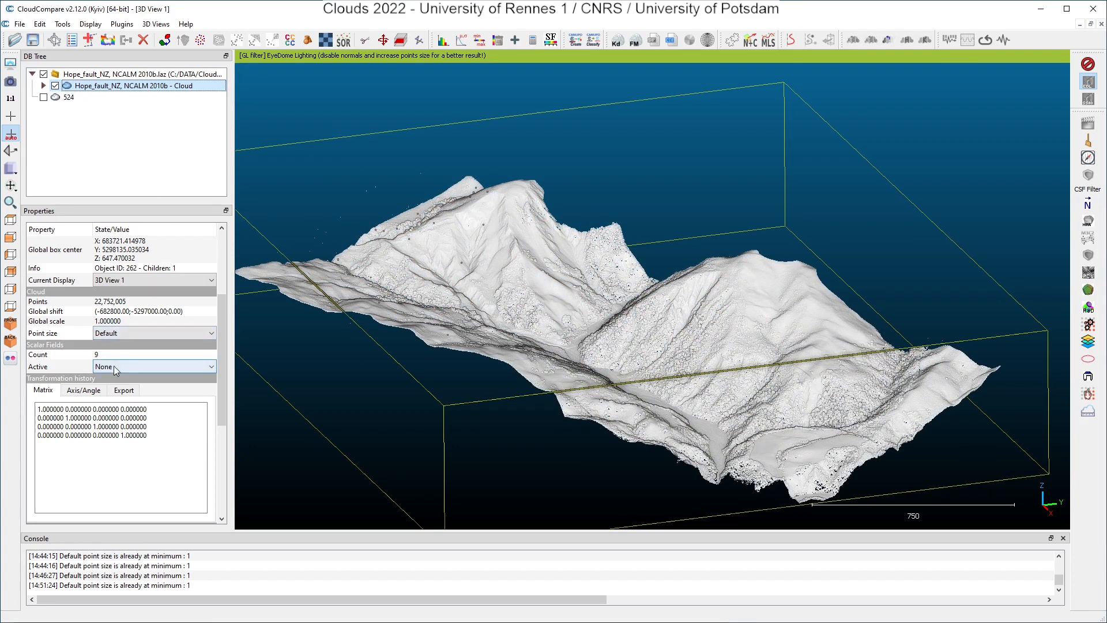
left_click(152, 366)
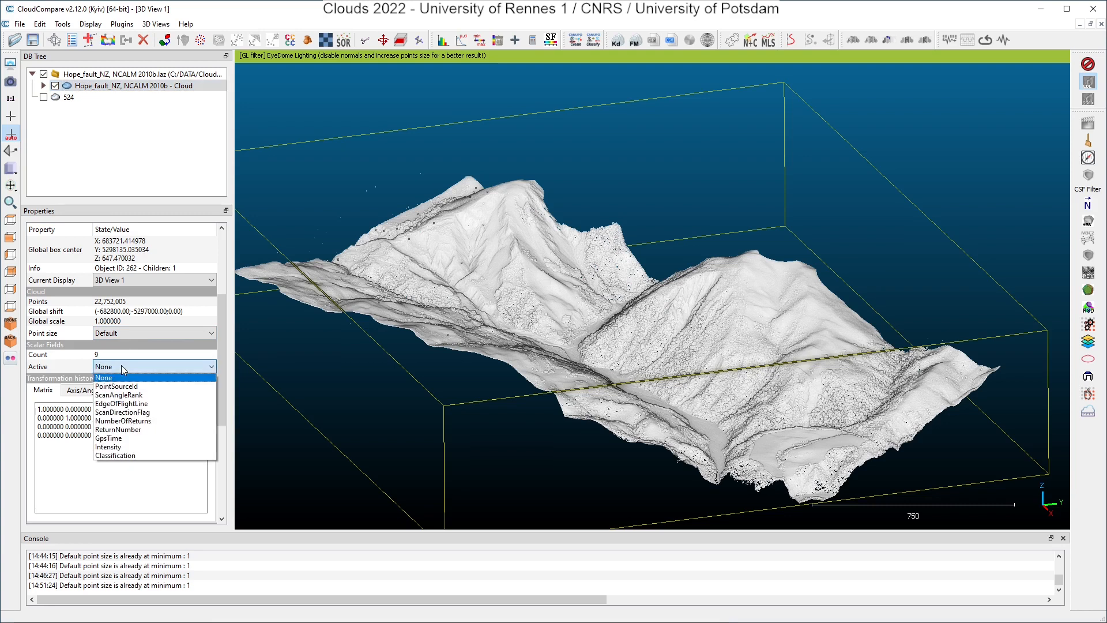
mouse_move(123, 420)
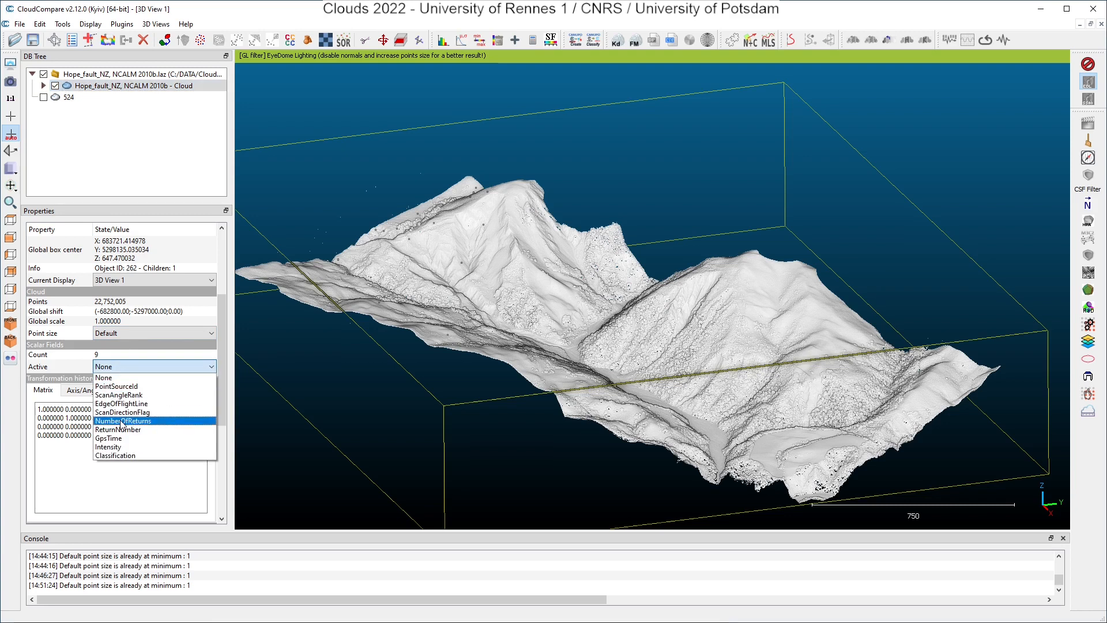
left_click(123, 420)
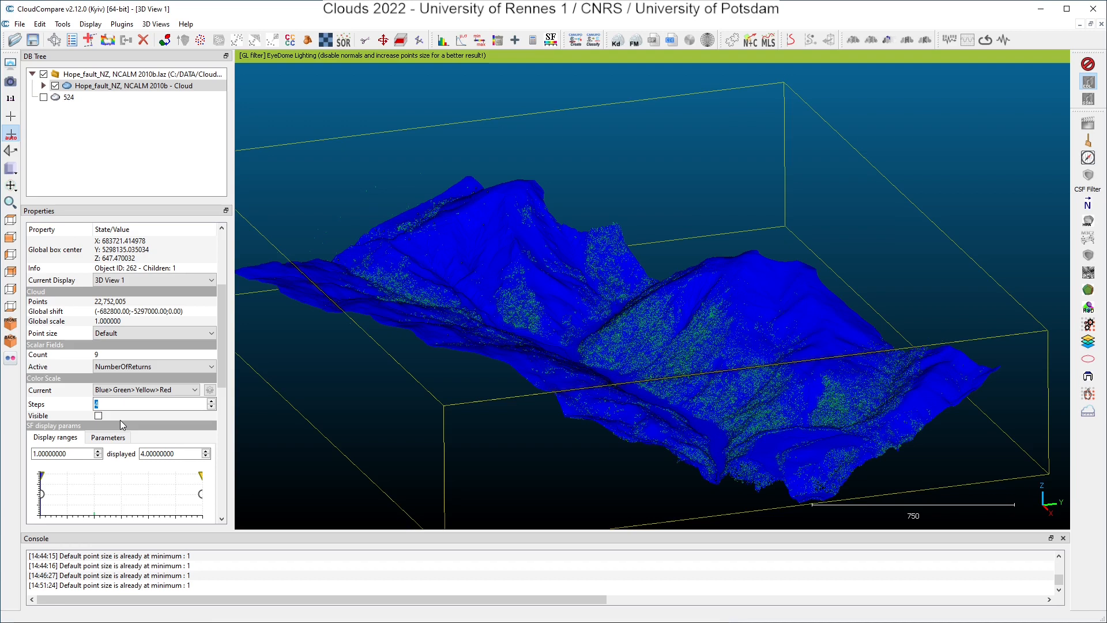
mouse_move(119, 425)
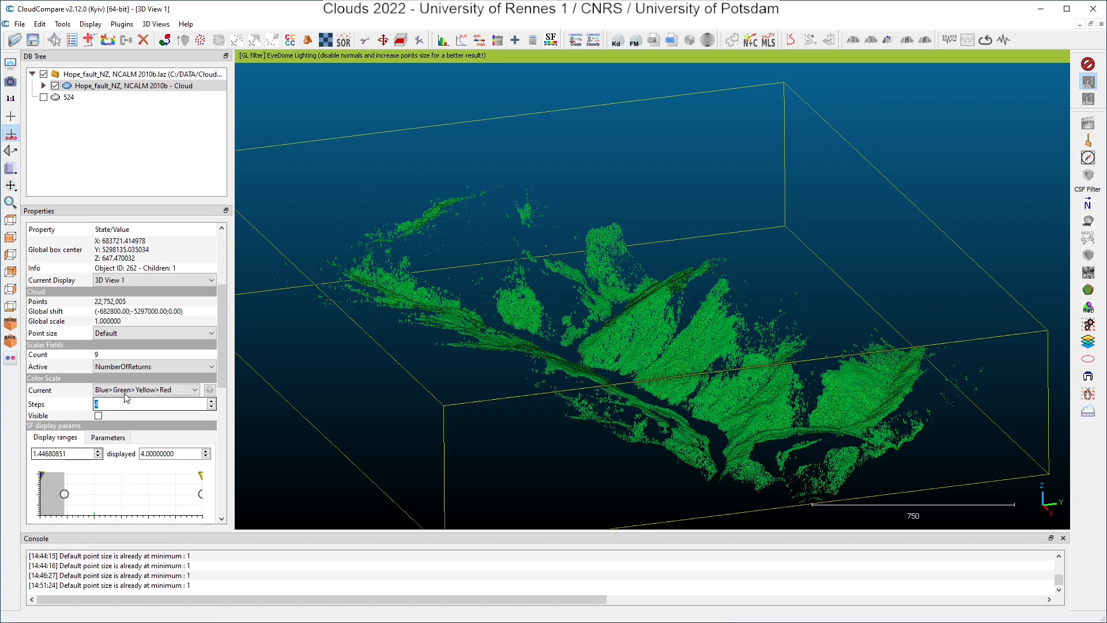
Step: Switch the full cloud's active scalar field to ReturnNumber
left_click(153, 366)
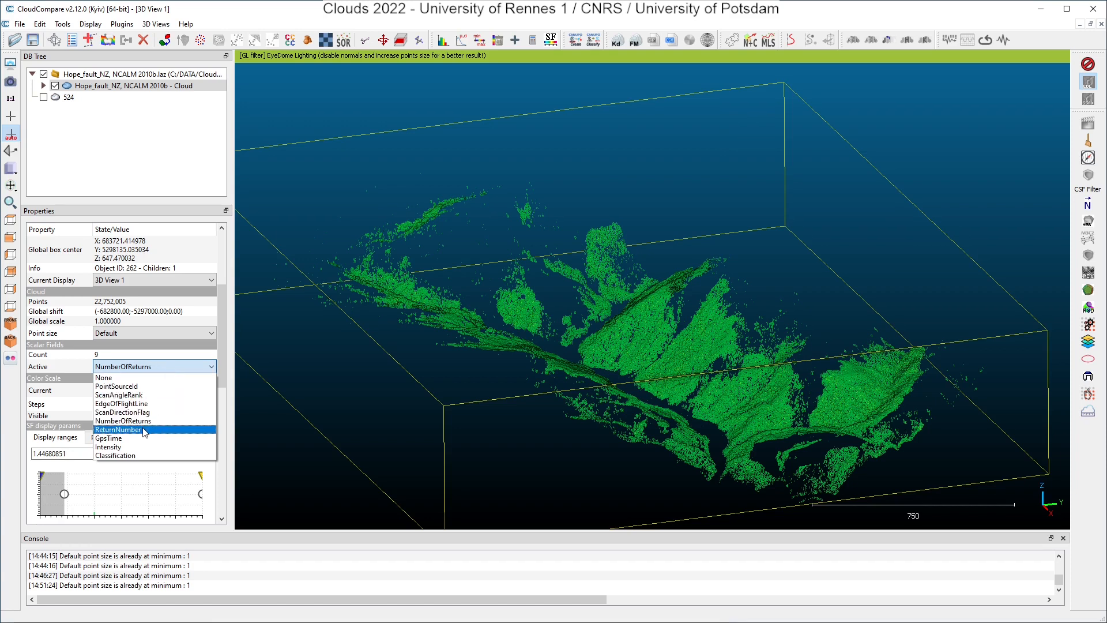
left_click(120, 429)
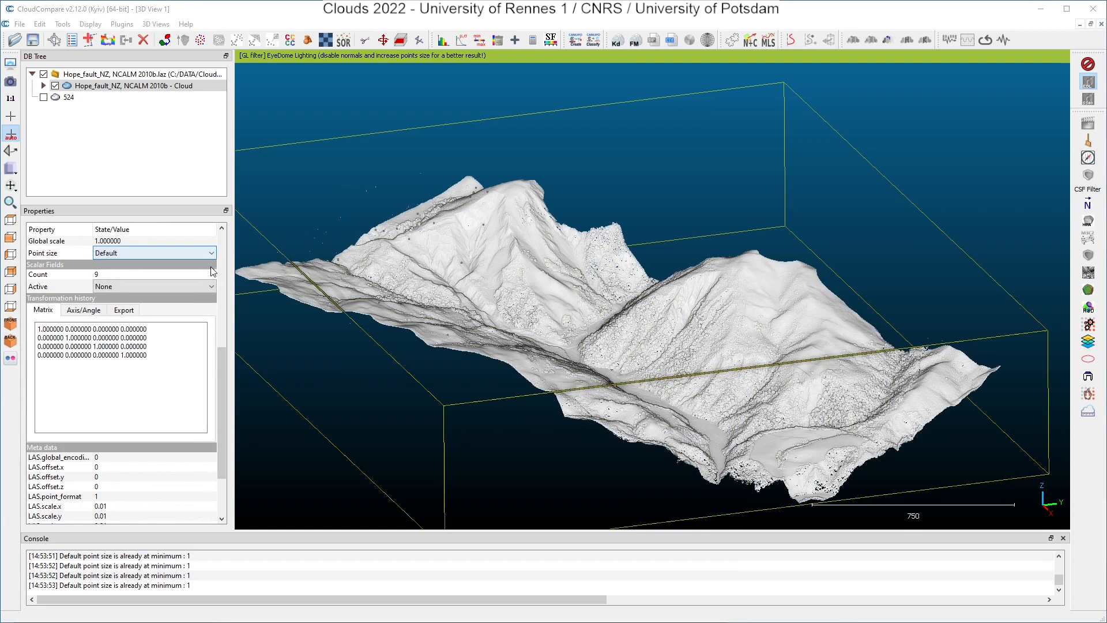
left_click(153, 286)
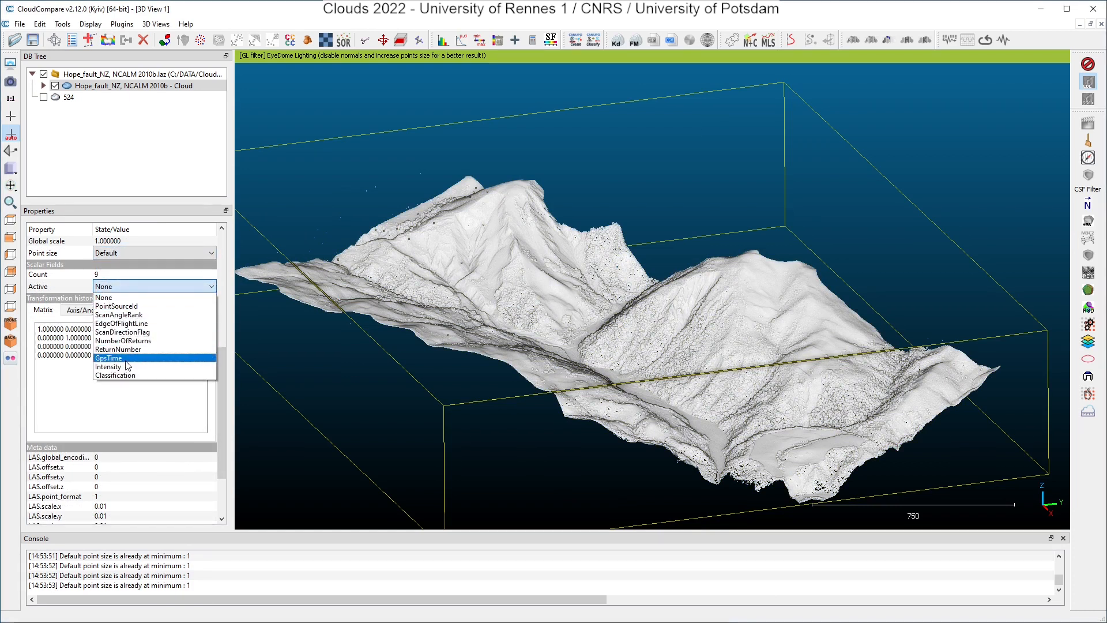
left_click(109, 357)
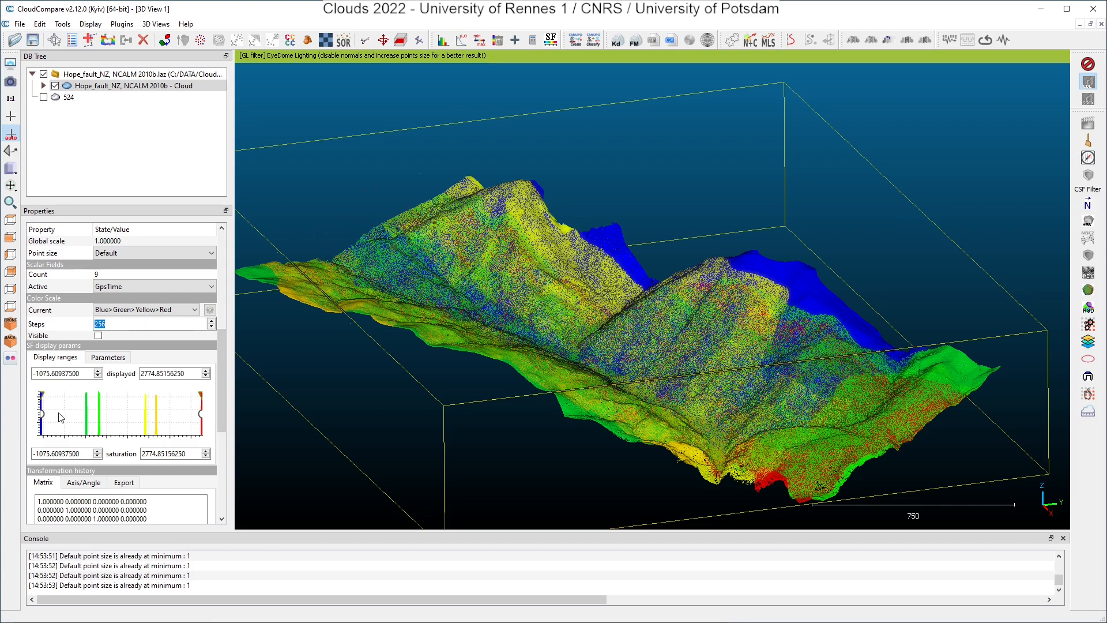
mouse_move(158, 418)
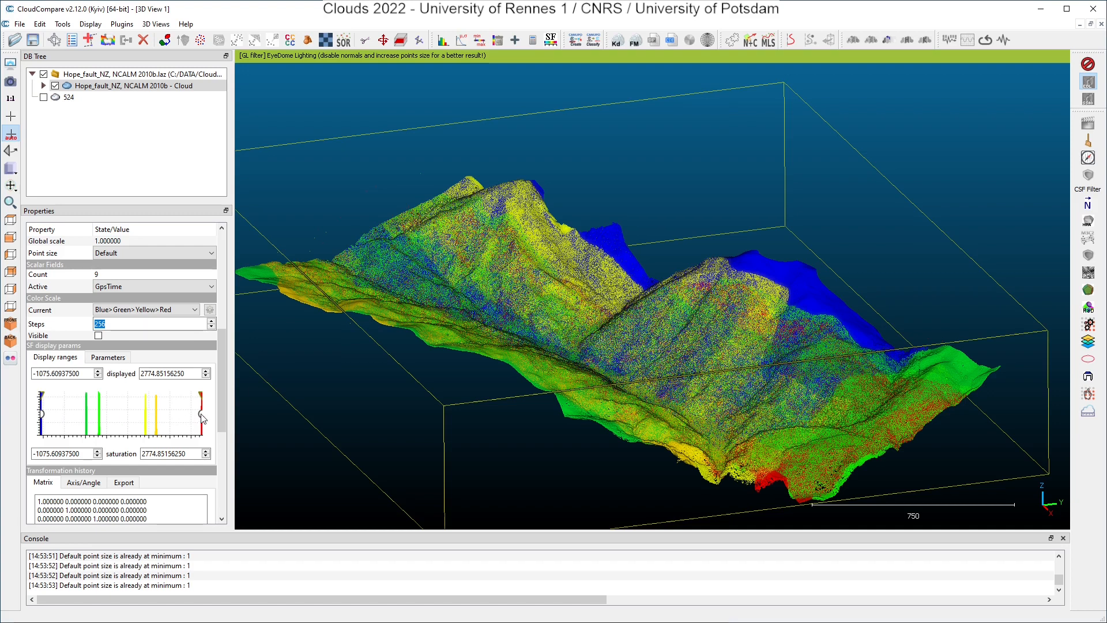
left_click_drag(199, 412, 151, 413)
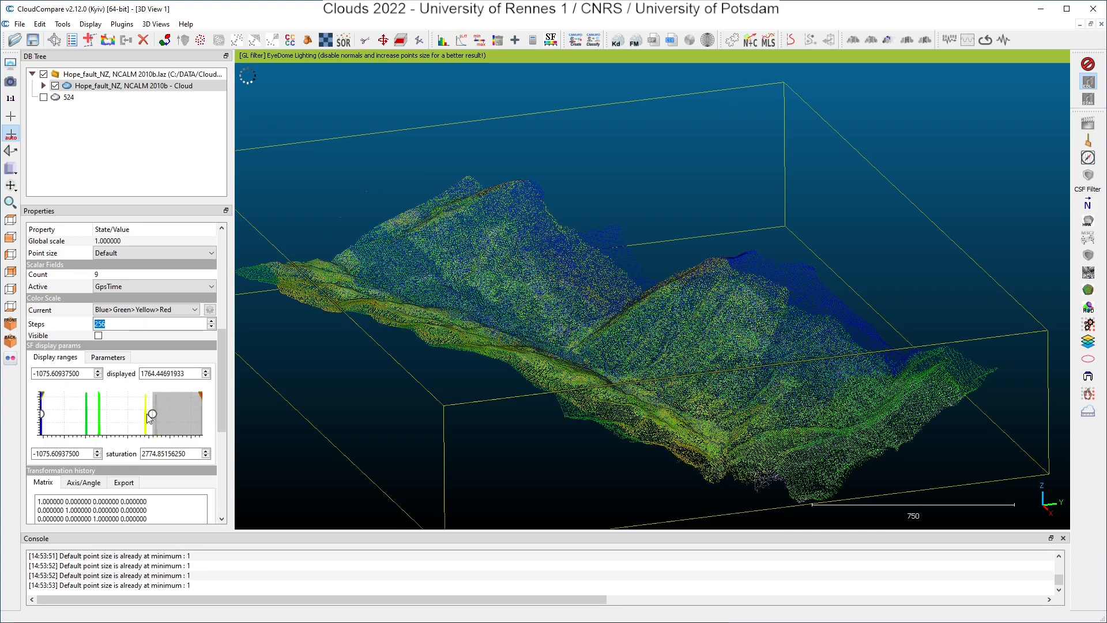
left_click_drag(153, 413, 60, 416)
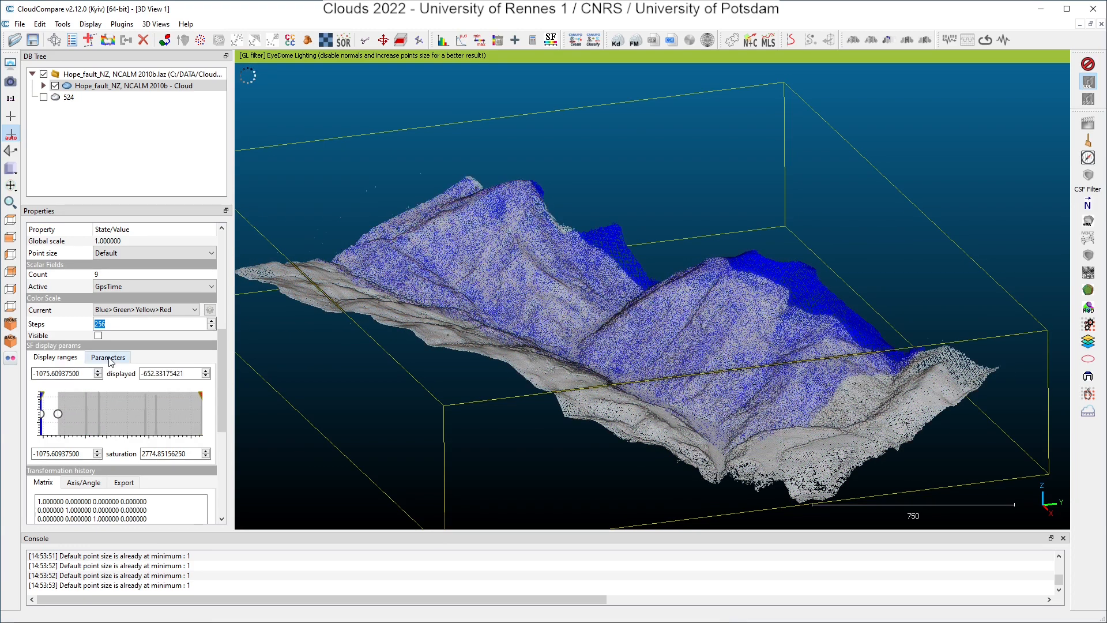
left_click(108, 357)
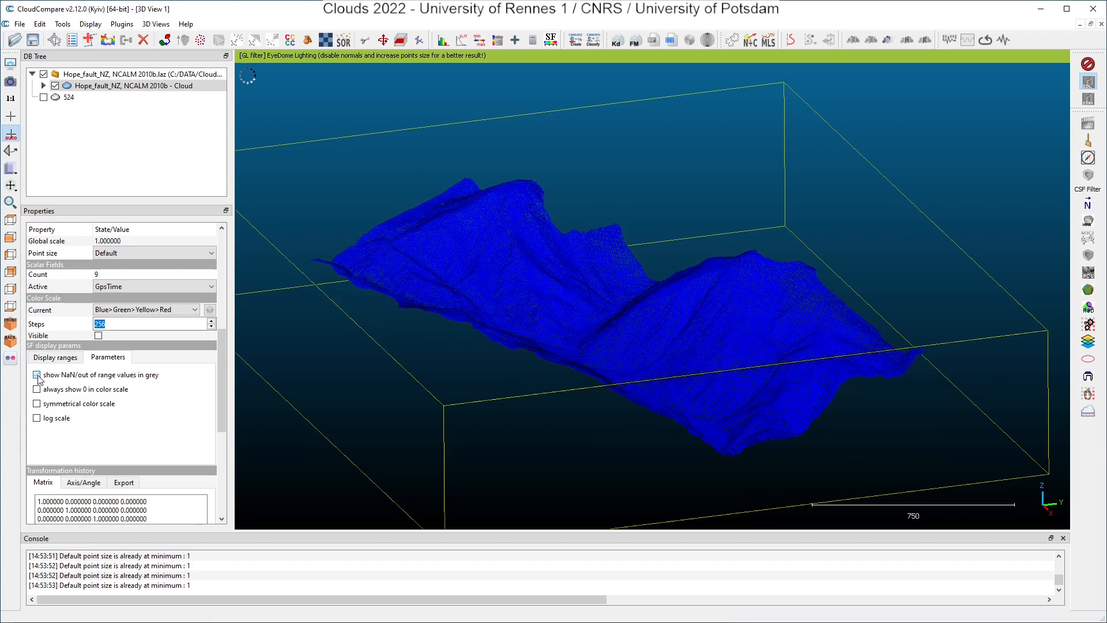
left_click(54, 356)
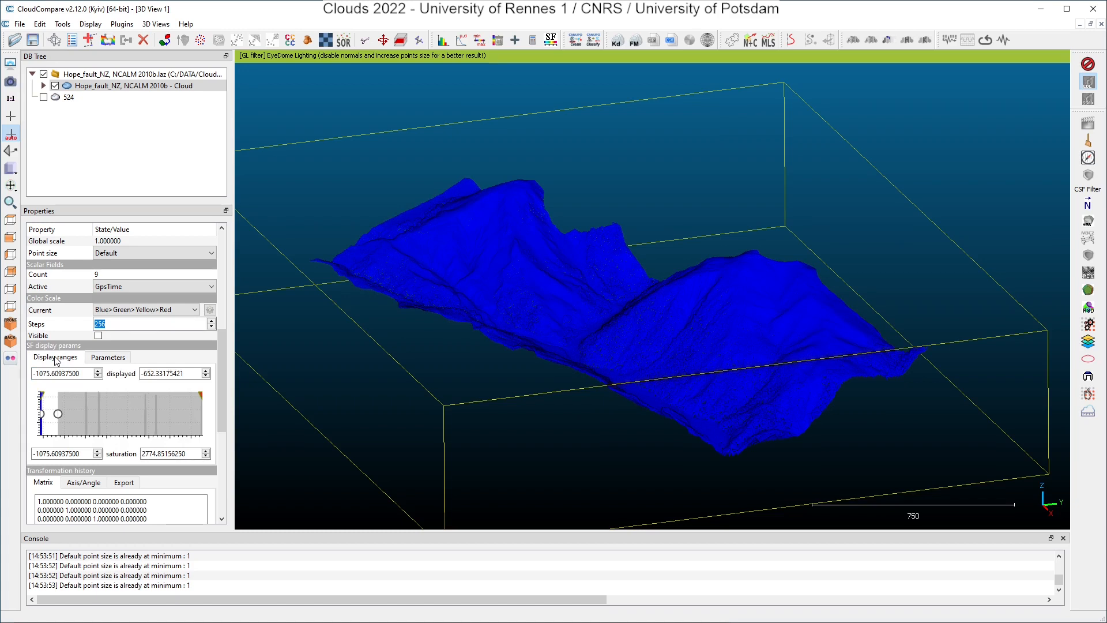
mouse_move(56, 361)
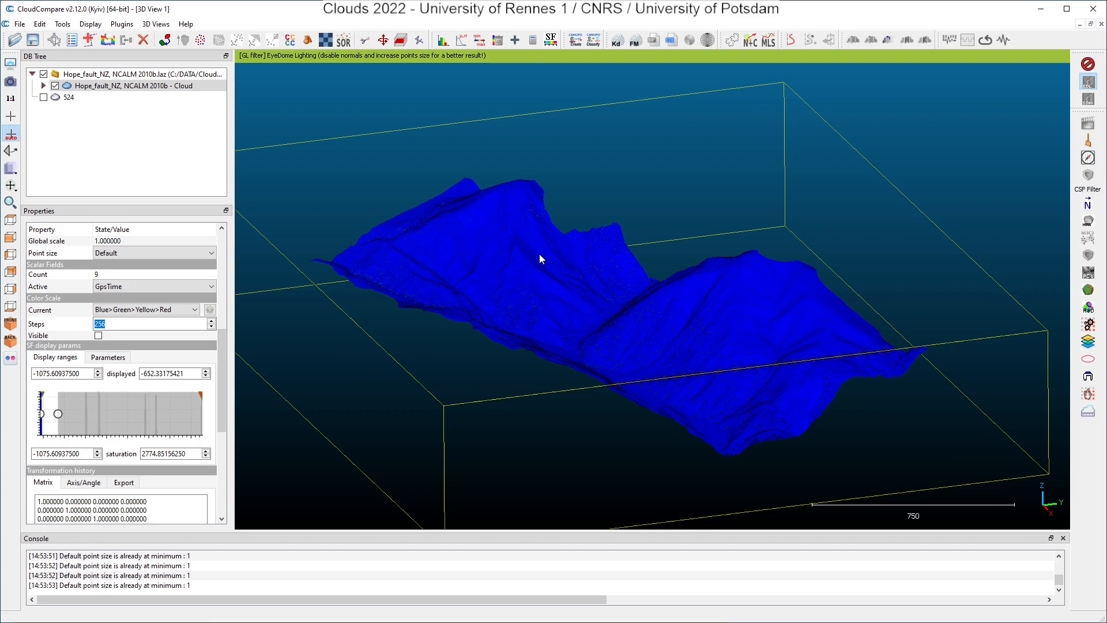
mouse_move(138, 122)
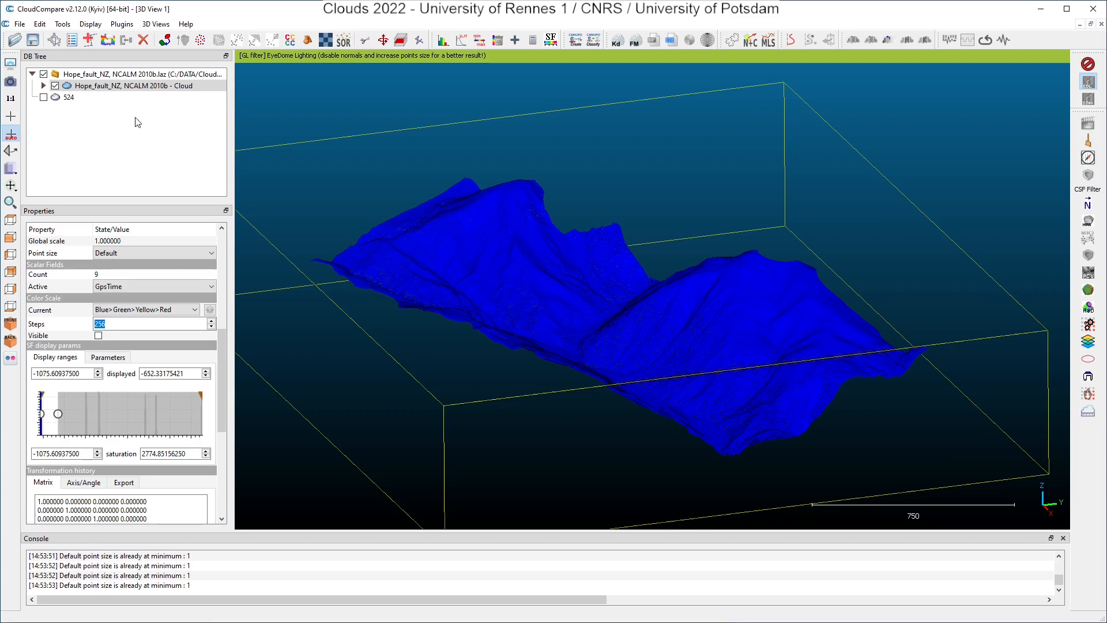
left_click(68, 97)
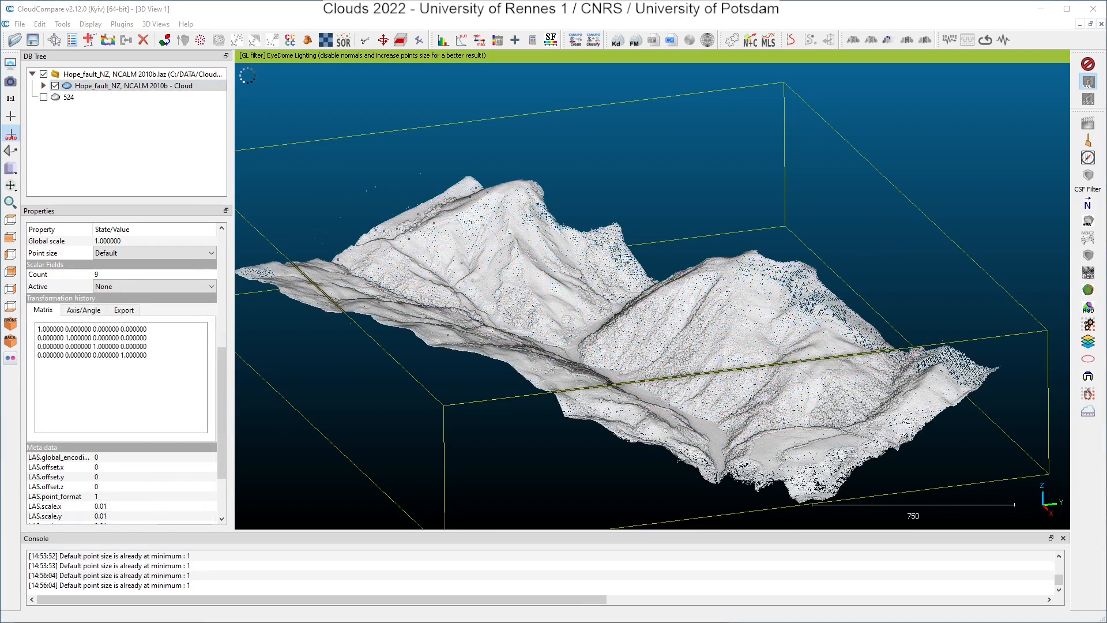
Step: Colour the Hope_fault_NZ cloud by Intensity in greyscale, range 1–470
left_click(127, 85)
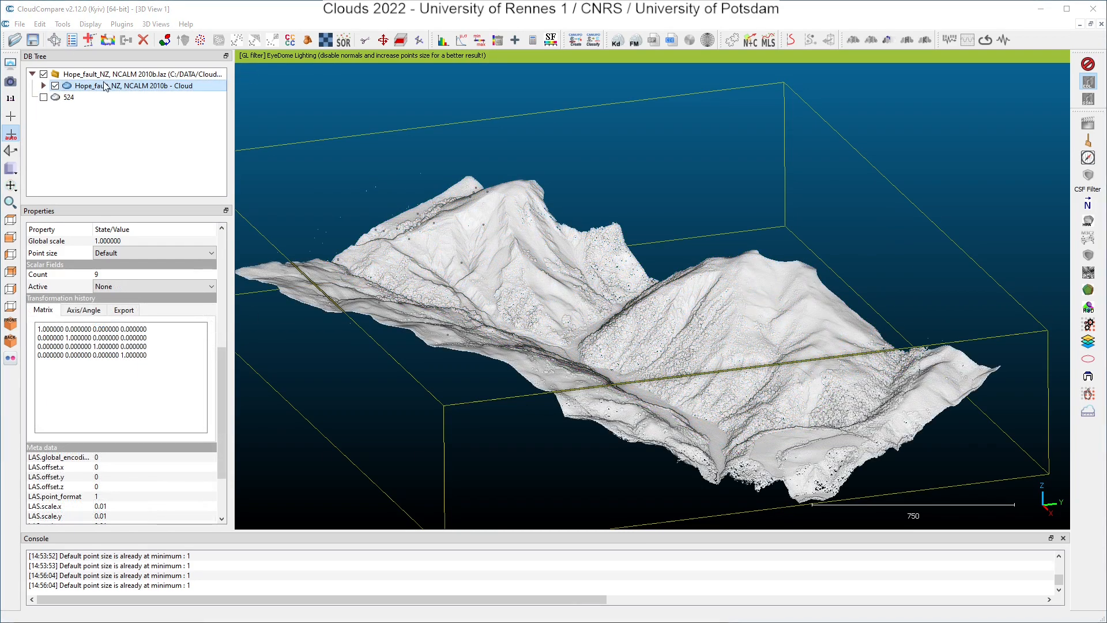
left_click(153, 286)
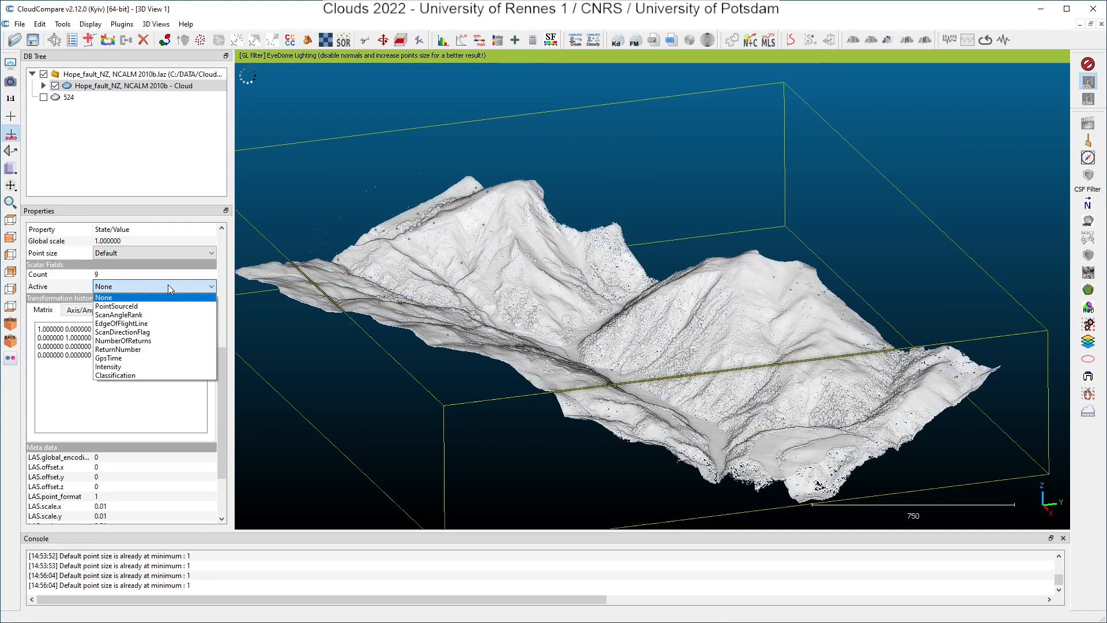
left_click(108, 367)
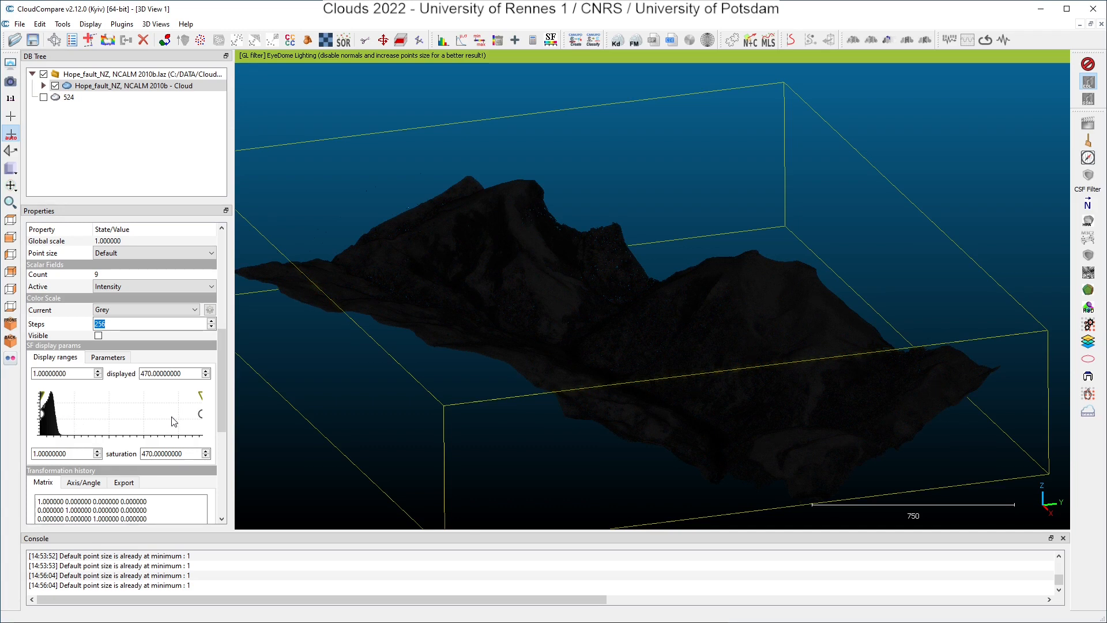
mouse_move(71, 422)
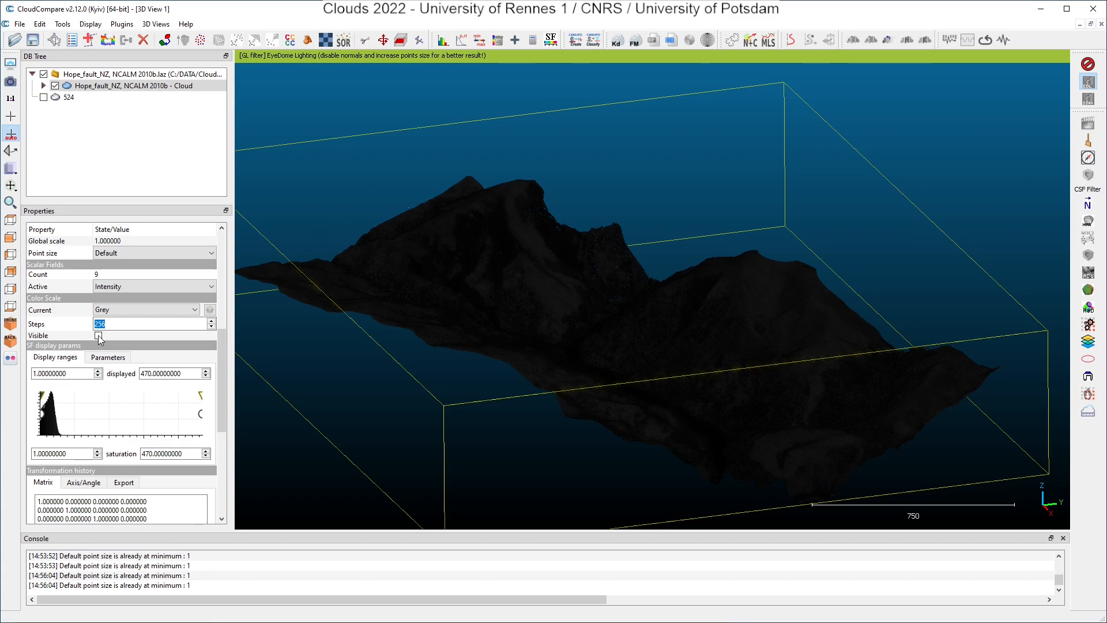
Step: Show the Intensity colour scale legend and lower saturation to about 59 for contrast
left_click(99, 335)
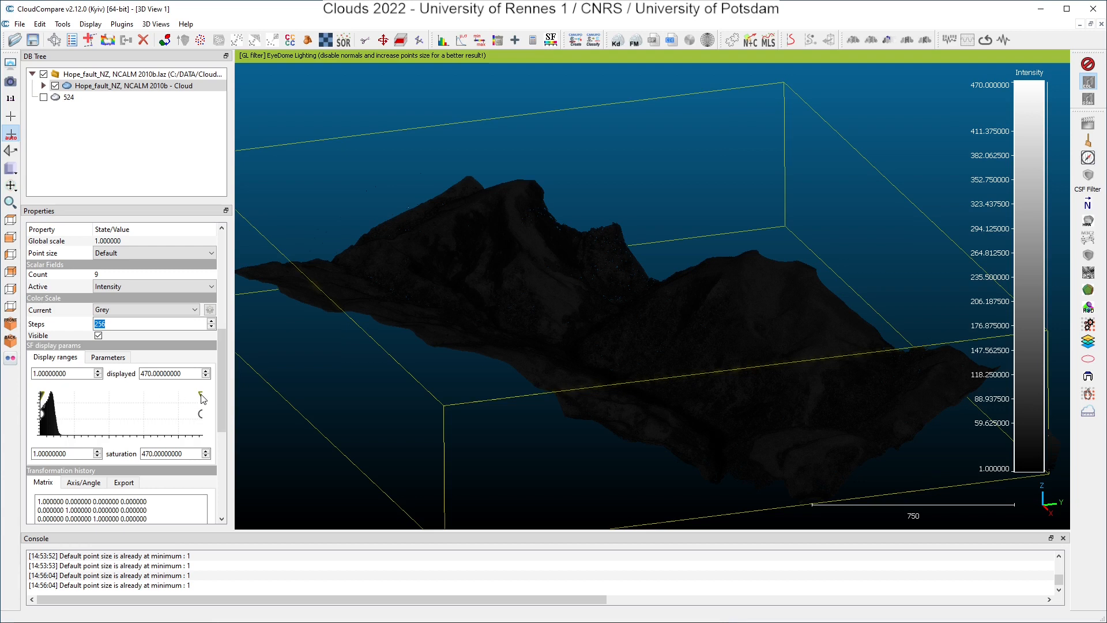
left_click_drag(199, 413, 137, 393)
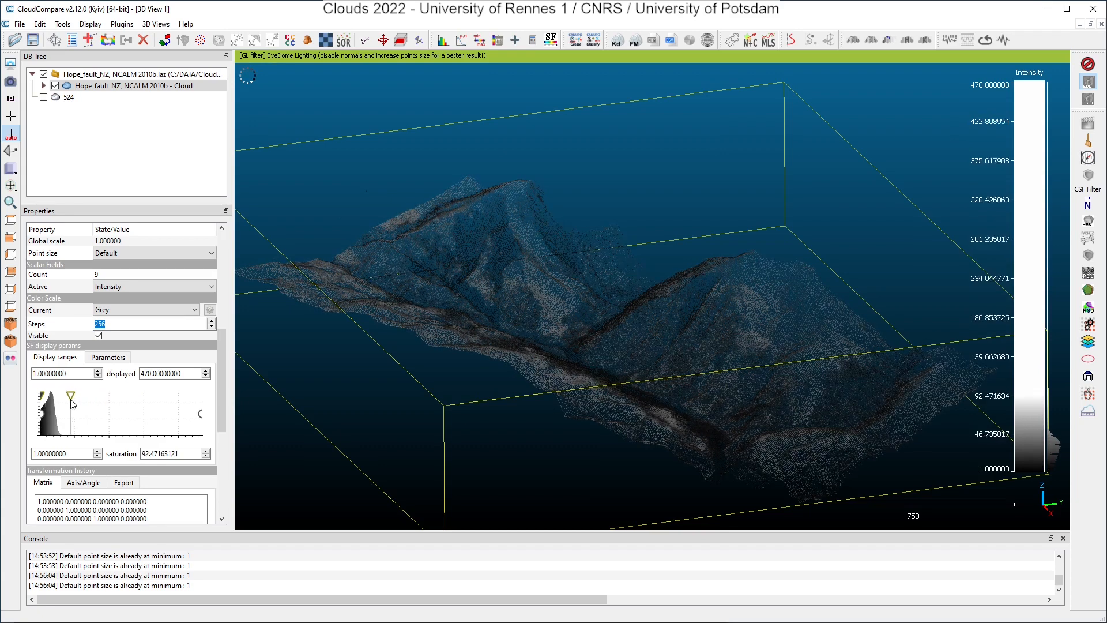
left_click_drag(72, 398, 63, 398)
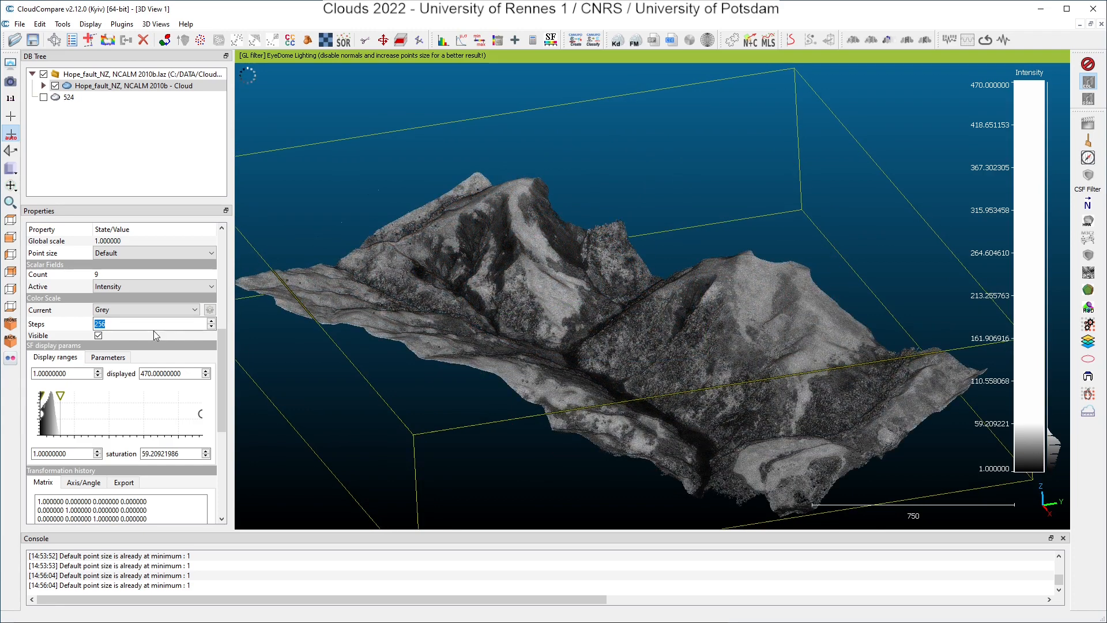
Step: Bring up the list of available colour scales for the Intensity field
left_click(145, 309)
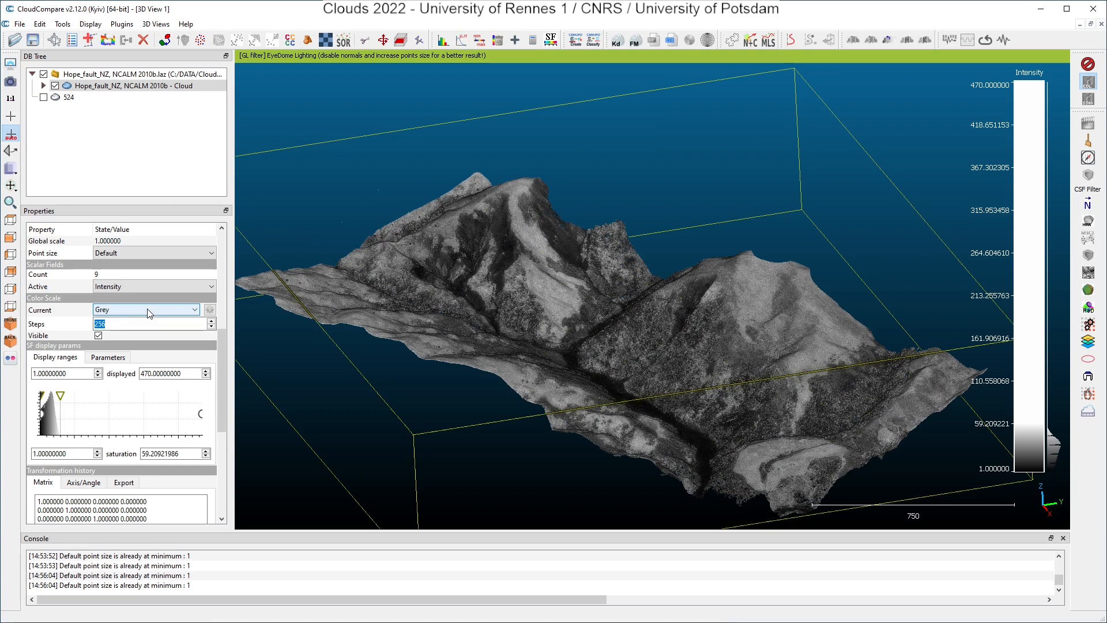
left_click(147, 309)
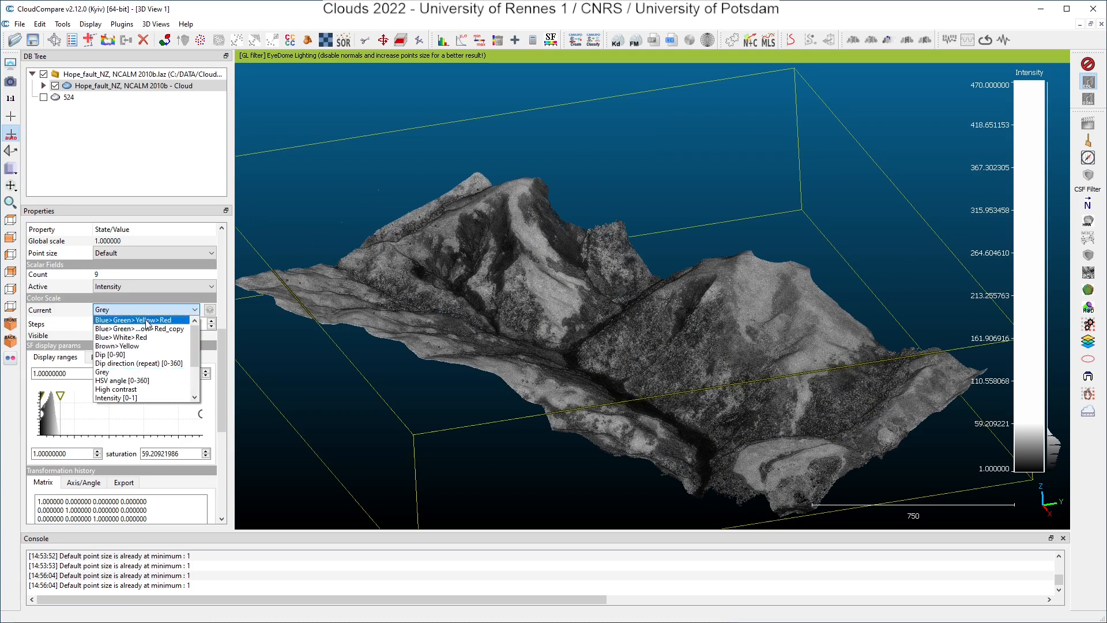
Step: Apply the Blue>Green>Yellow>Red scale to Intensity and orbit the terrain
left_click(133, 320)
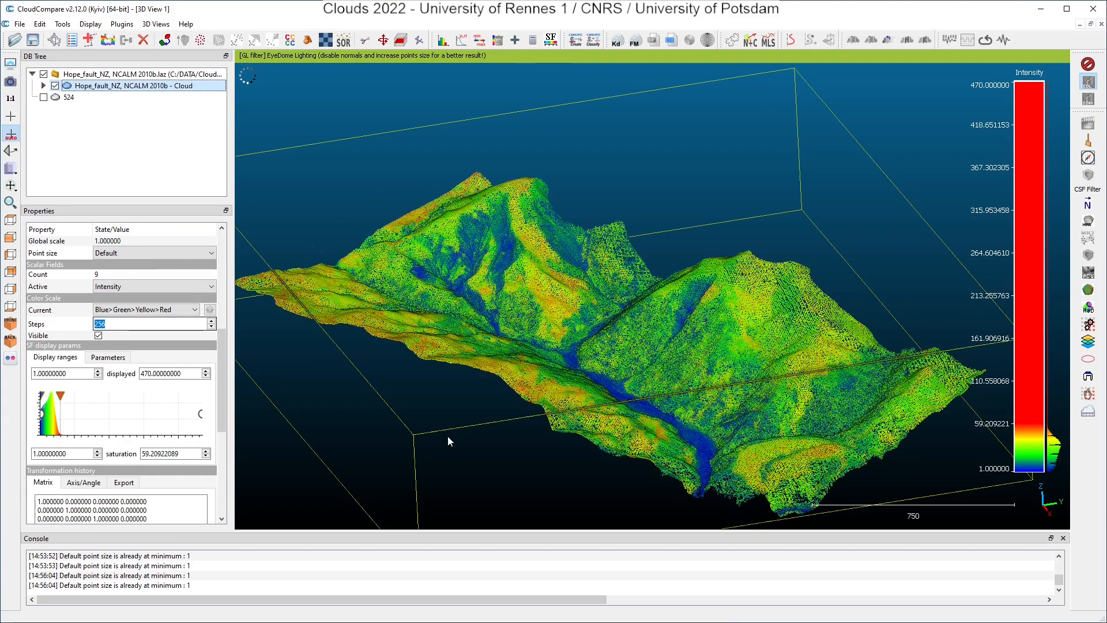
left_click_drag(449, 441, 520, 395)
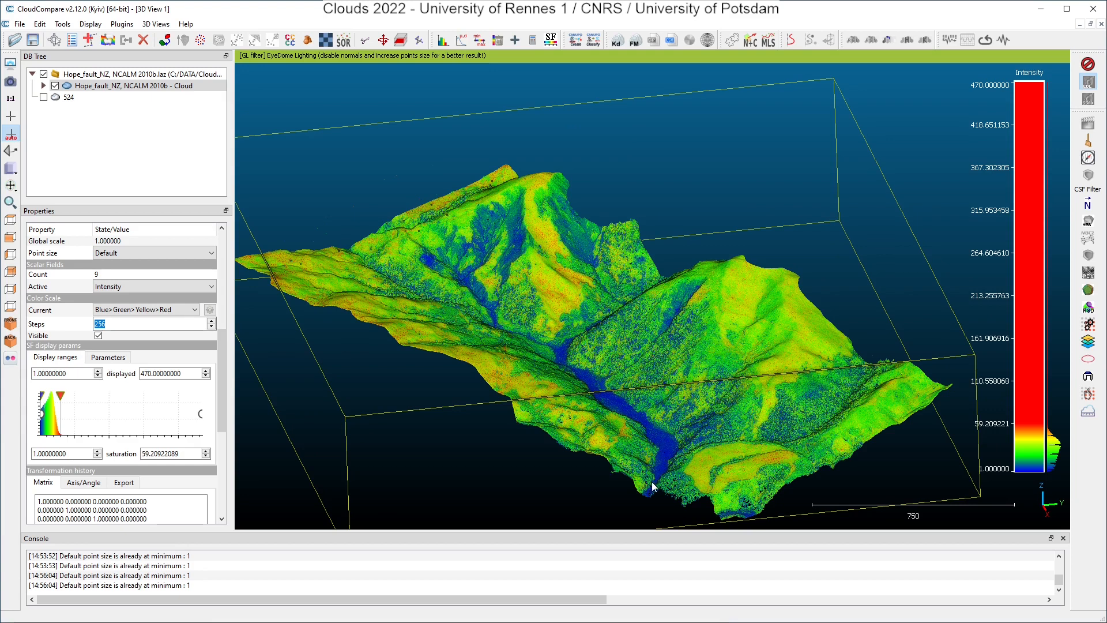
mouse_move(608, 400)
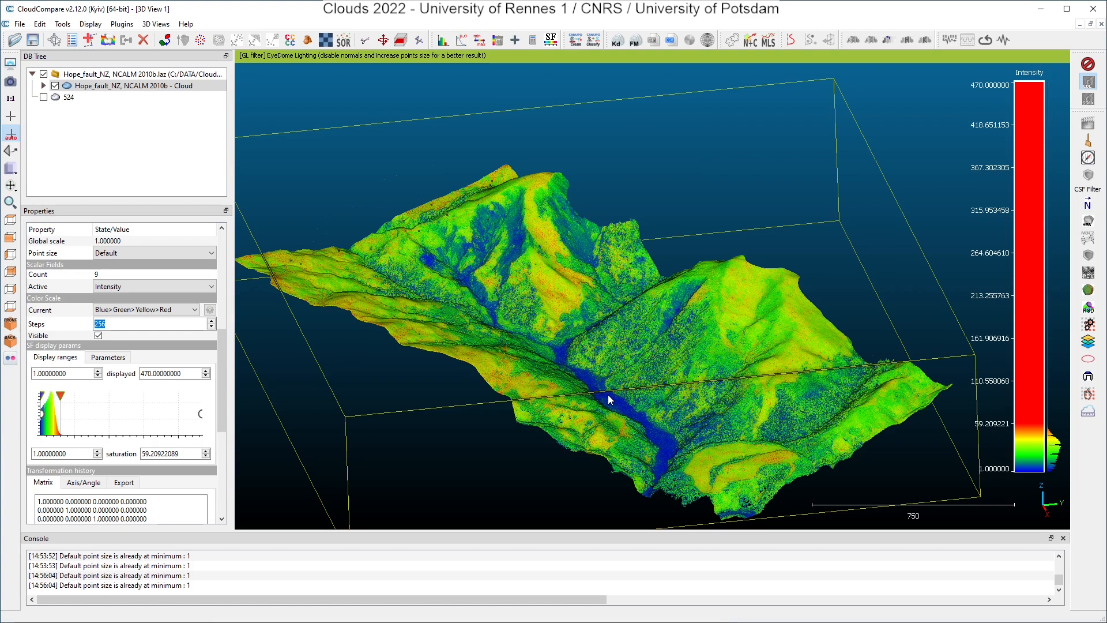
mouse_move(750, 288)
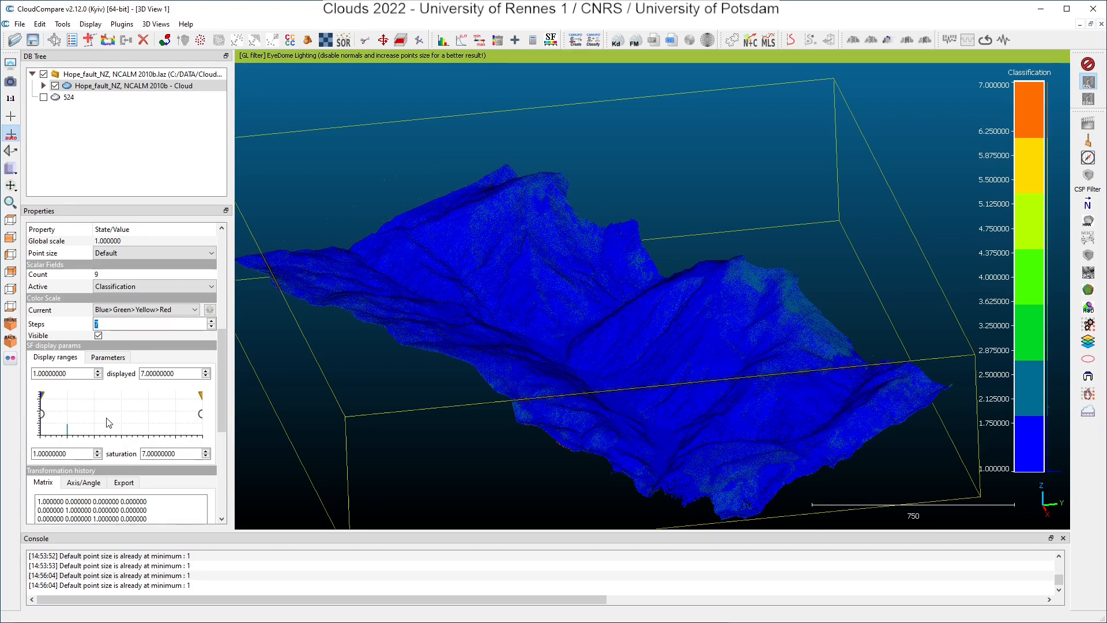
Step: Make Classification the active scalar field so the cloud is coloured by class (1-7)
left_click(173, 372)
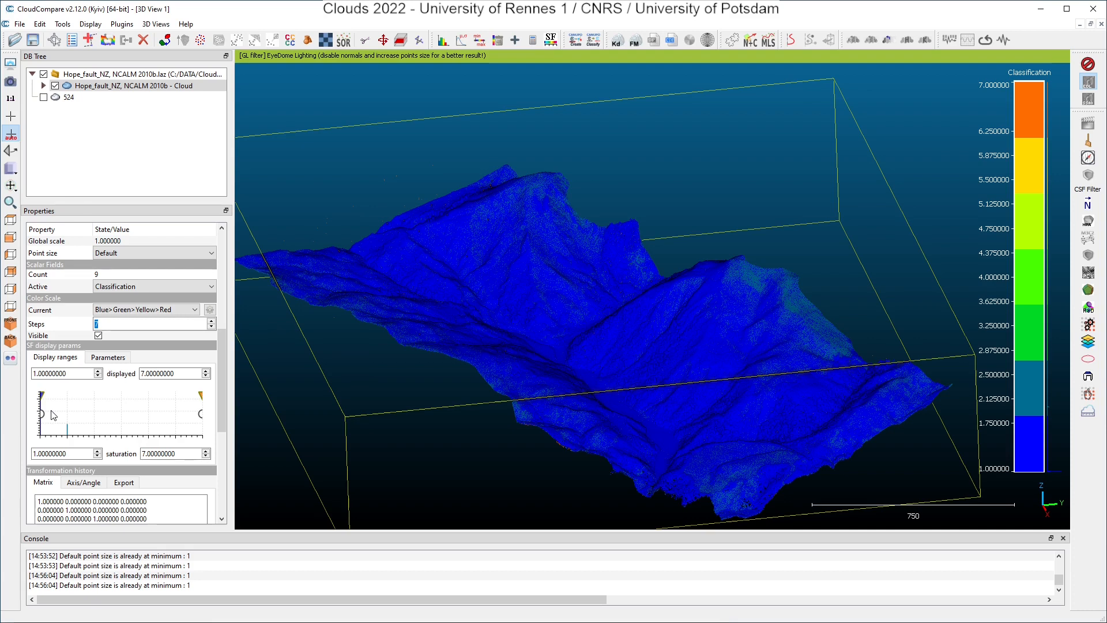
mouse_move(199, 414)
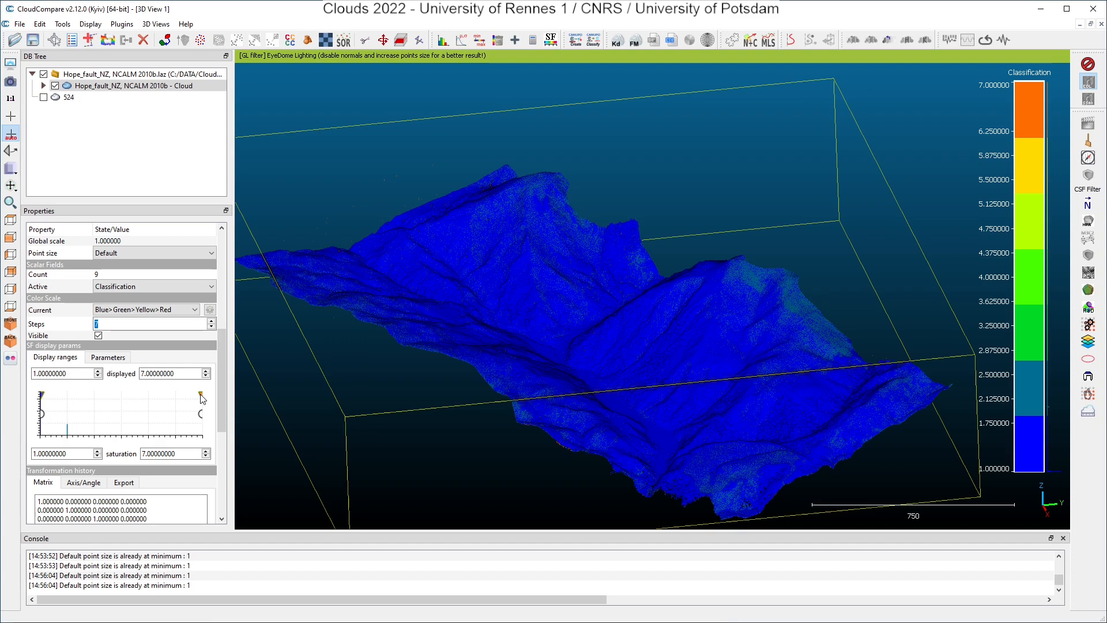
mouse_move(84, 427)
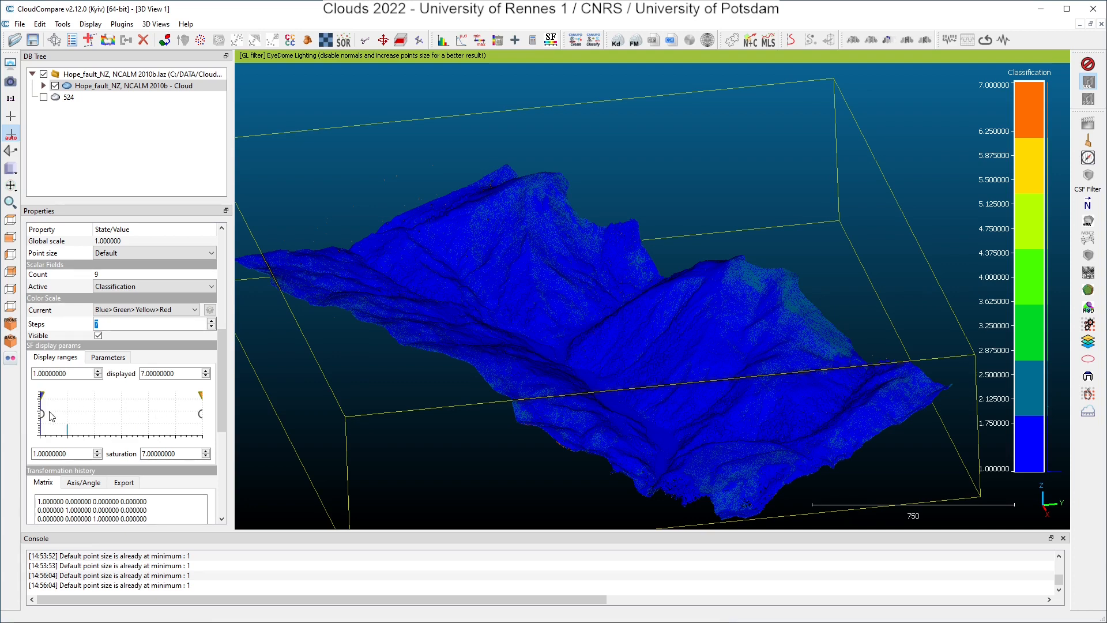
mouse_move(47, 417)
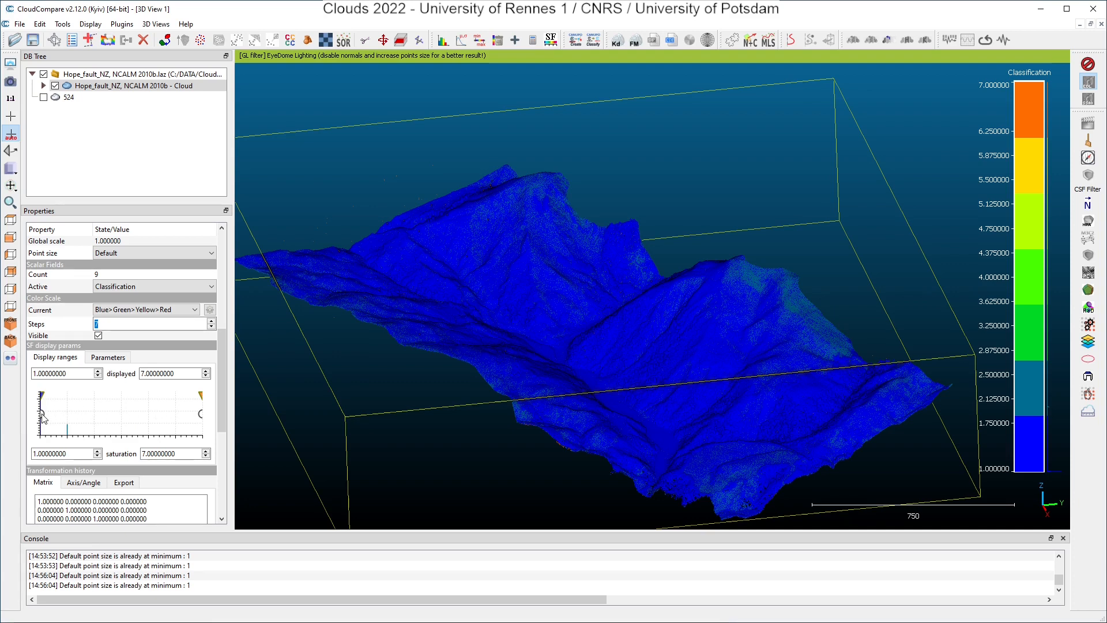
left_click_drag(41, 395, 49, 413)
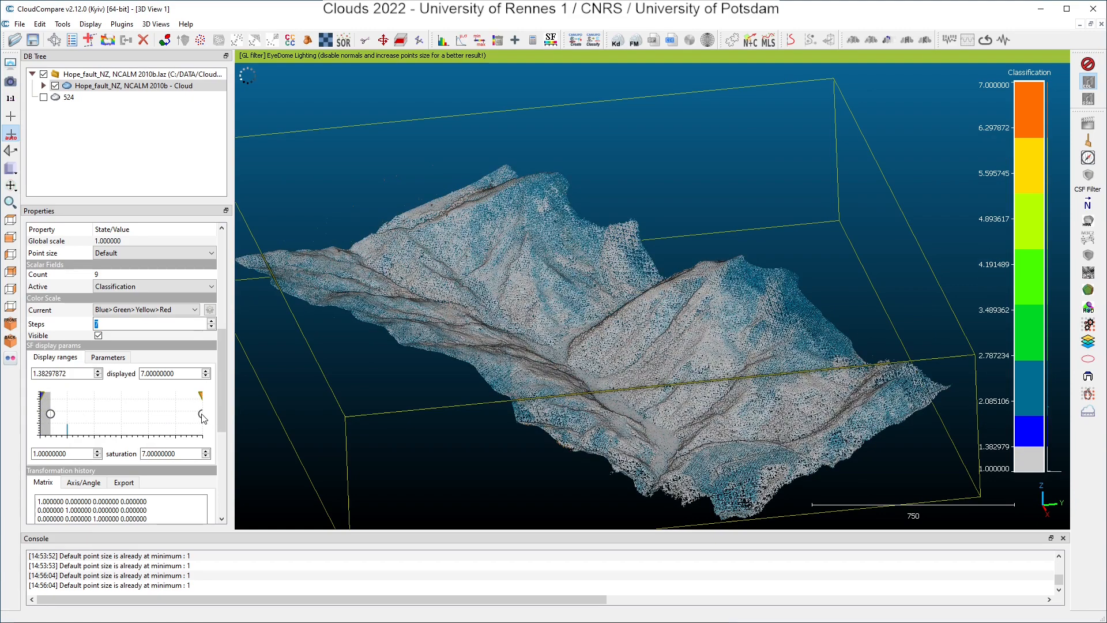
left_click_drag(200, 413, 90, 413)
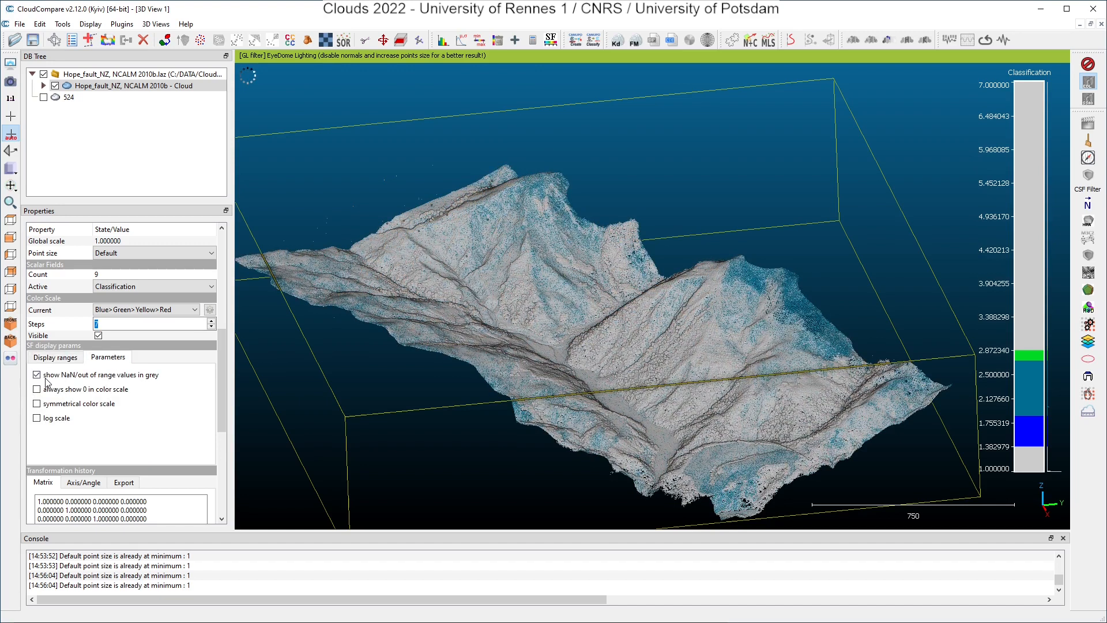
left_click(37, 374)
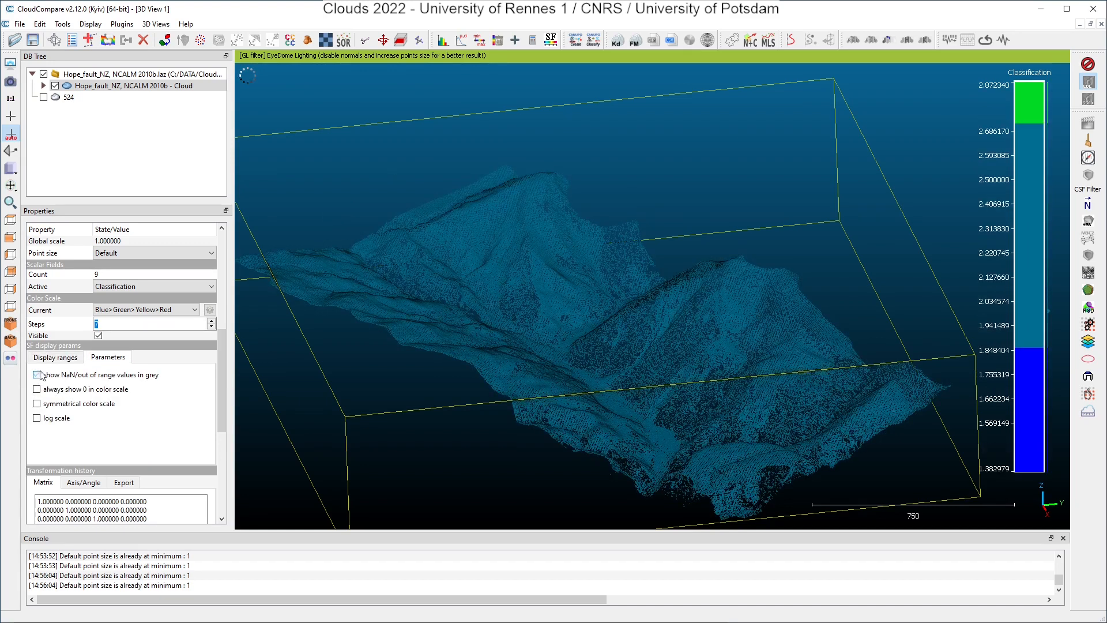
left_click(55, 356)
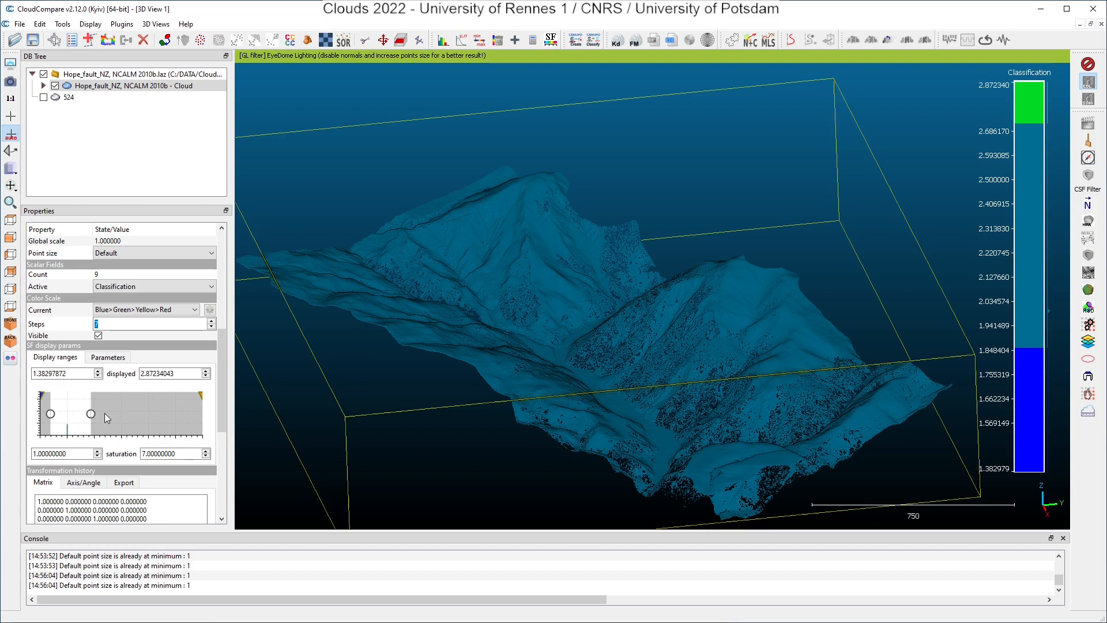
mouse_move(605, 93)
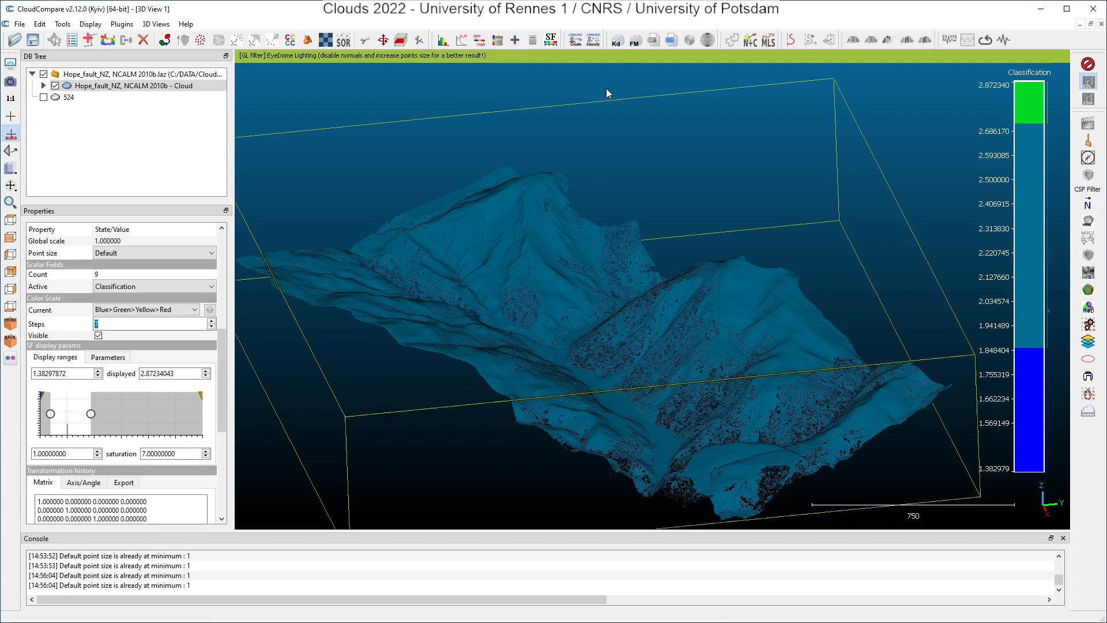
mouse_move(472, 97)
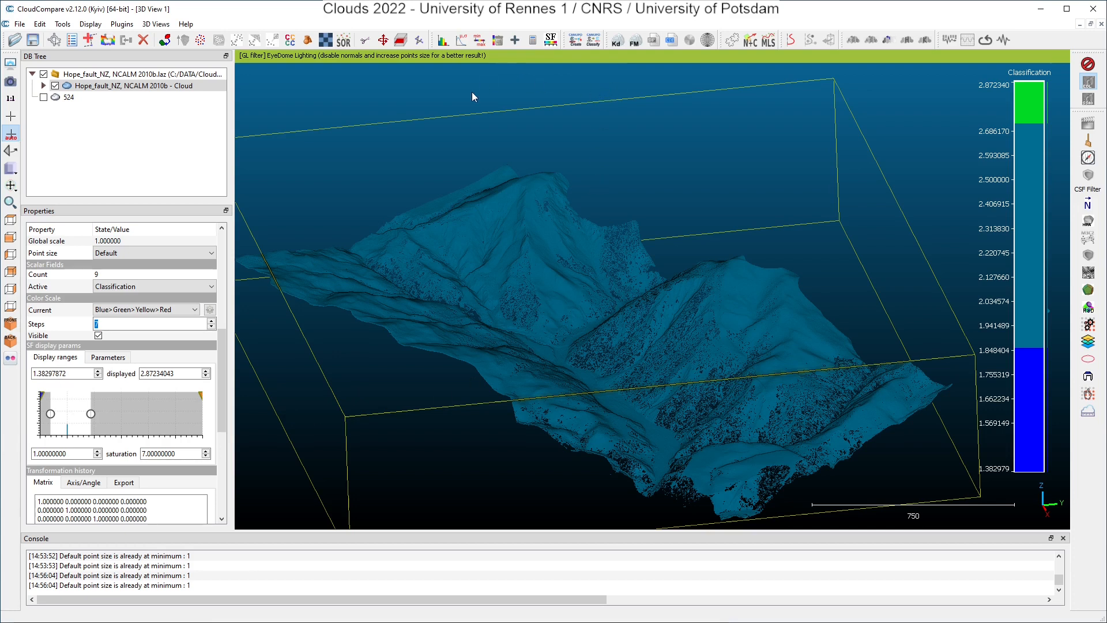
mouse_move(479, 39)
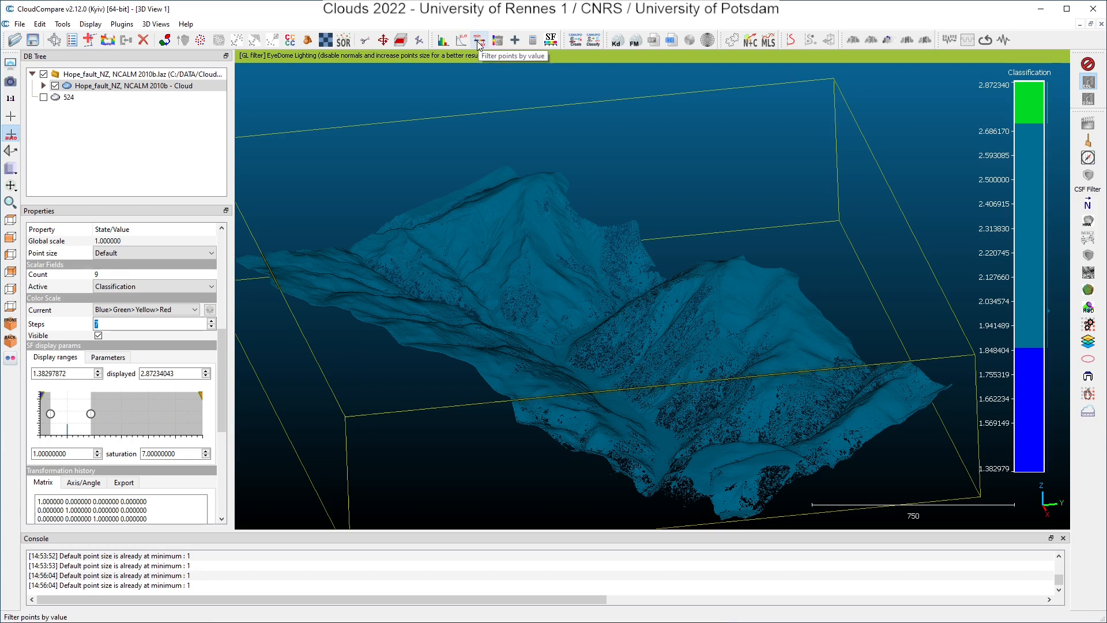
Step: Export the ground-class points as a new cloud and rename it 'ground'
left_click(478, 39)
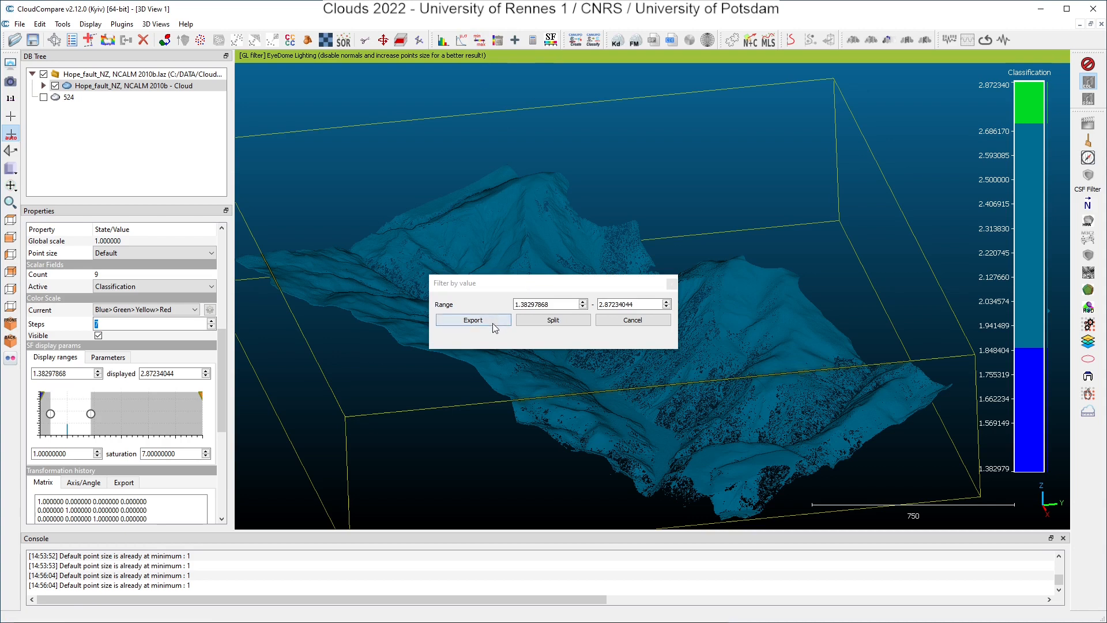
left_click(473, 320)
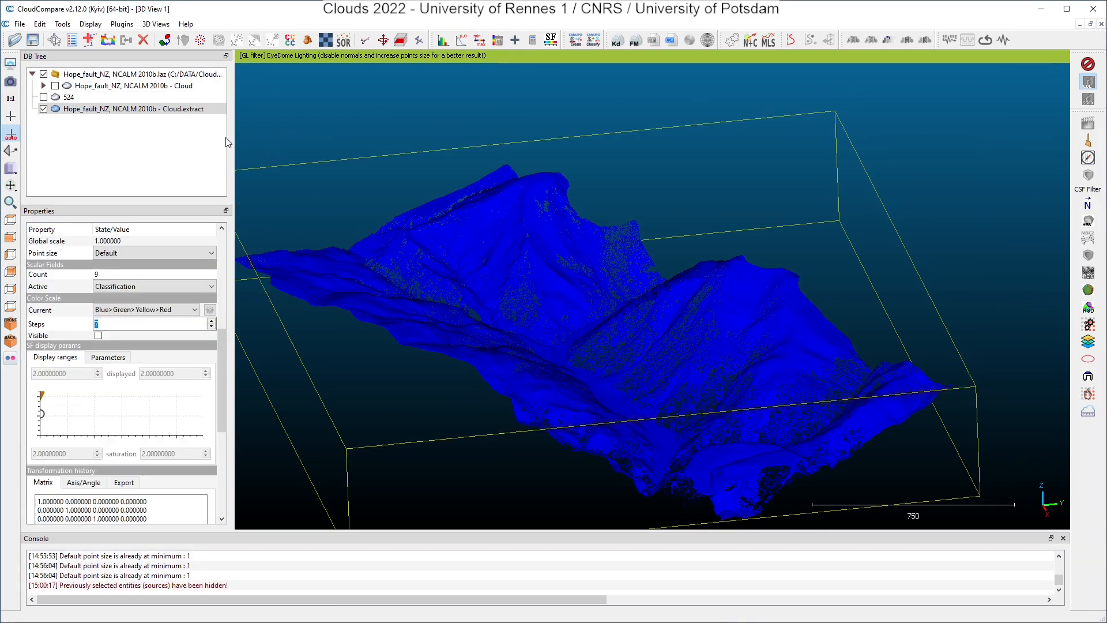
double_click(127, 108)
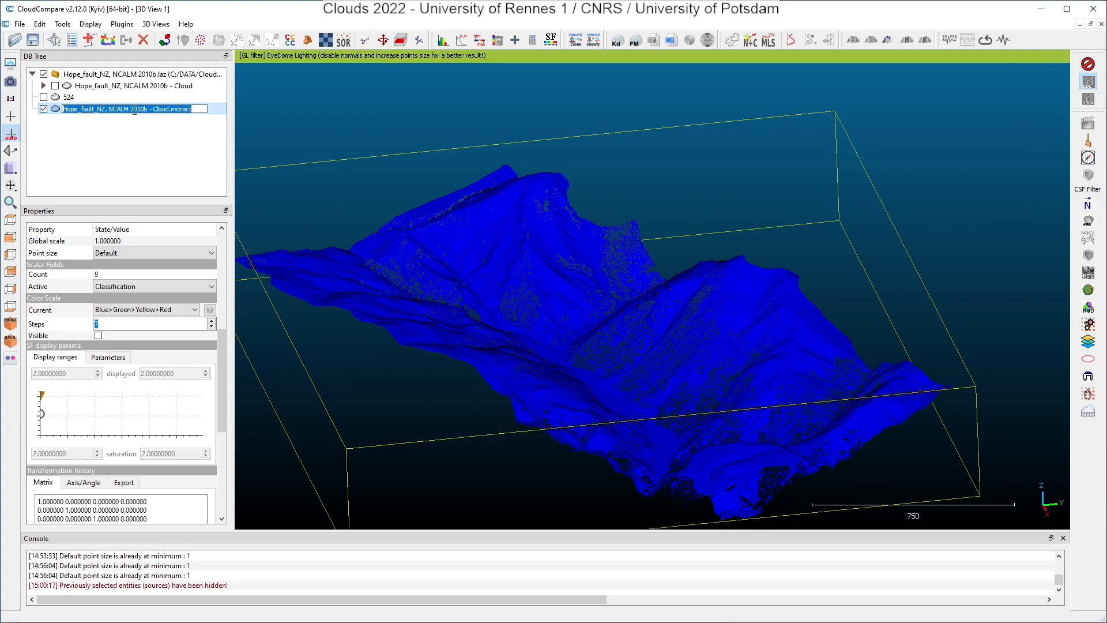
type("ground")
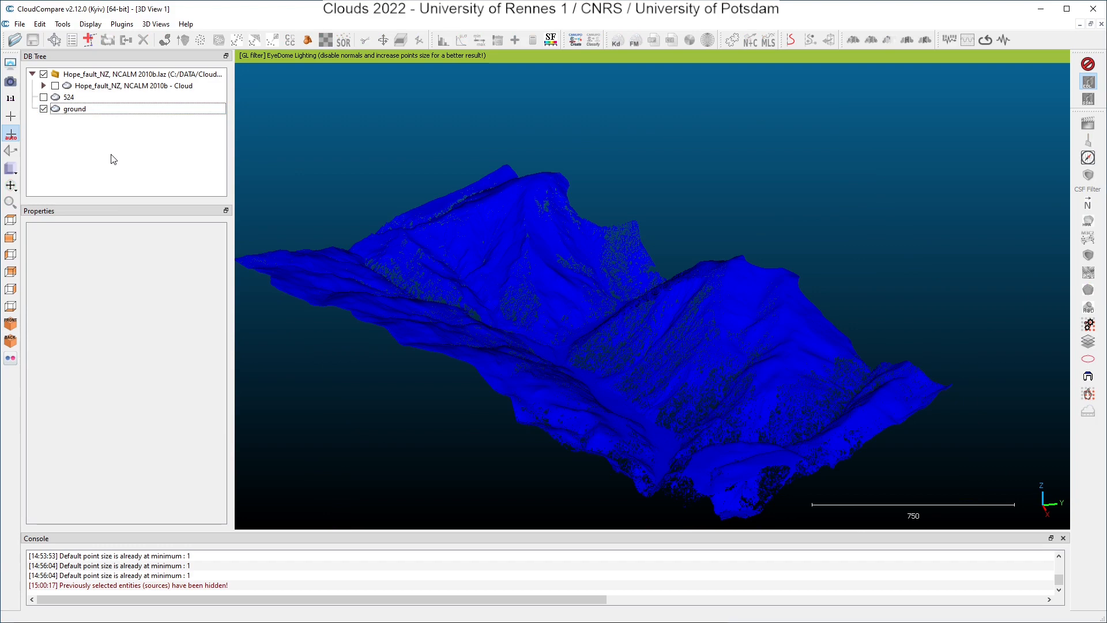
left_click(68, 97)
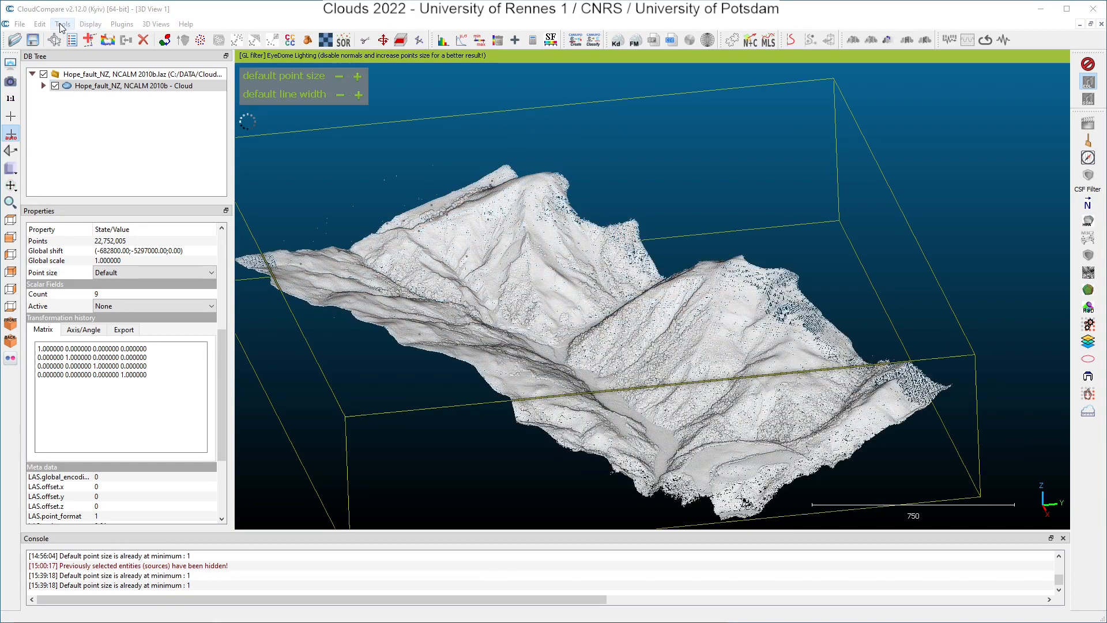
Step: Compute Roughness and Surface density geometric features with neighbourhood radius 5
left_click(62, 23)
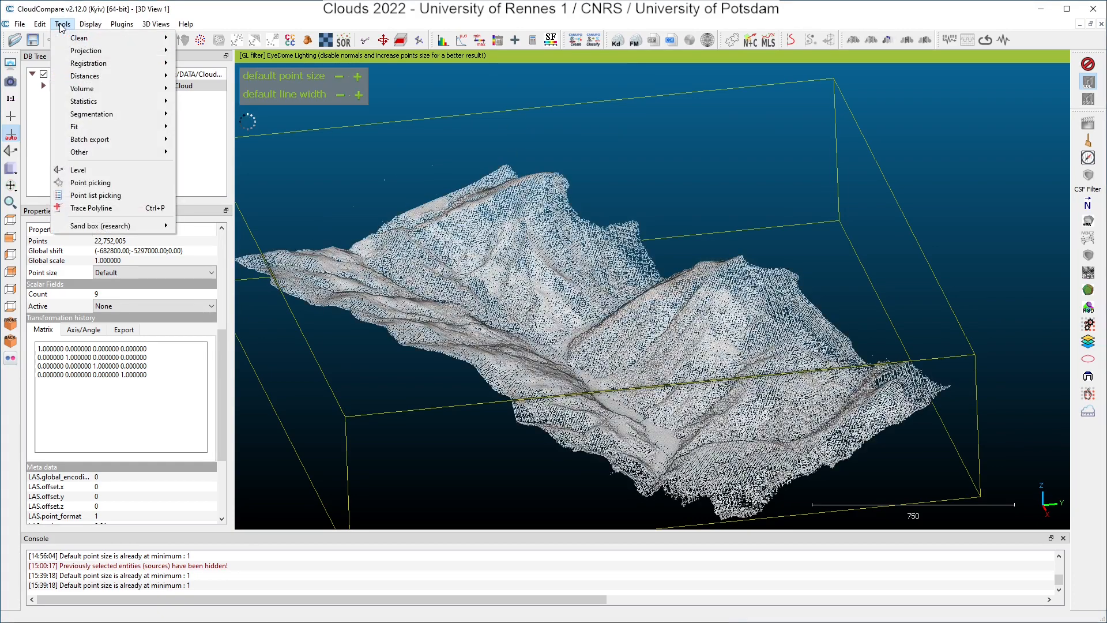
left_click(80, 153)
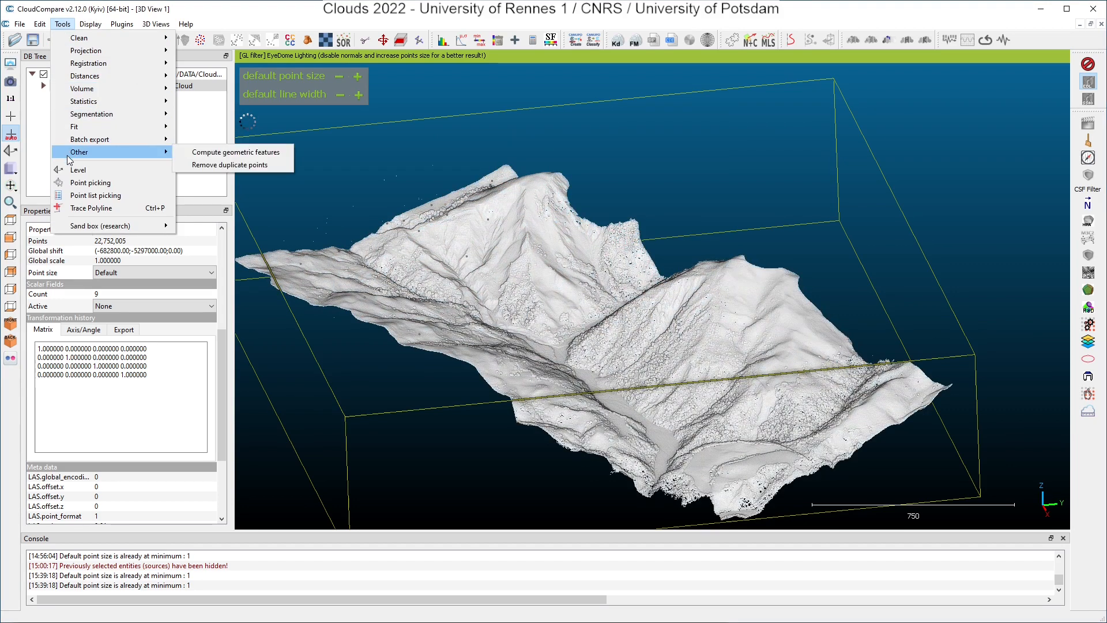
left_click(236, 151)
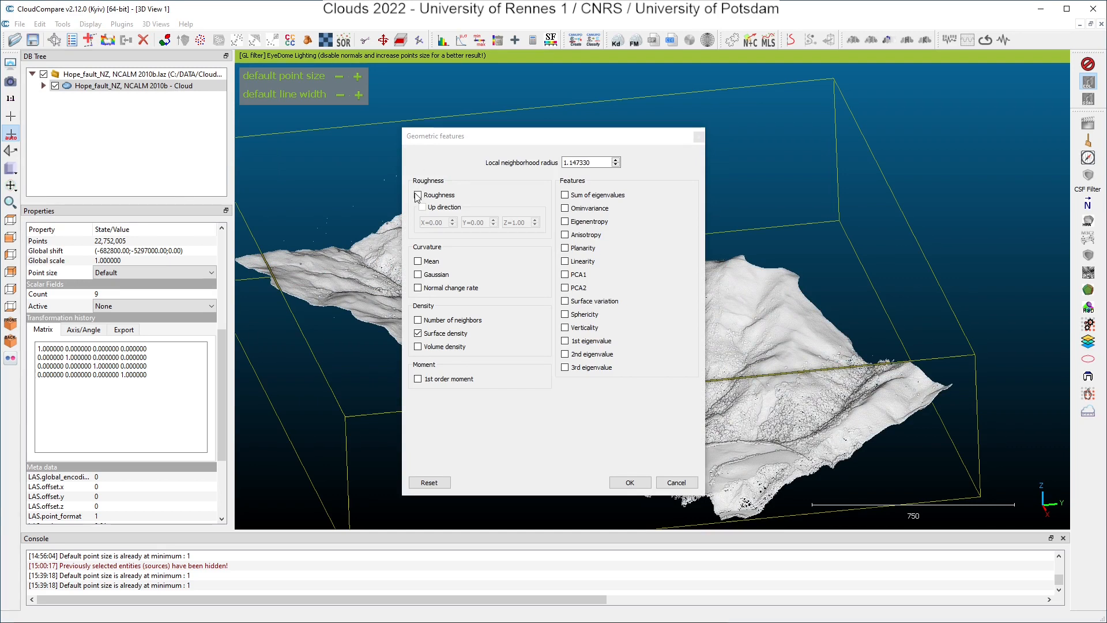
left_click(417, 195)
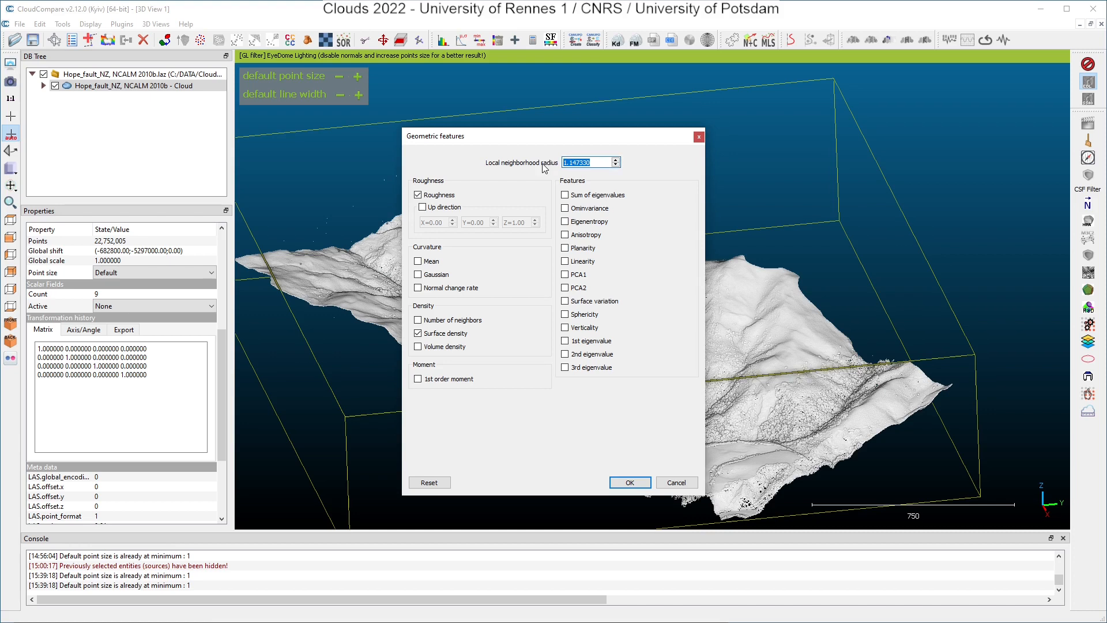
type("5")
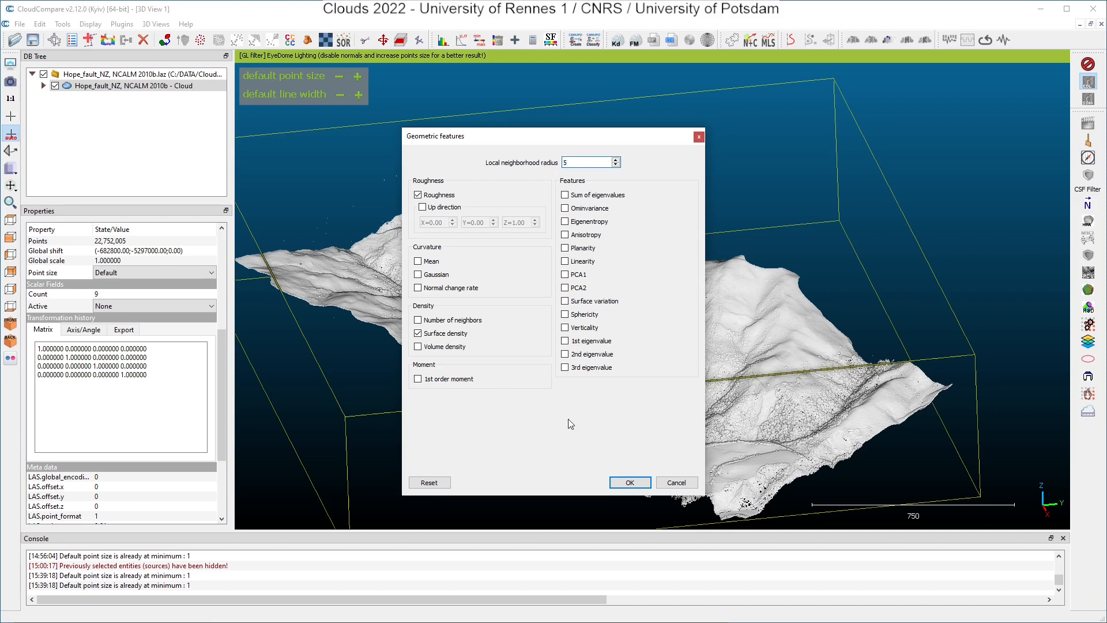
left_click(629, 482)
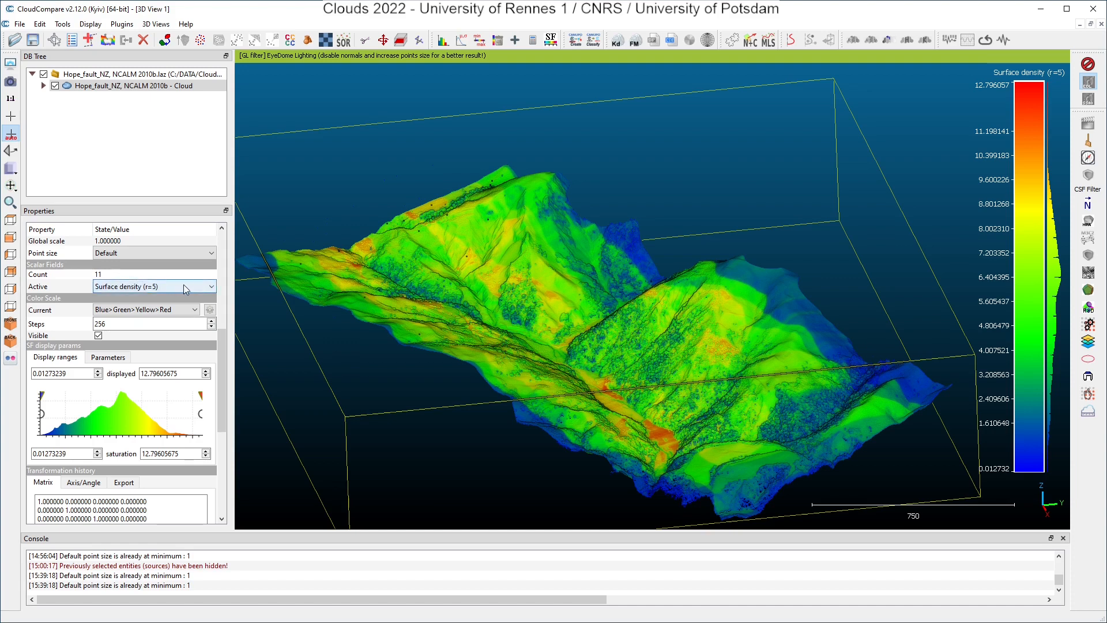
left_click(153, 286)
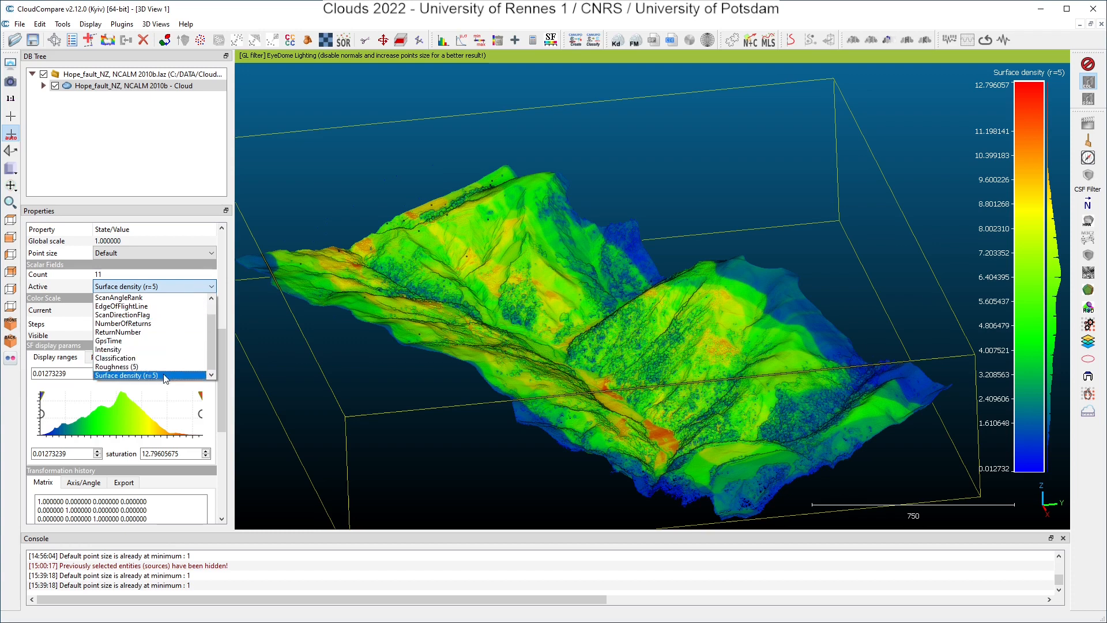
mouse_move(127, 366)
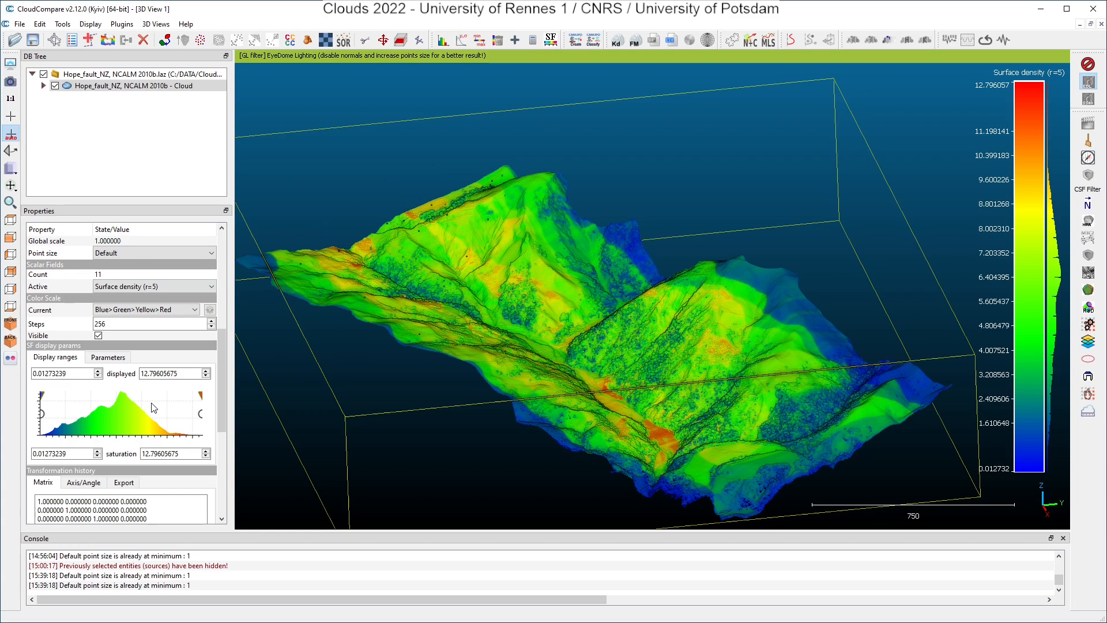
mouse_move(140, 407)
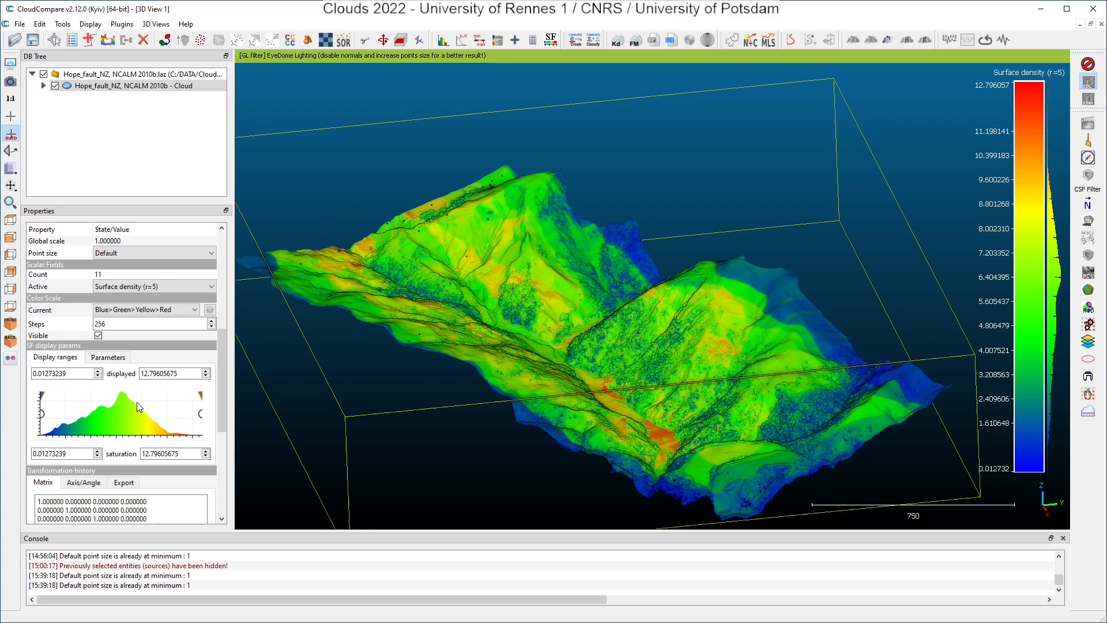
left_click(442, 39)
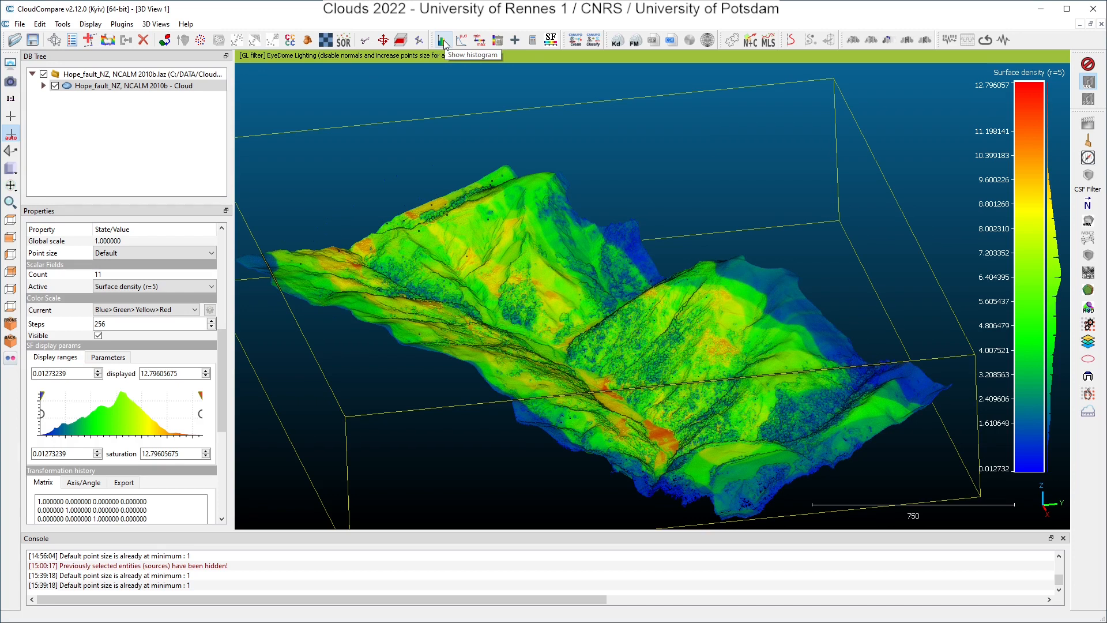
left_click(443, 40)
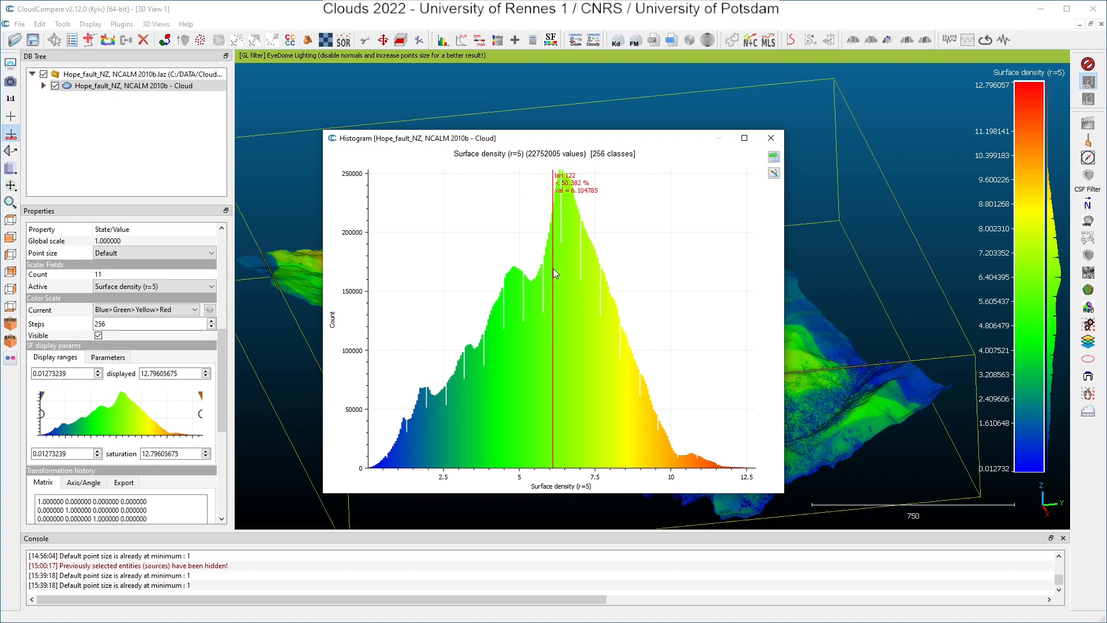
mouse_move(552, 272)
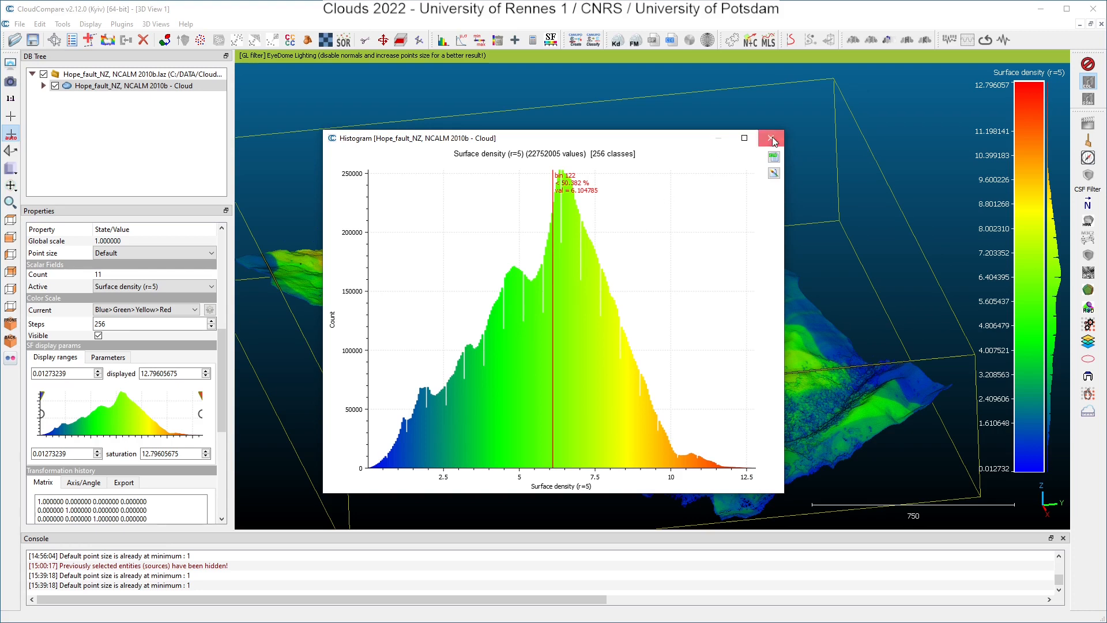
left_click(170, 286)
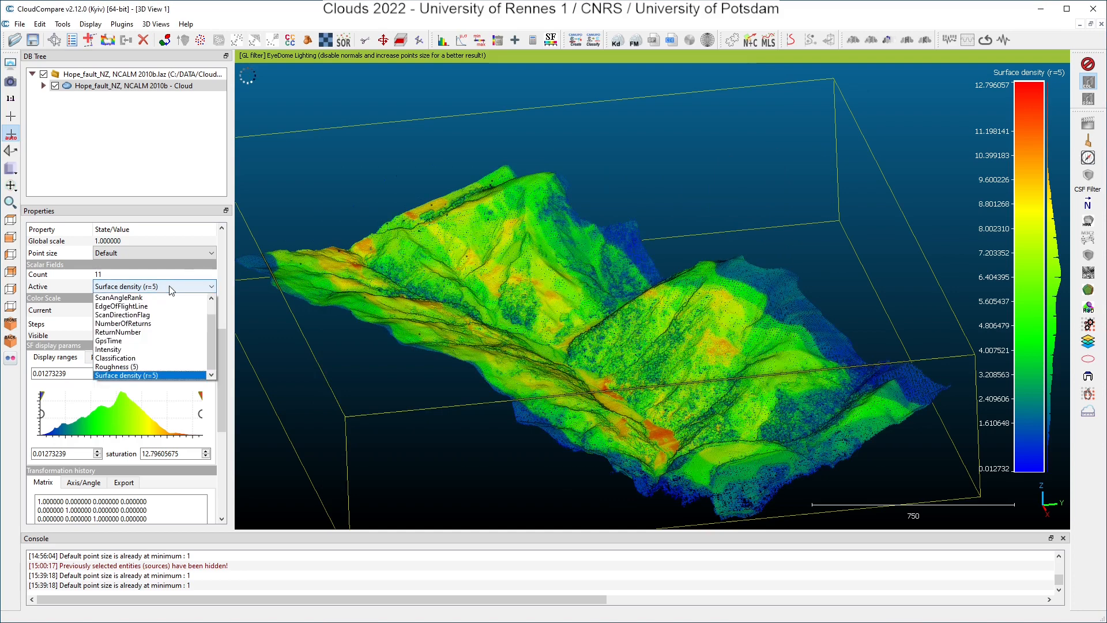
left_click(153, 286)
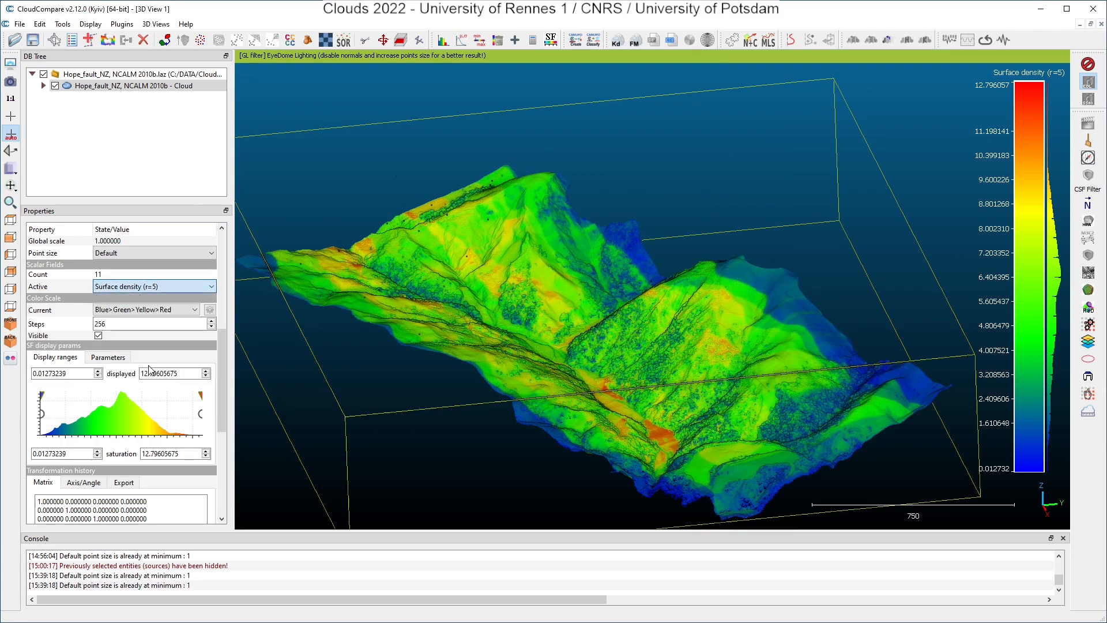
Step: Colour the cloud by Roughness (5) and lower the colour-scale saturation to about 1.49
left_click(153, 286)
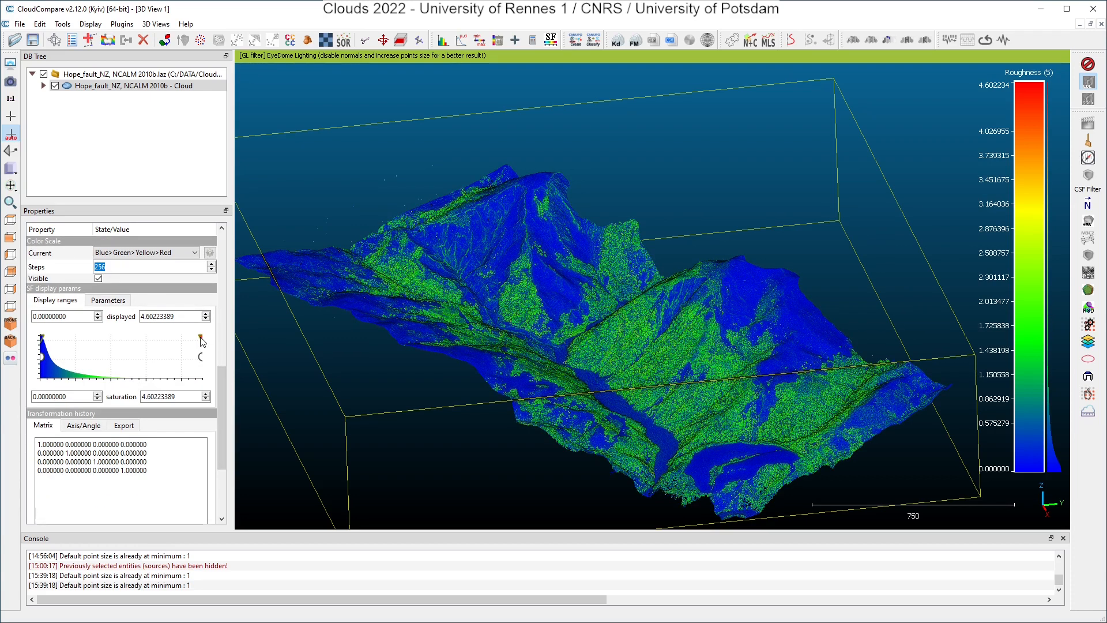
left_click_drag(200, 352, 108, 343)
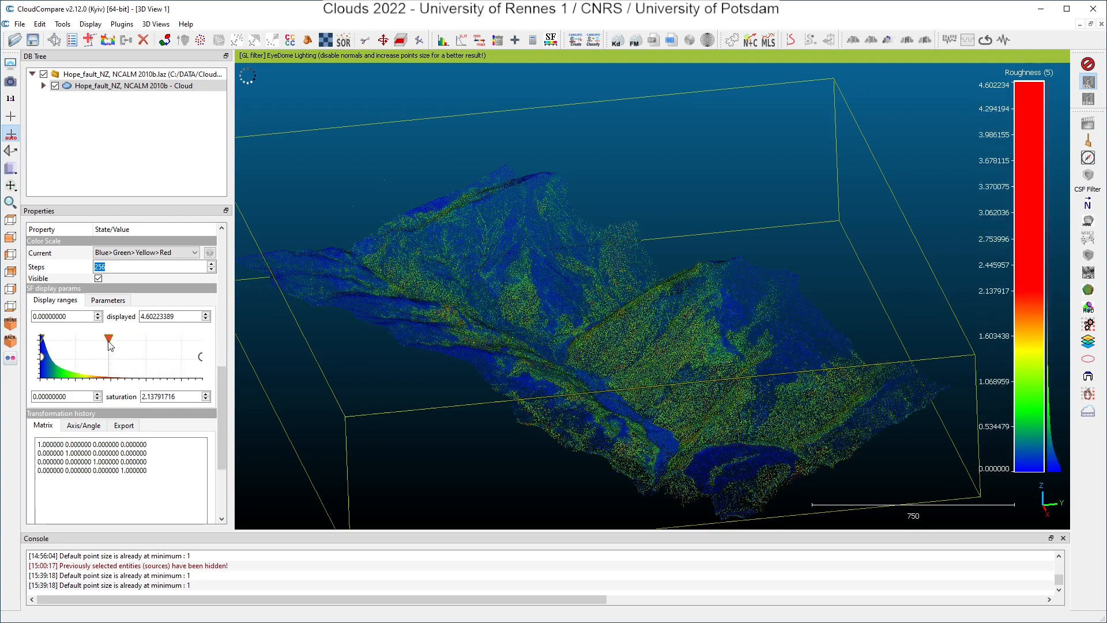
left_click_drag(110, 341, 84, 341)
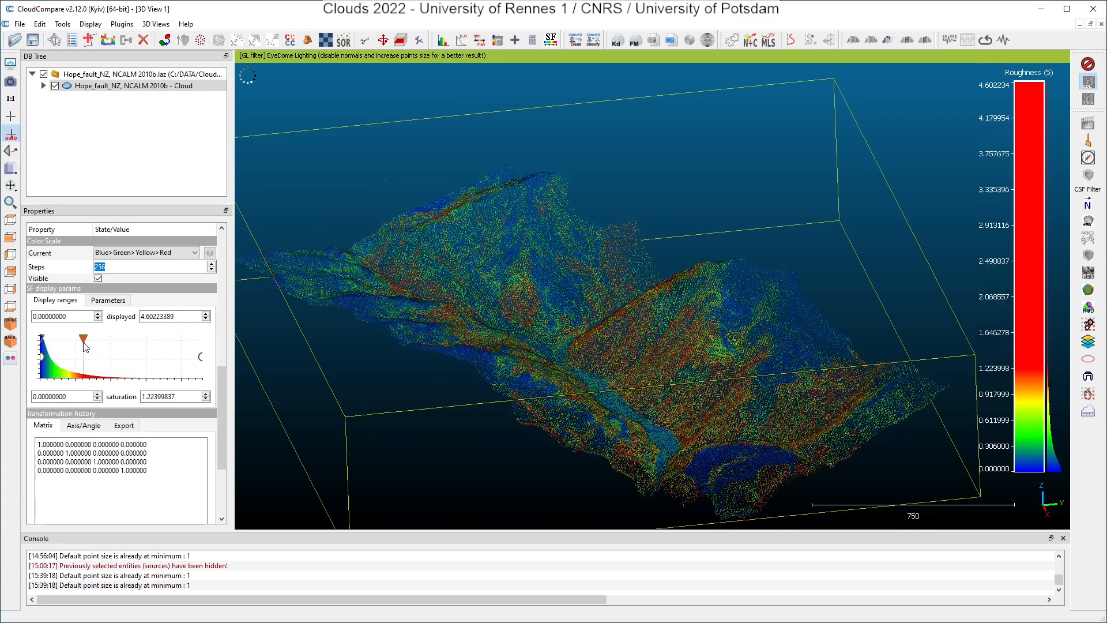
left_click_drag(79, 332, 92, 337)
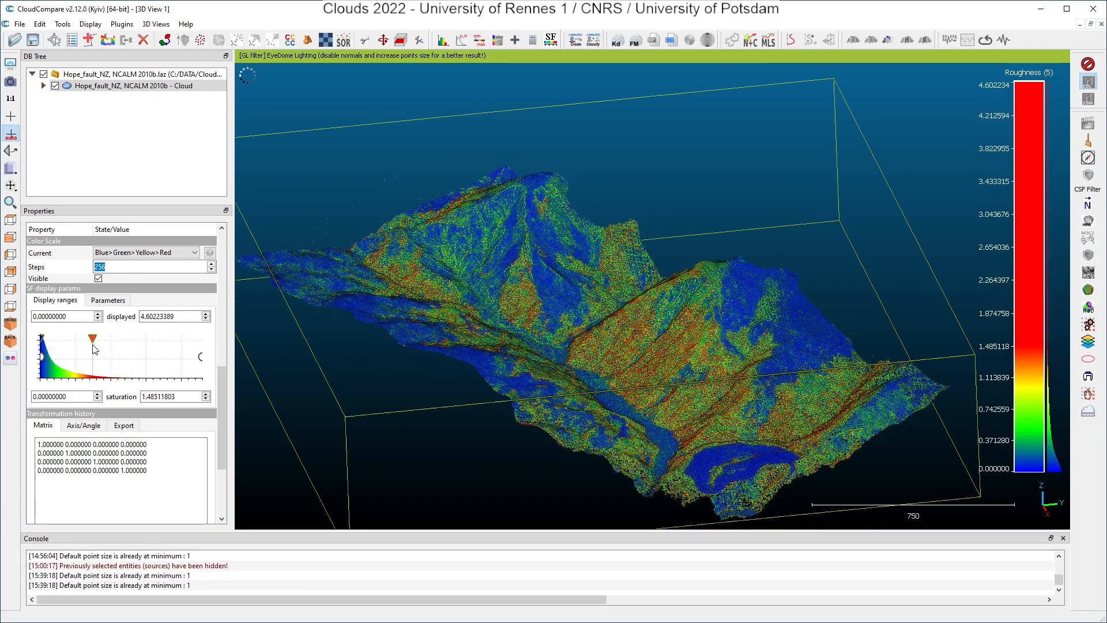